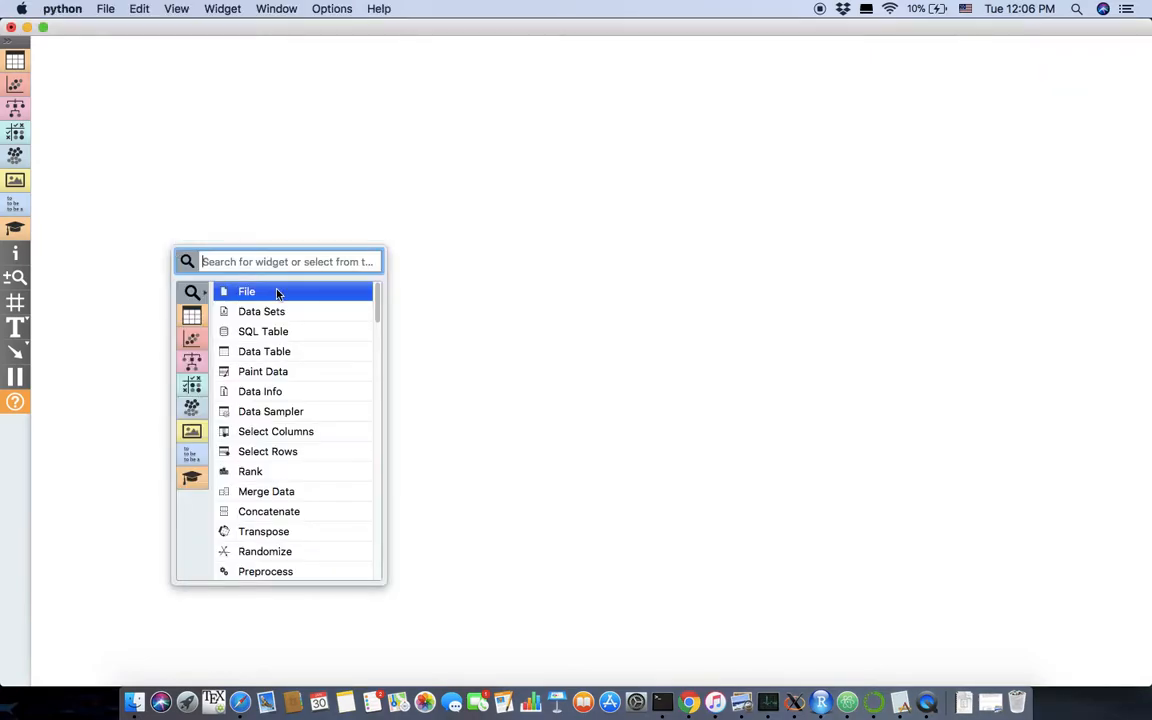
Add a File widget loading the iris data set onto the canvas.
click(246, 292)
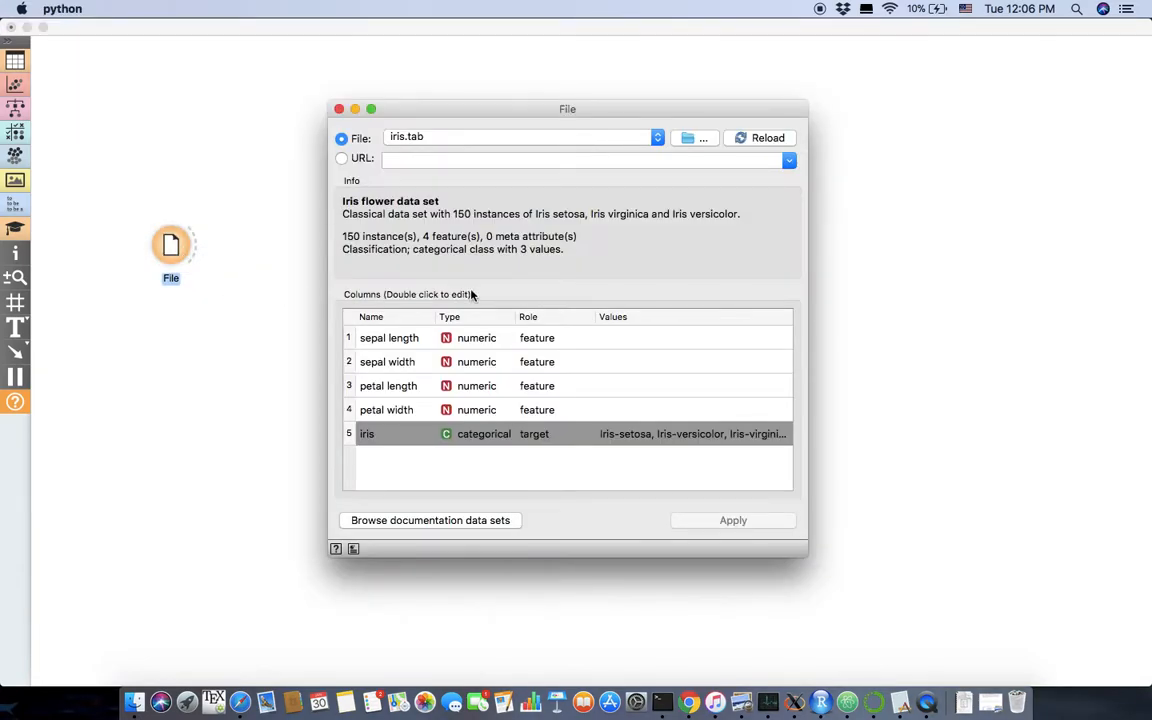
mouse_move(406, 152)
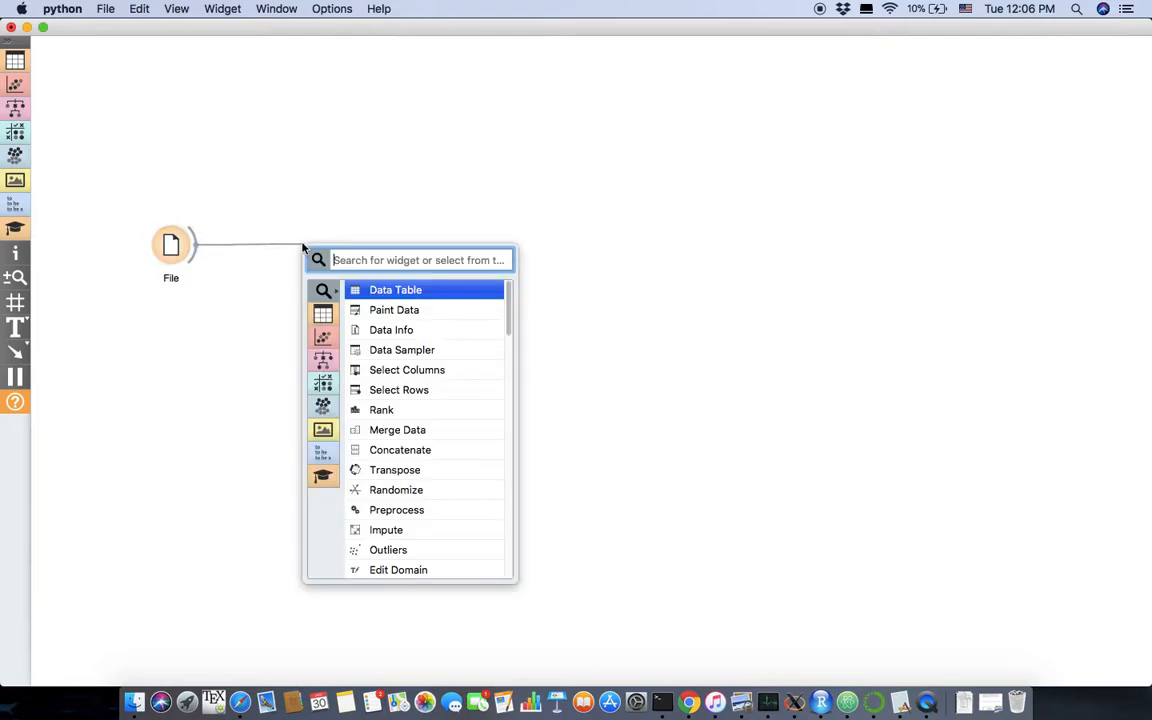
Attach a Data Table to File and browse iris rows with numeric values shown as bars.
click(396, 288)
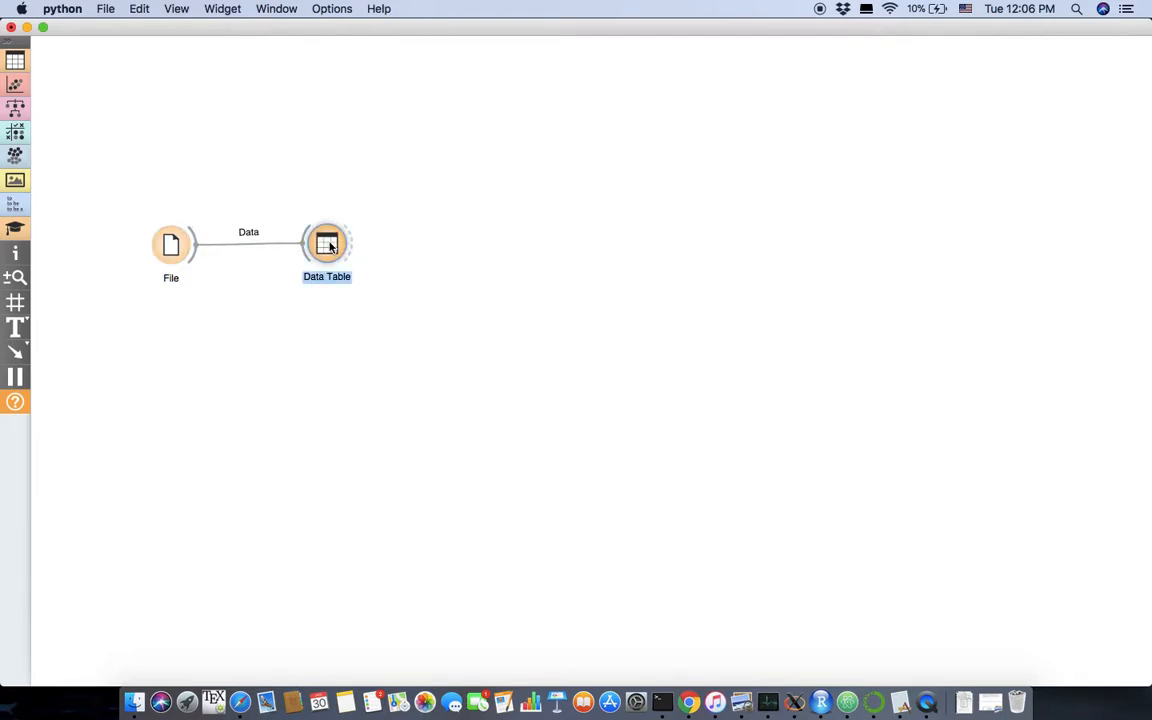
double_click(328, 244)
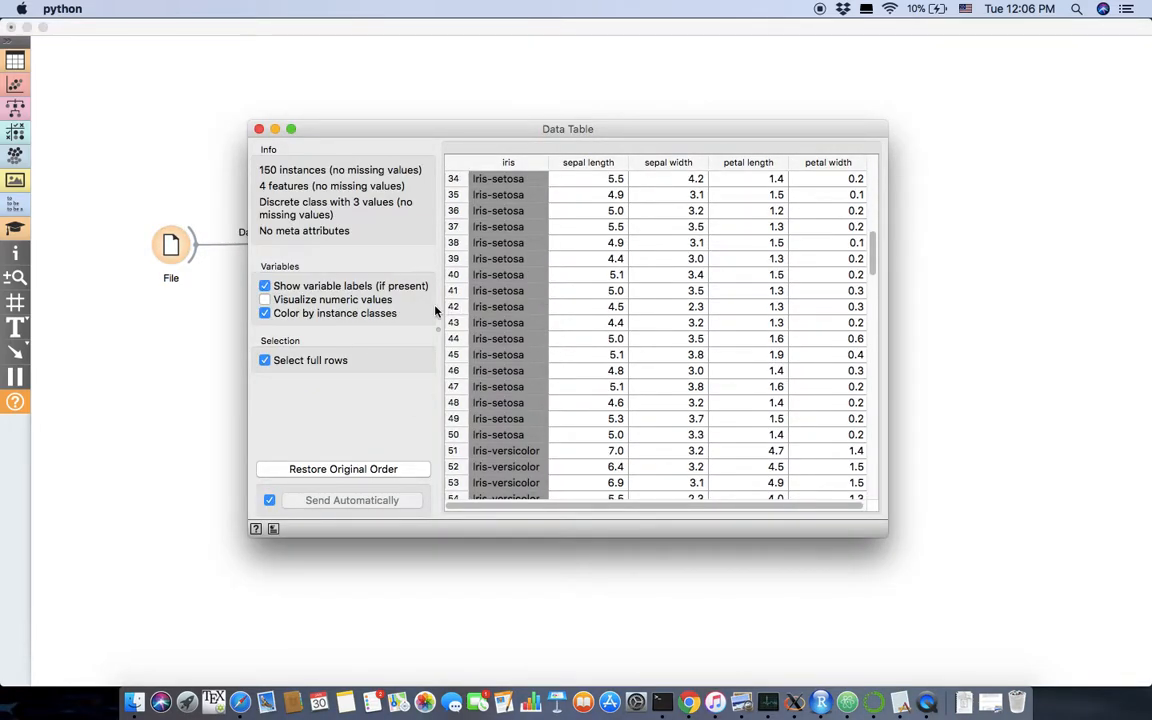
click(264, 300)
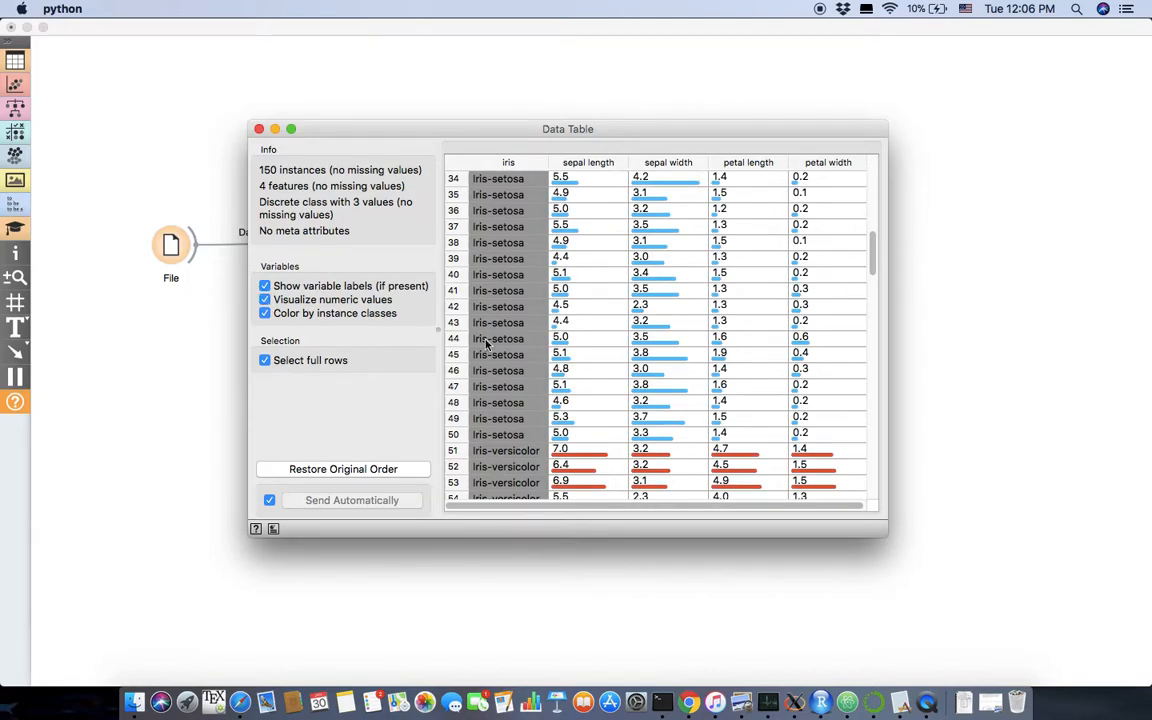
scroll(down, 3)
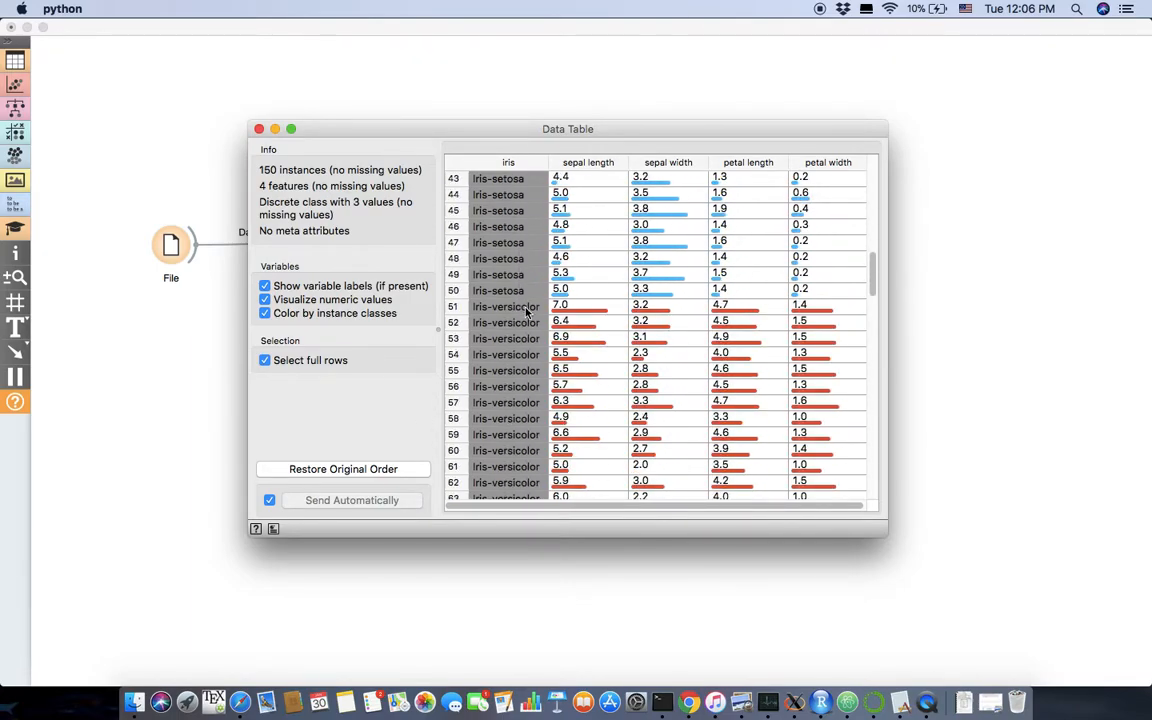
scroll(down, 3)
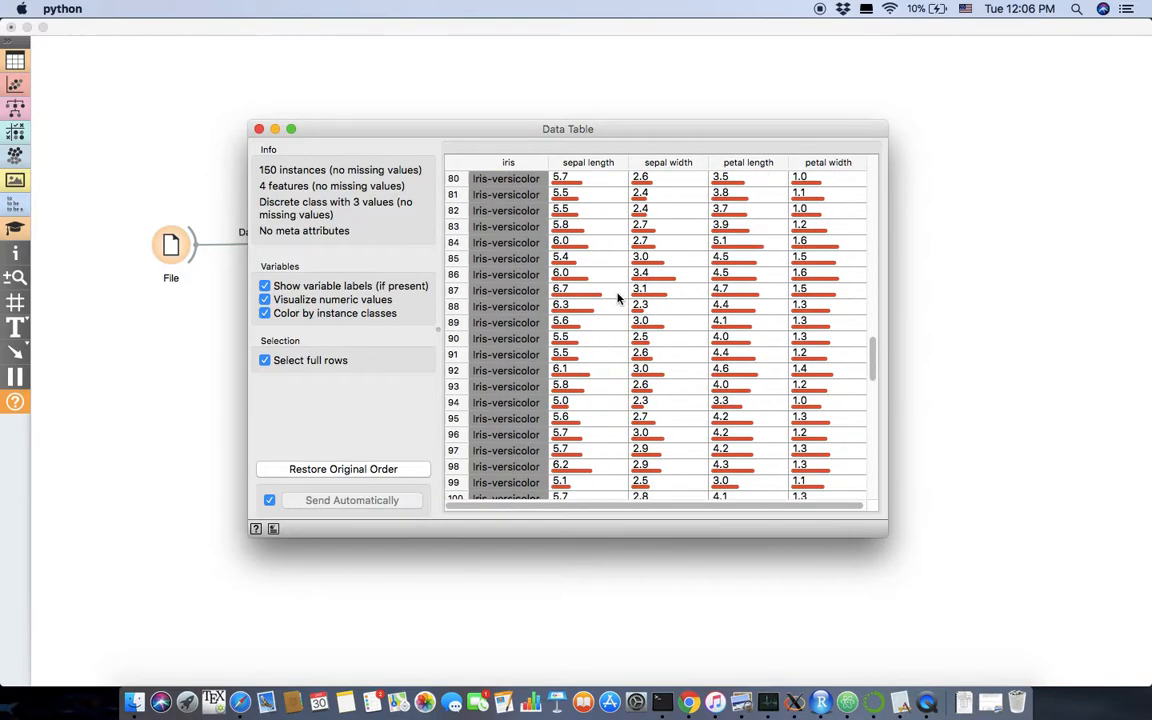
mouse_move(720, 172)
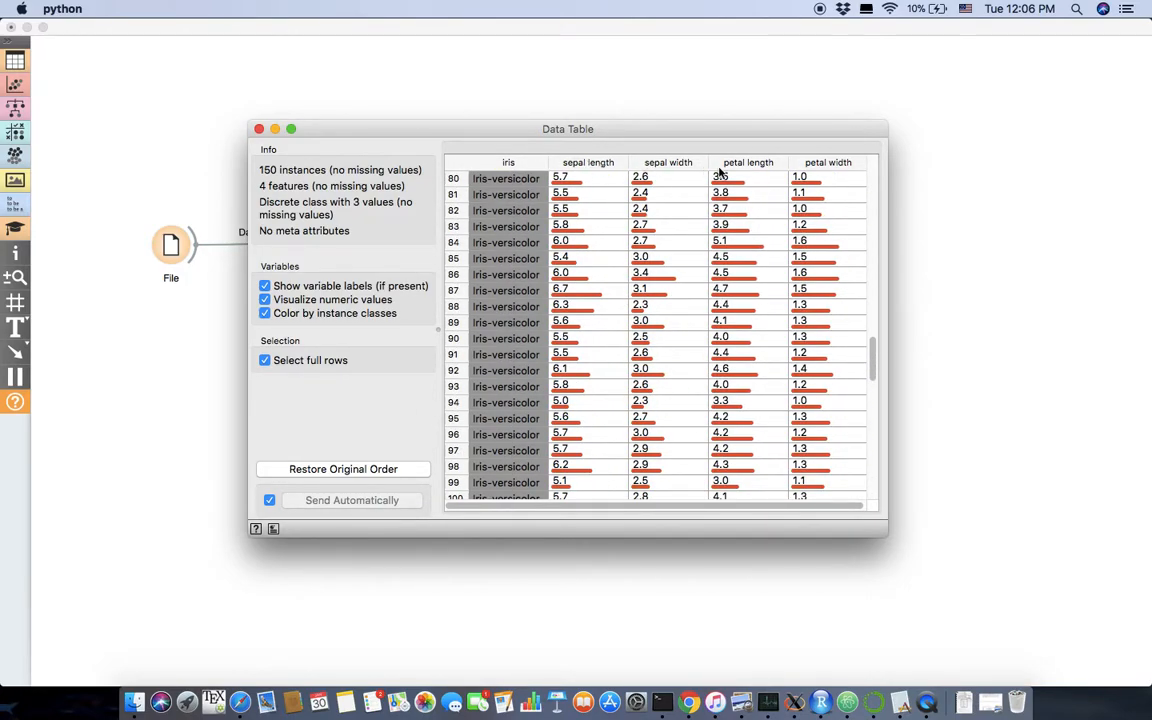
mouse_move(828, 192)
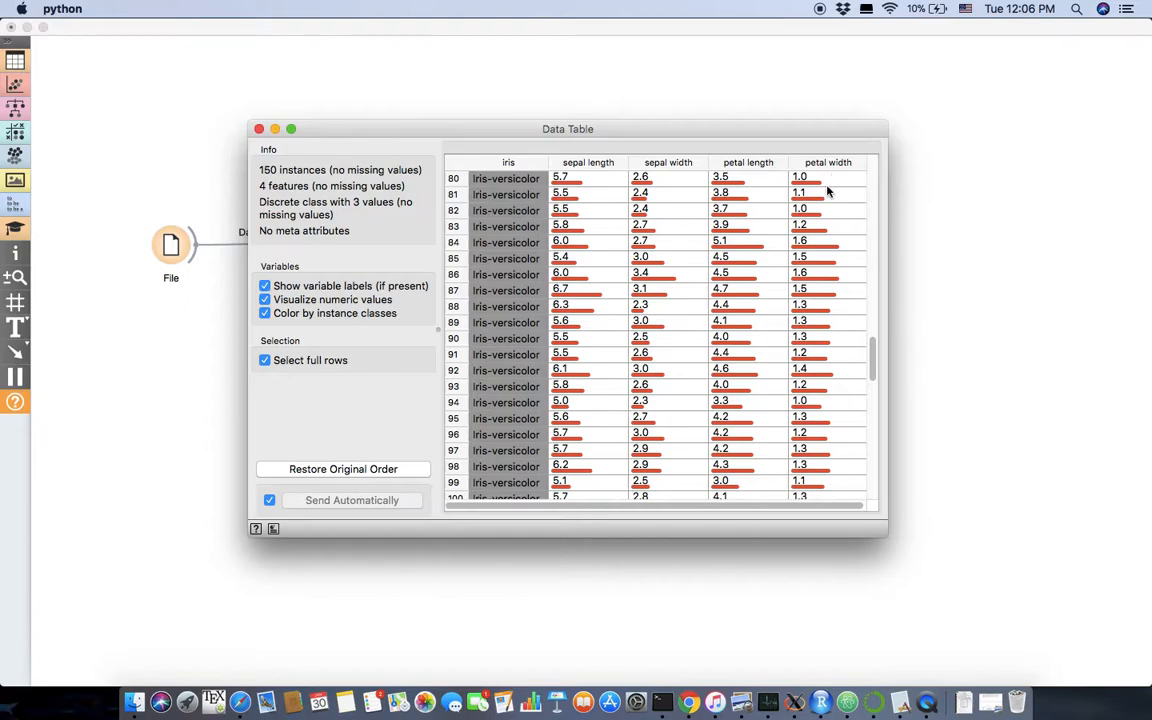
mouse_move(600, 176)
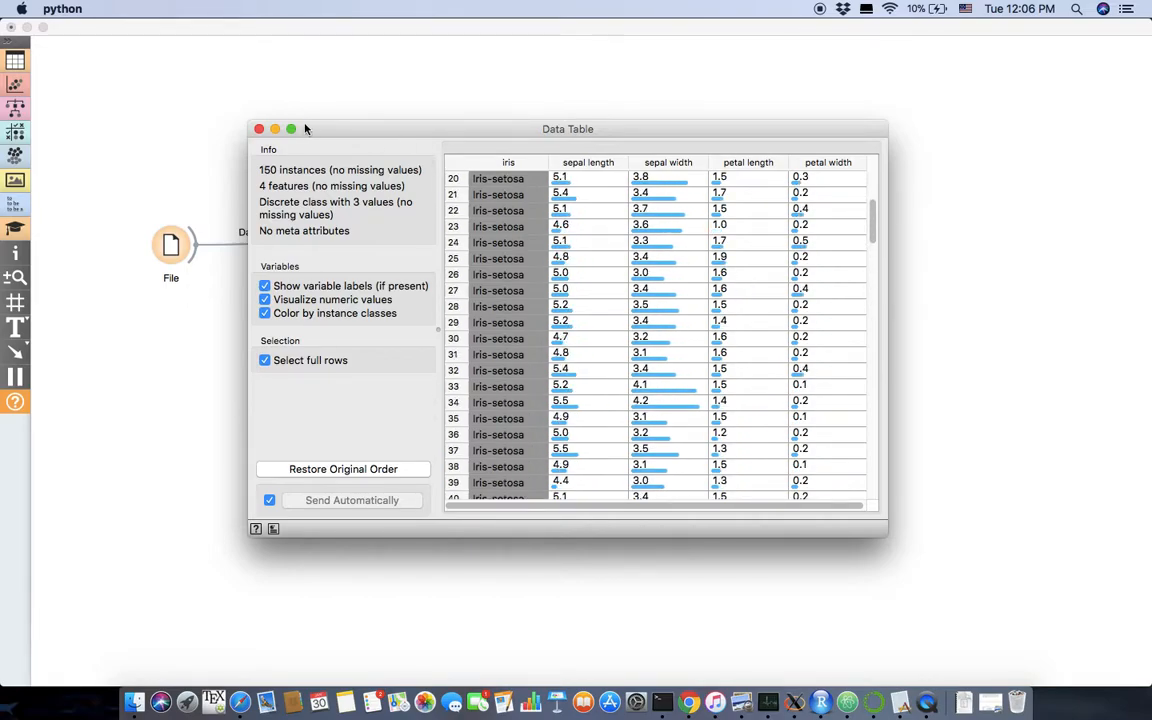
Add a Rank widget linked from the Data Table's output.
click(260, 128)
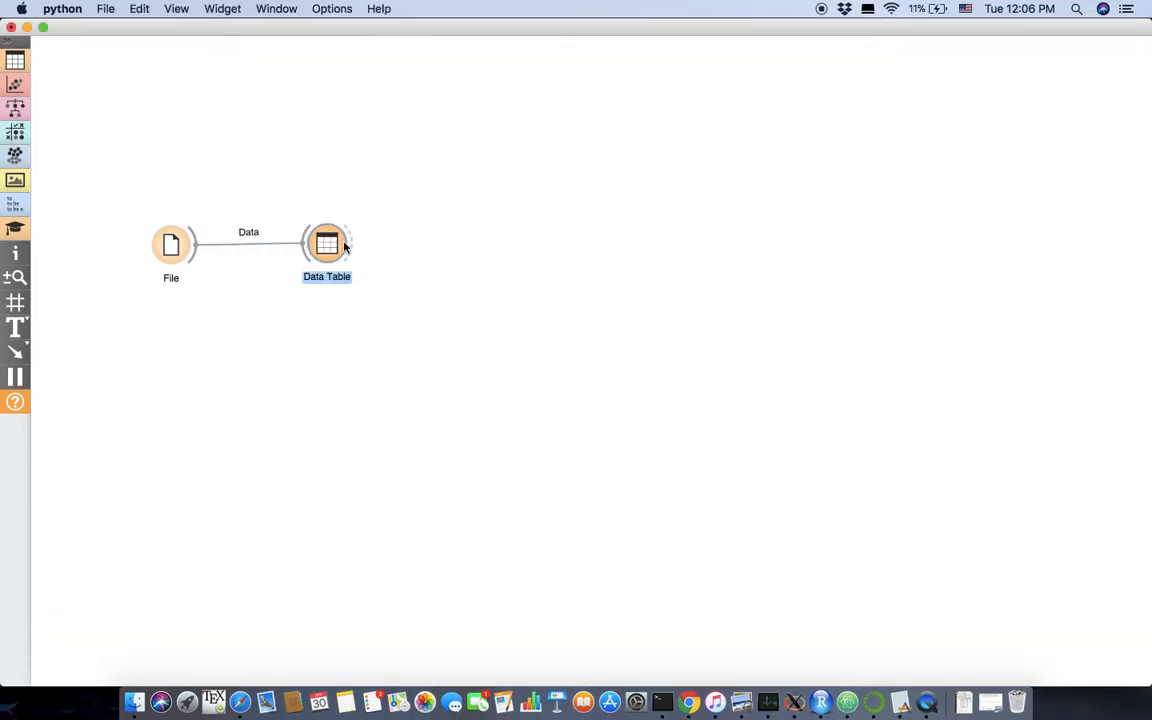
drag(328, 244, 288, 244)
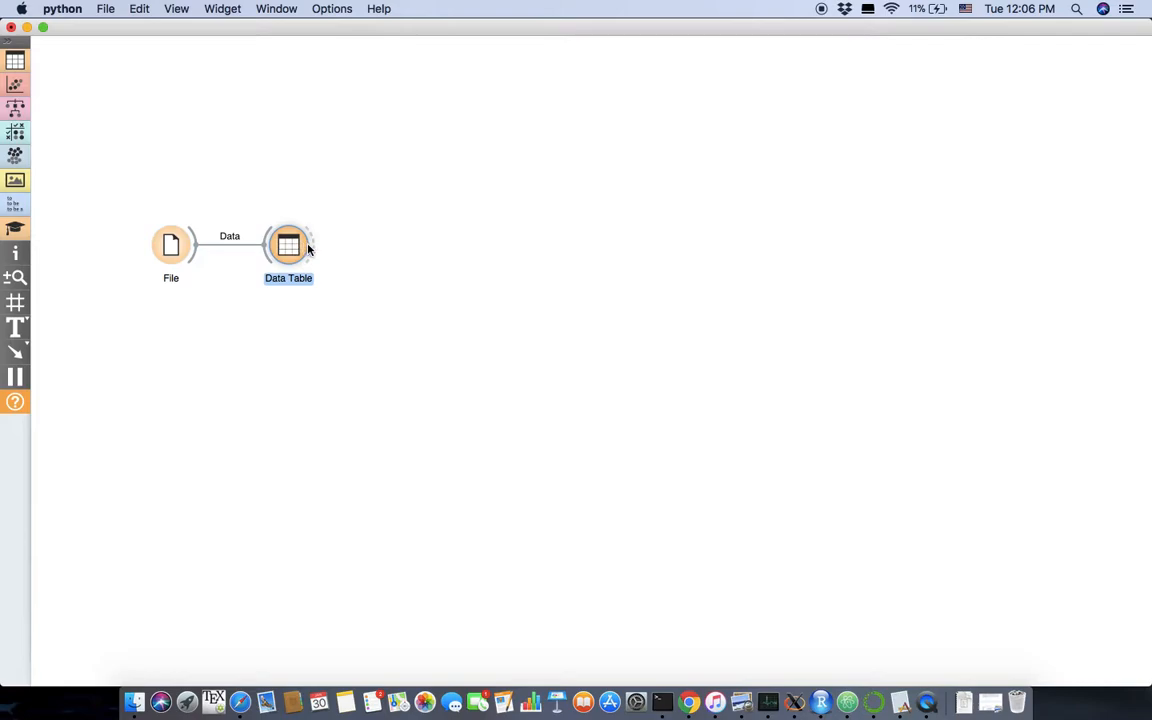
drag(310, 244, 368, 244)
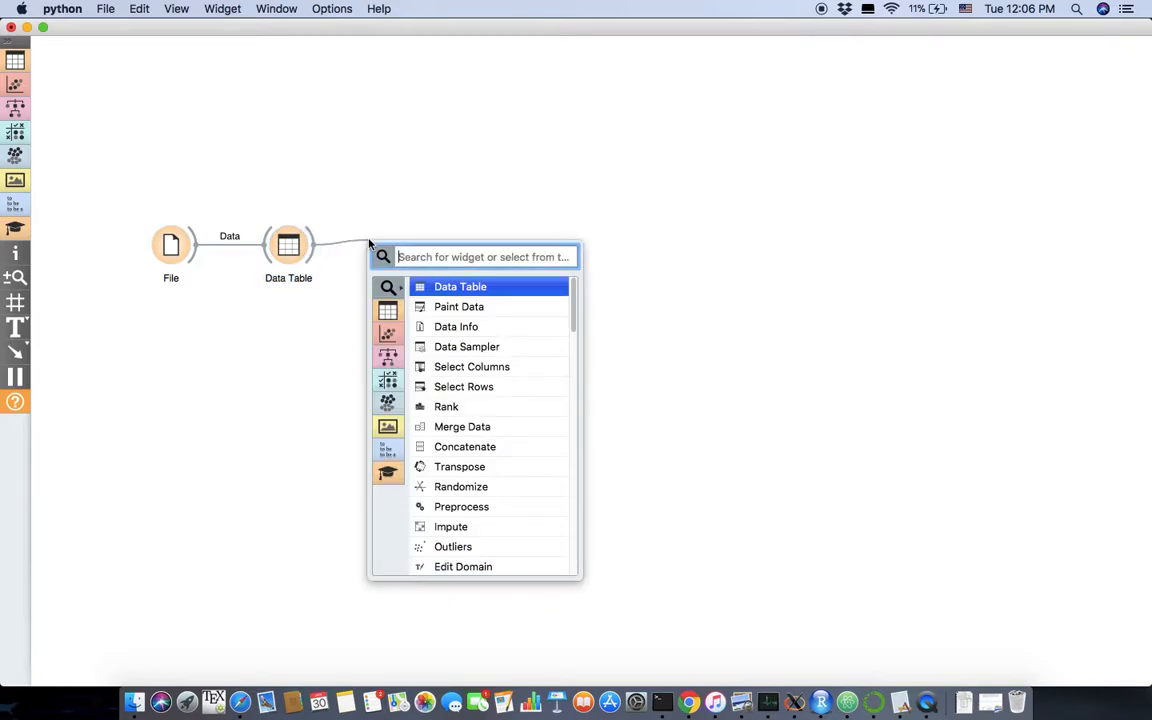
click(446, 406)
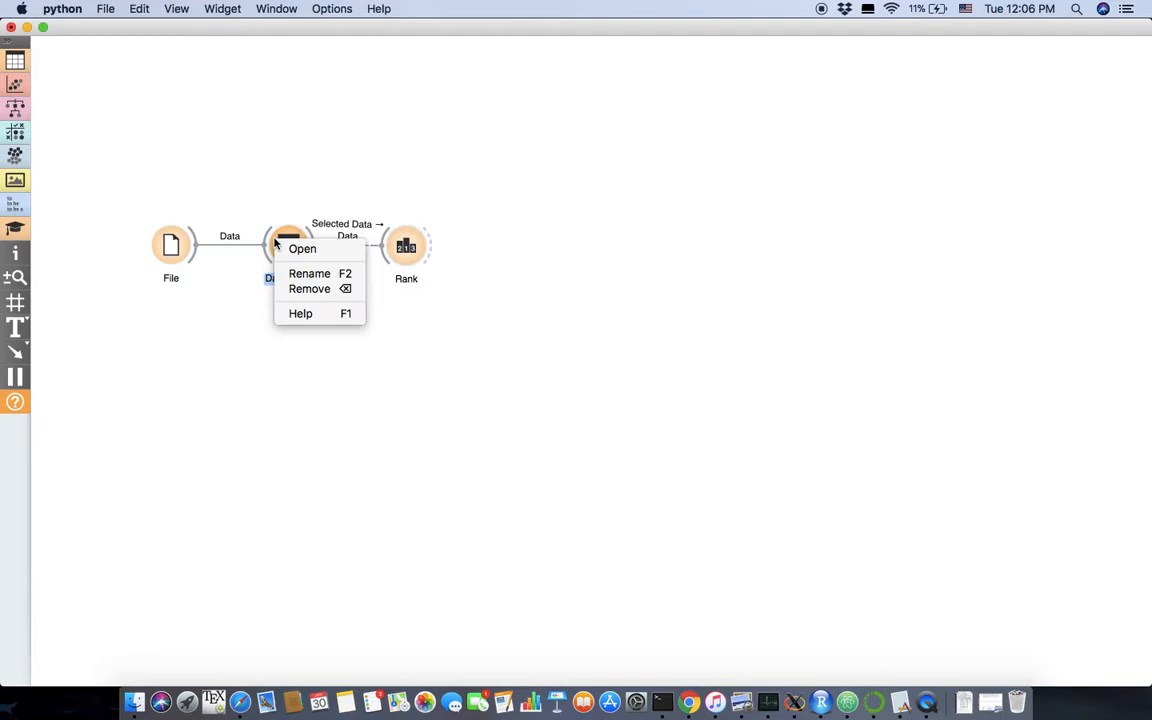
Remove the Data Table, wire File directly into Rank and view the iris feature scores.
click(308, 288)
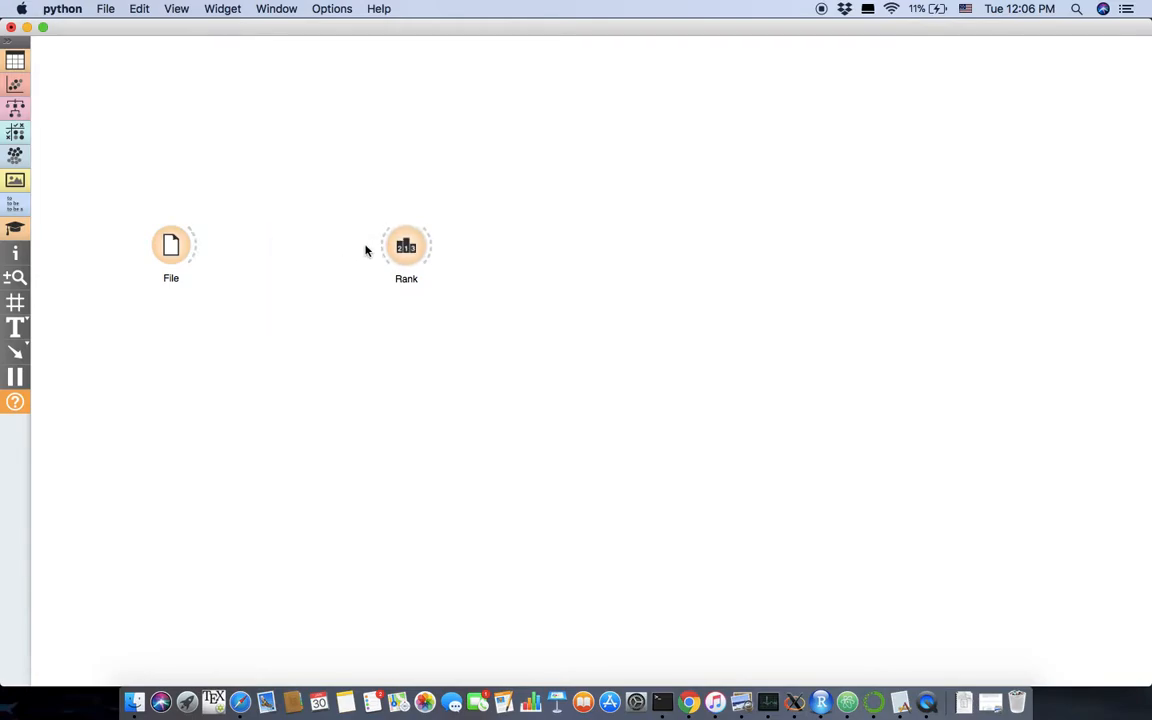
drag(196, 244, 384, 244)
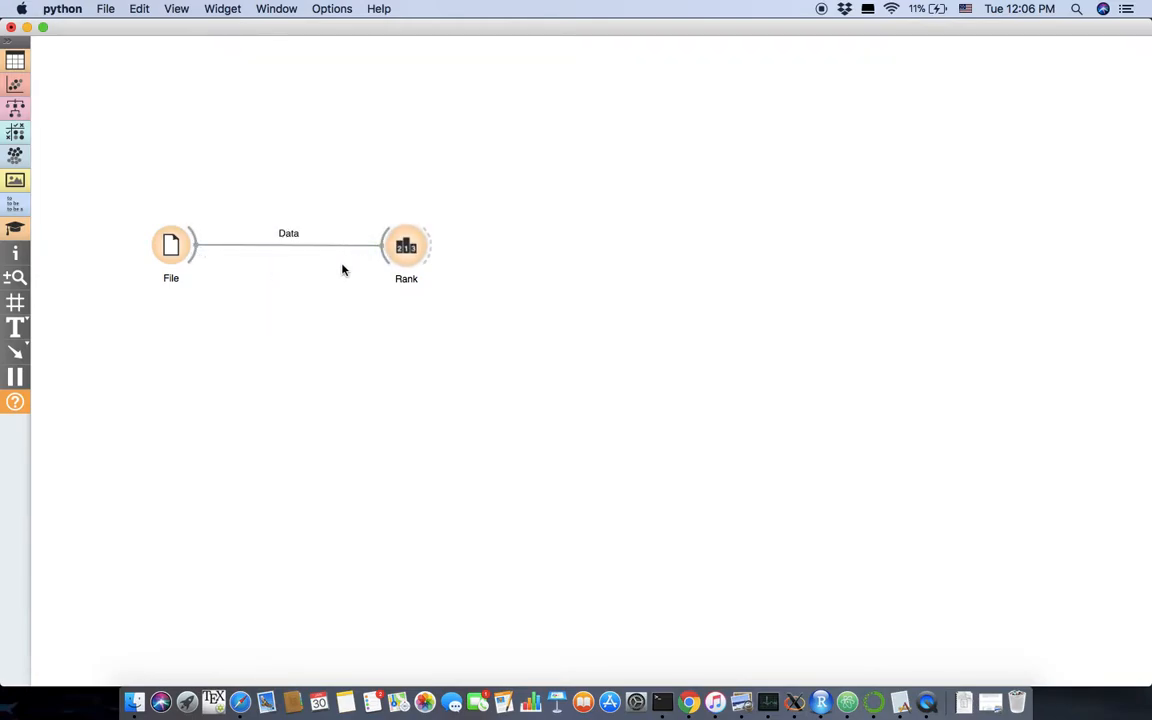
double_click(406, 244)
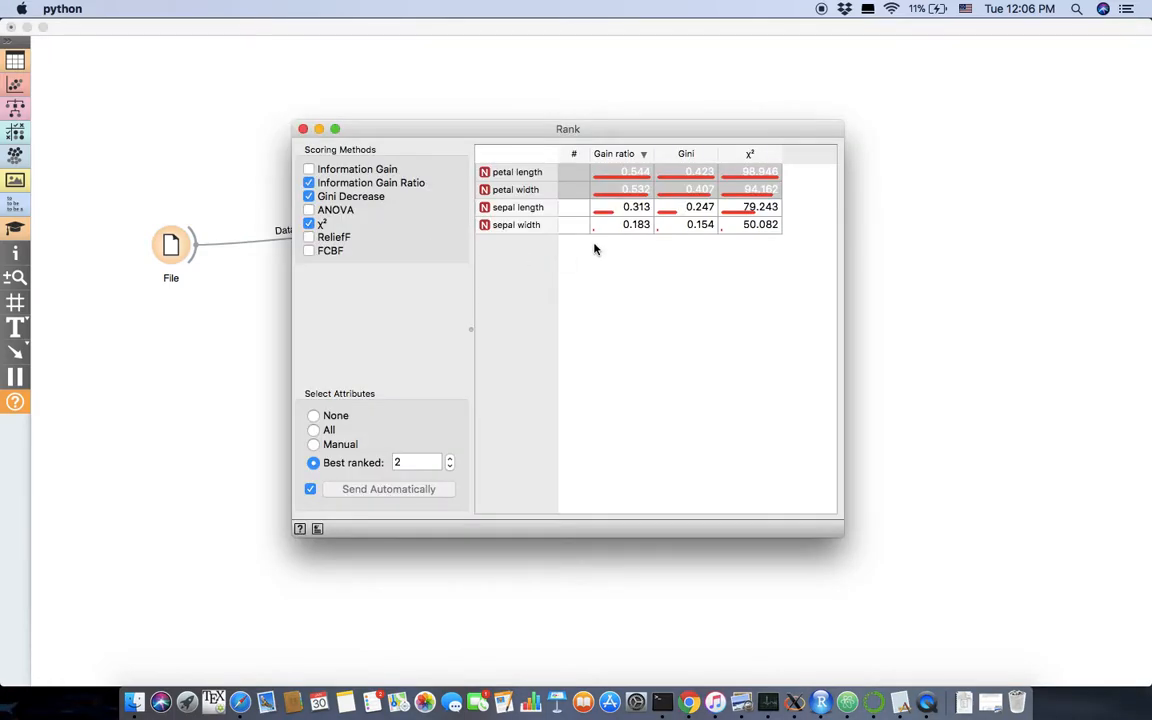
mouse_move(496, 220)
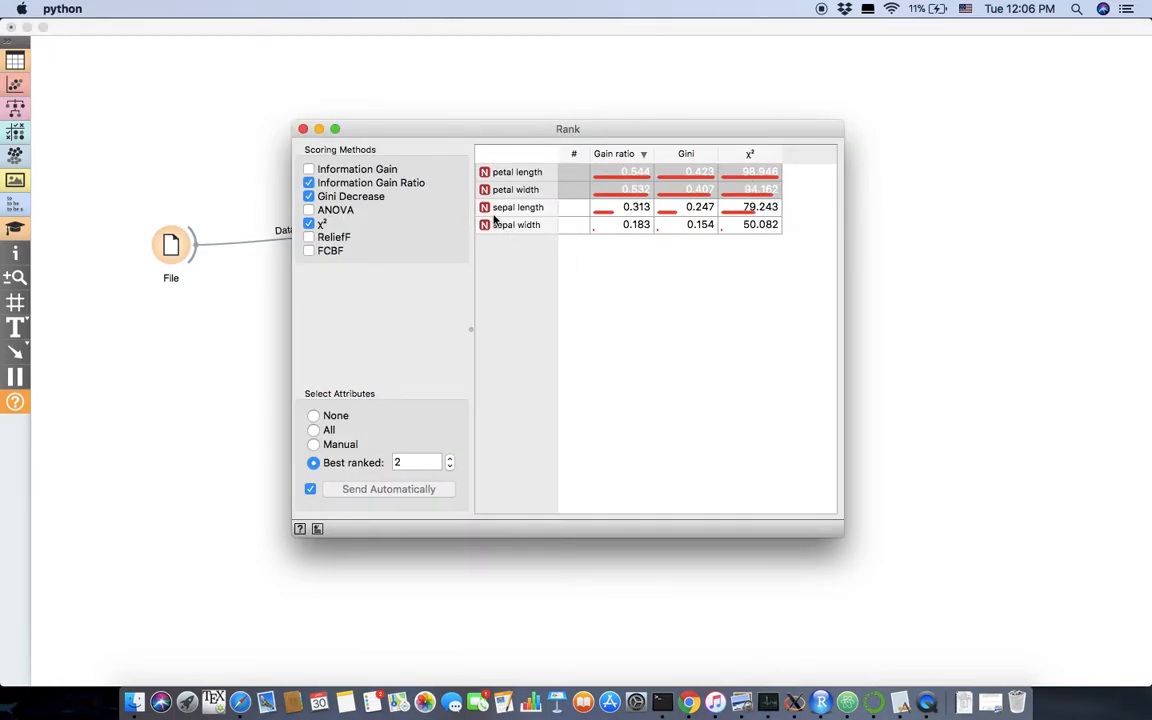
mouse_move(528, 168)
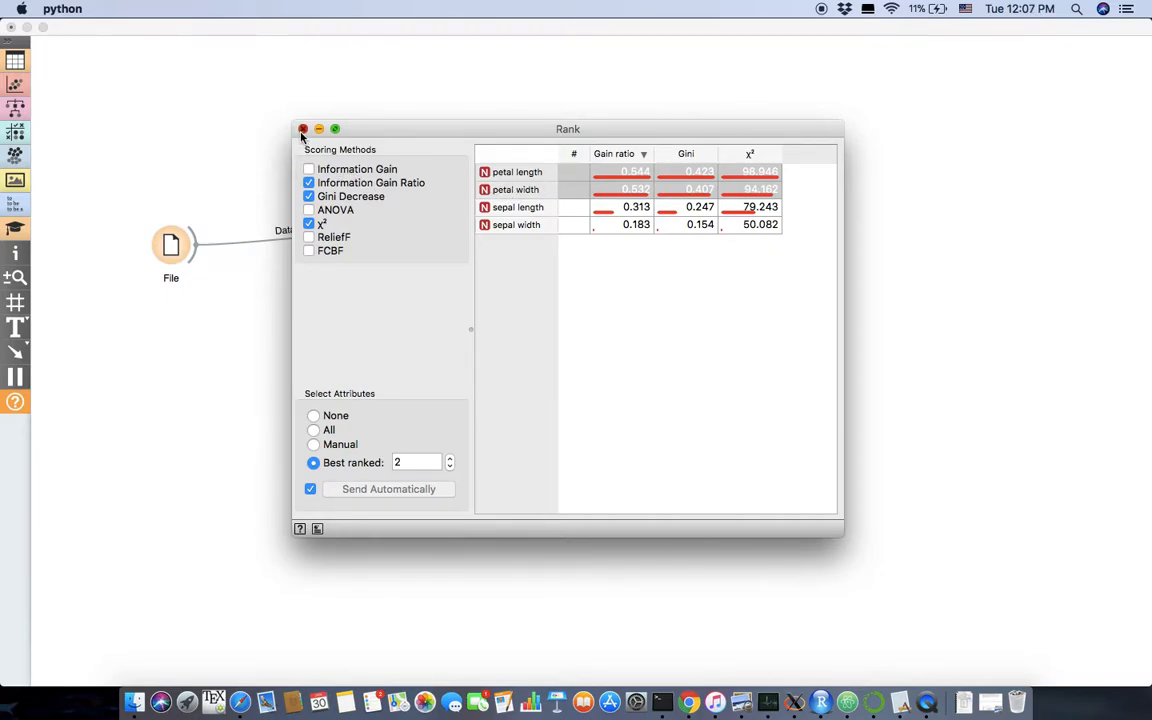
Add a Polynomial Classification widget fed by Rank's reduced data.
click(304, 128)
text(P)
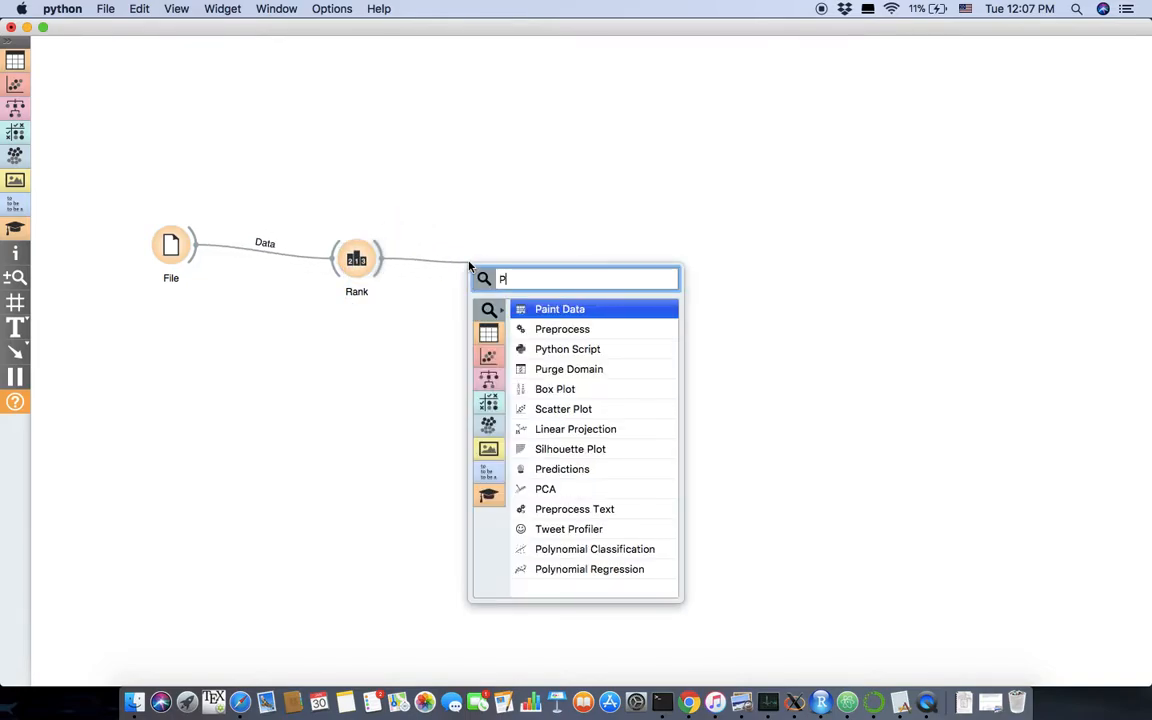
text(ol)
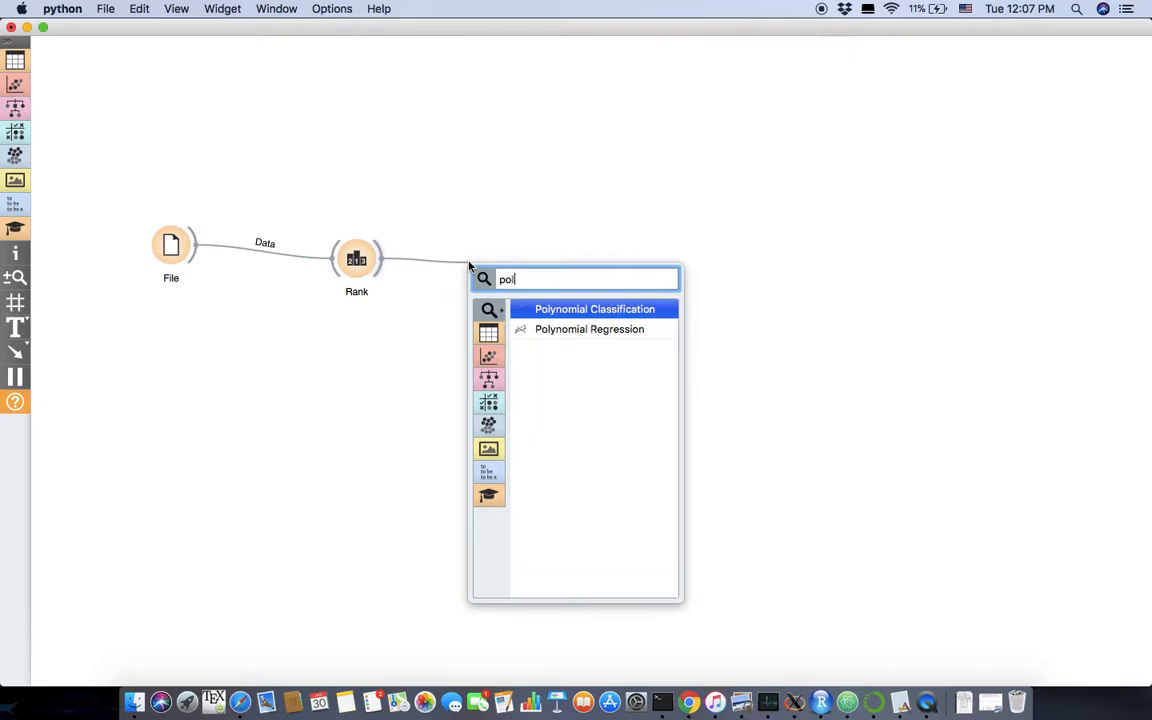
click(594, 308)
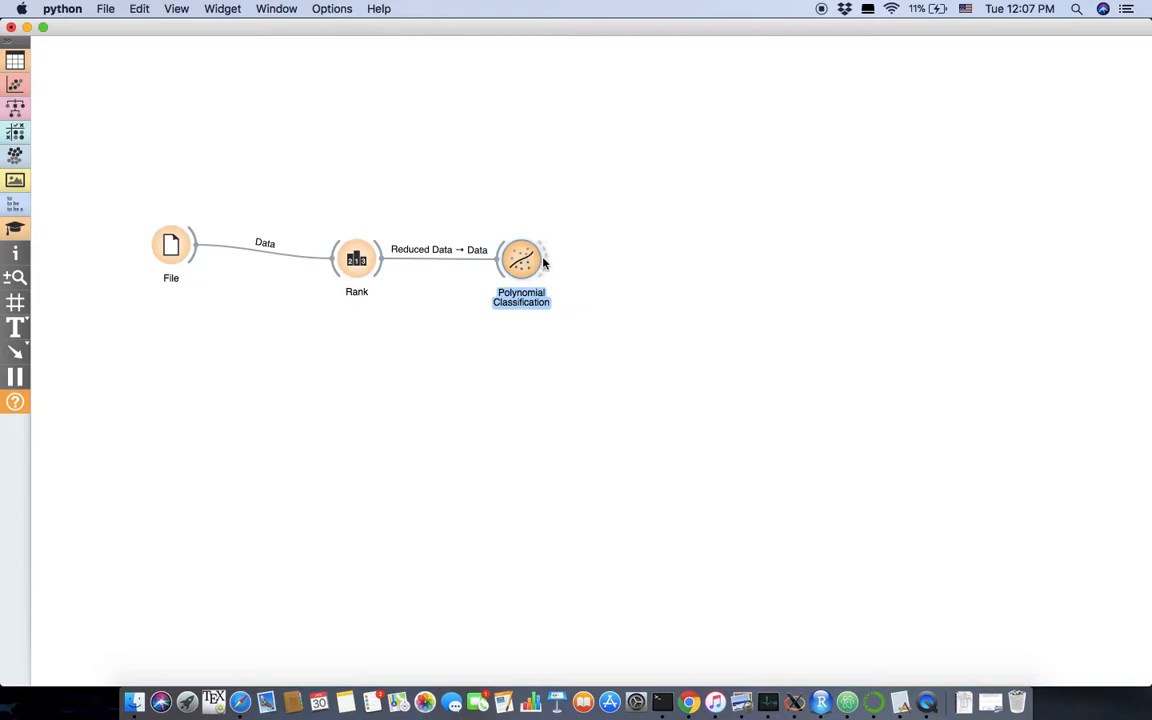
Add a Predictions widget connected to Polynomial Classification's output.
drag(544, 260, 736, 240)
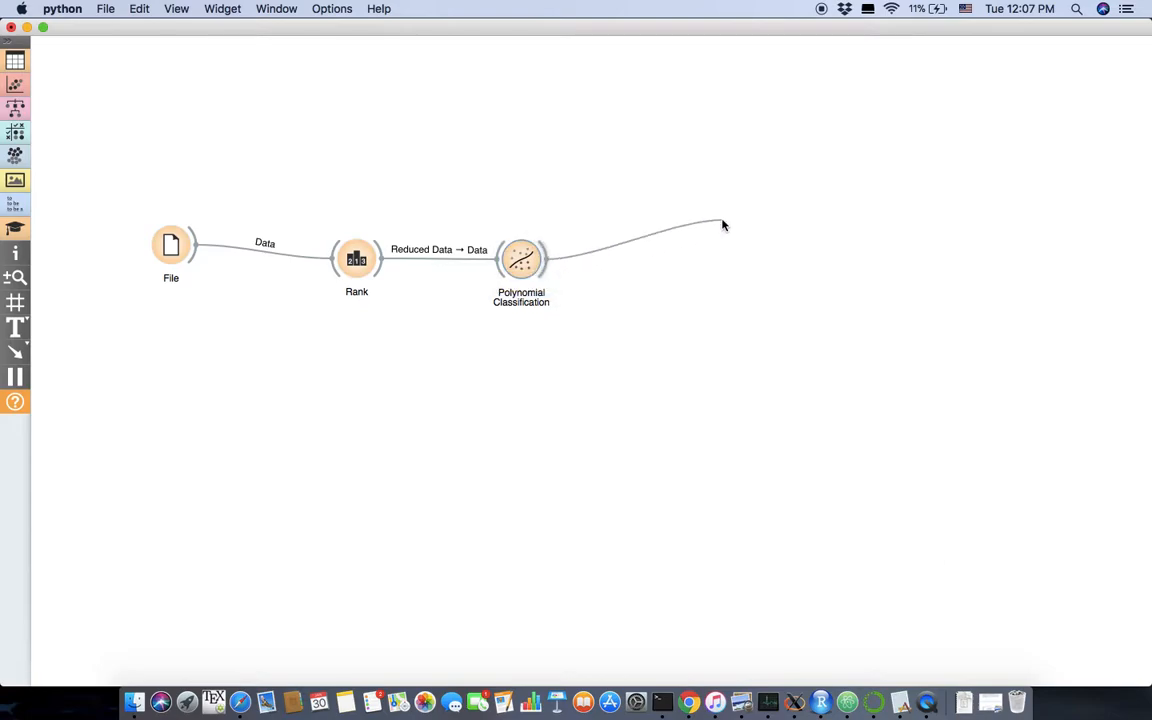
text(pred)
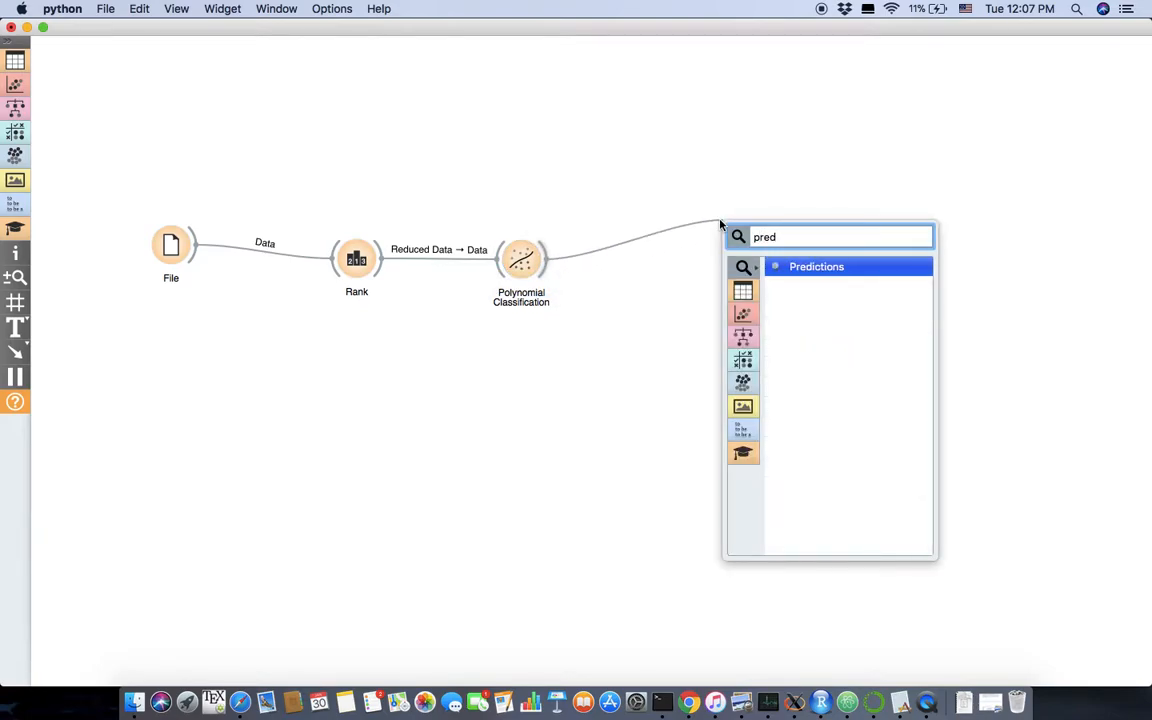
click(816, 266)
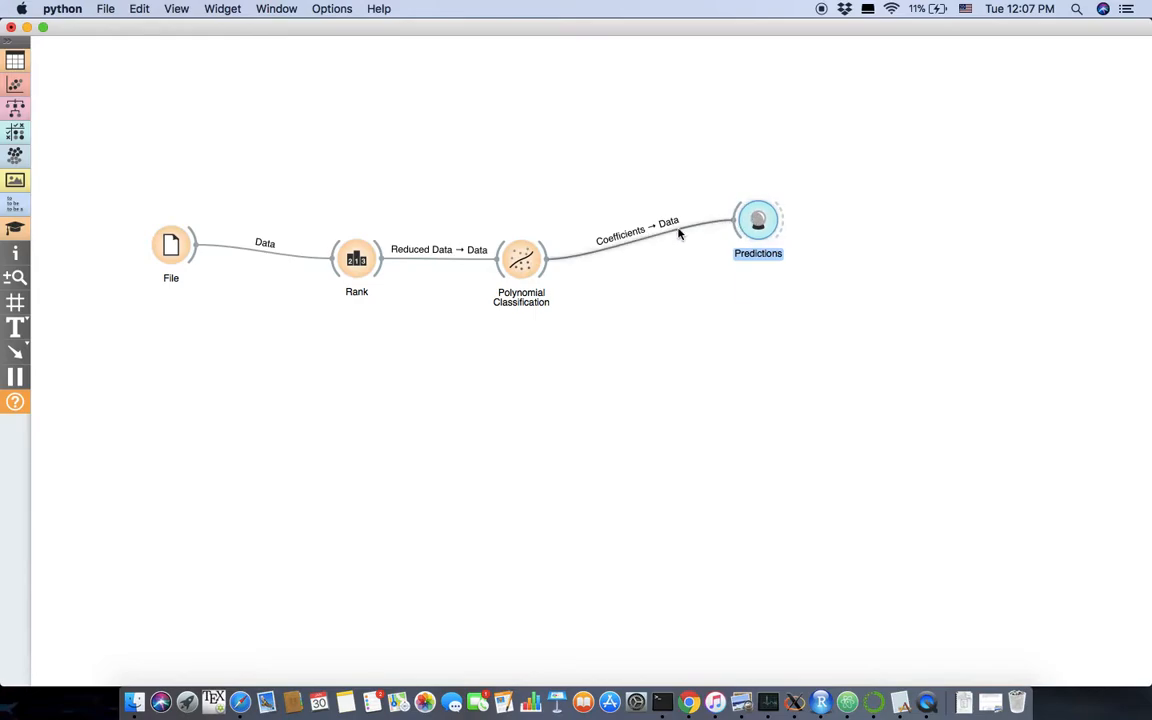
Rewire the links so the classifier's Model feeds Predictors and its Data feeds Predictions' Data.
double_click(640, 230)
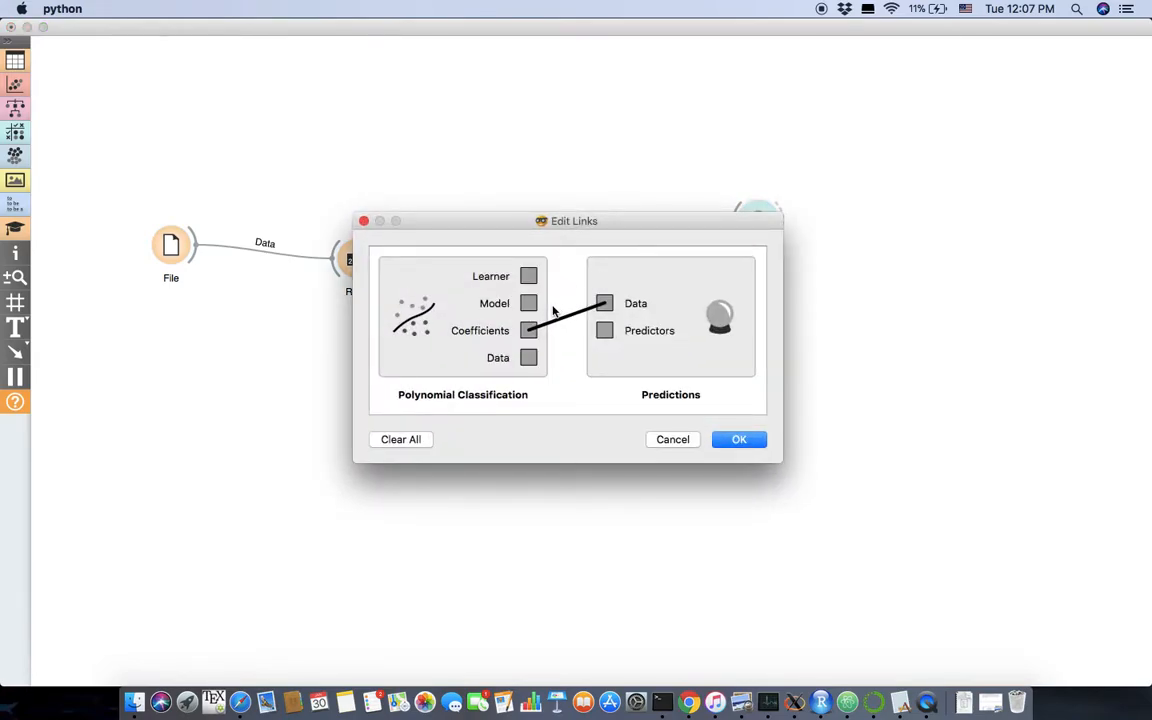
drag(528, 304, 604, 330)
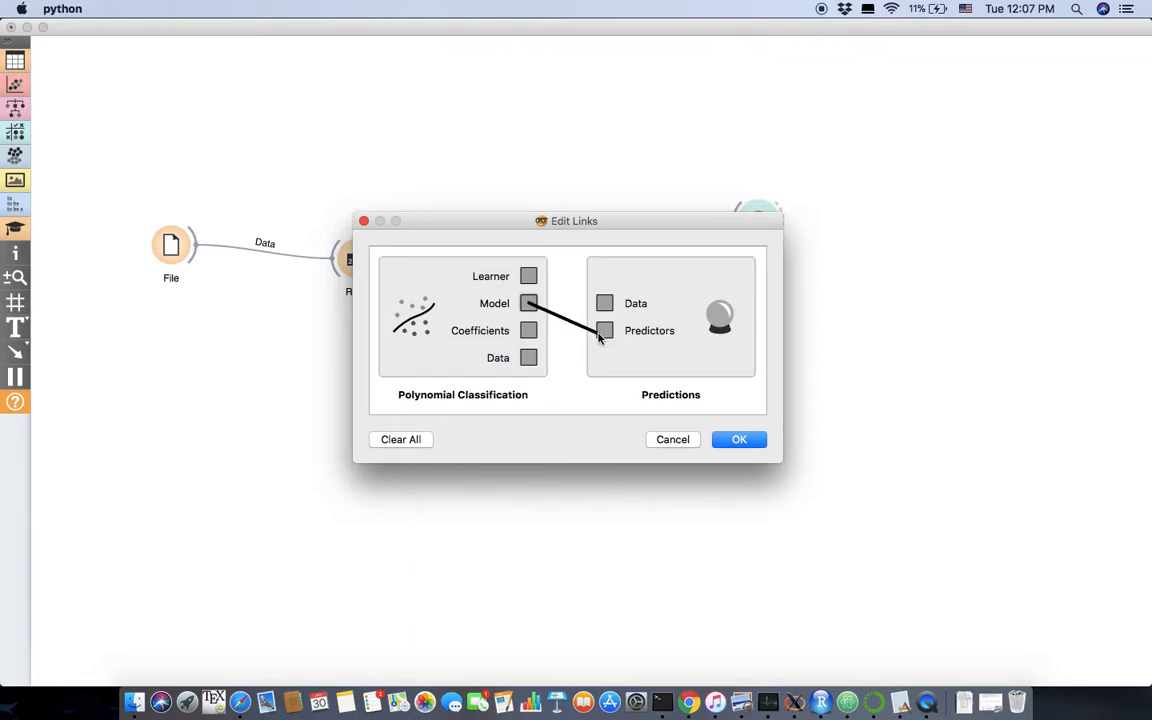
click(740, 440)
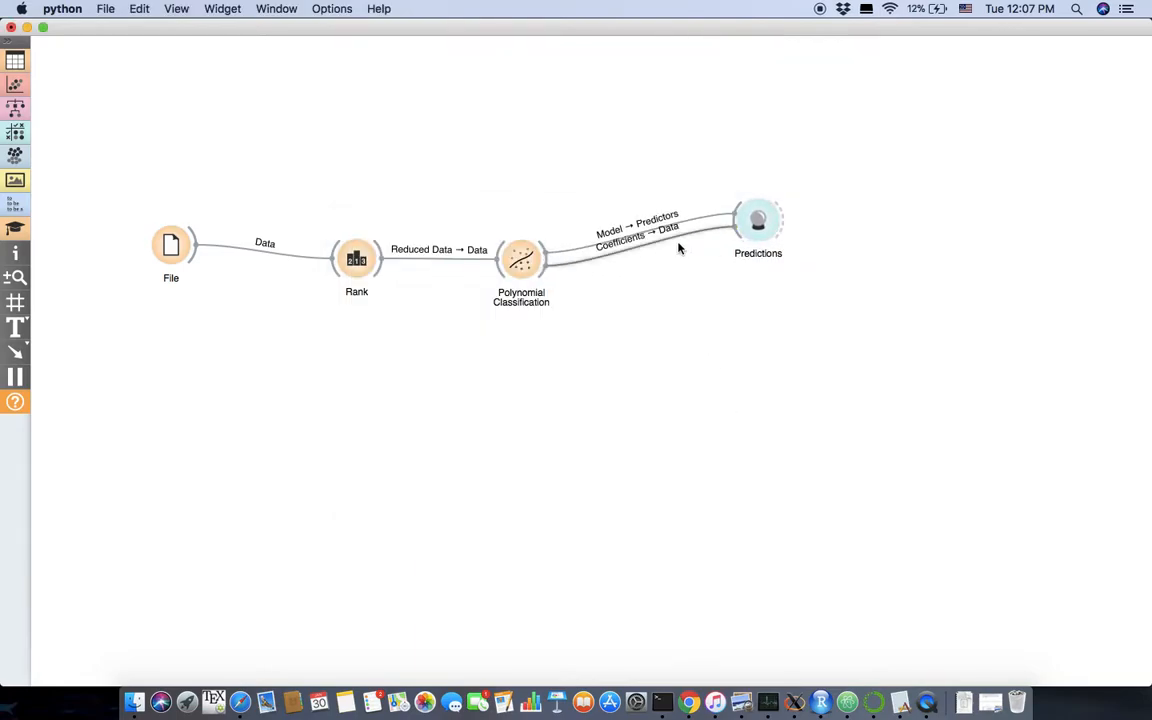
double_click(650, 236)
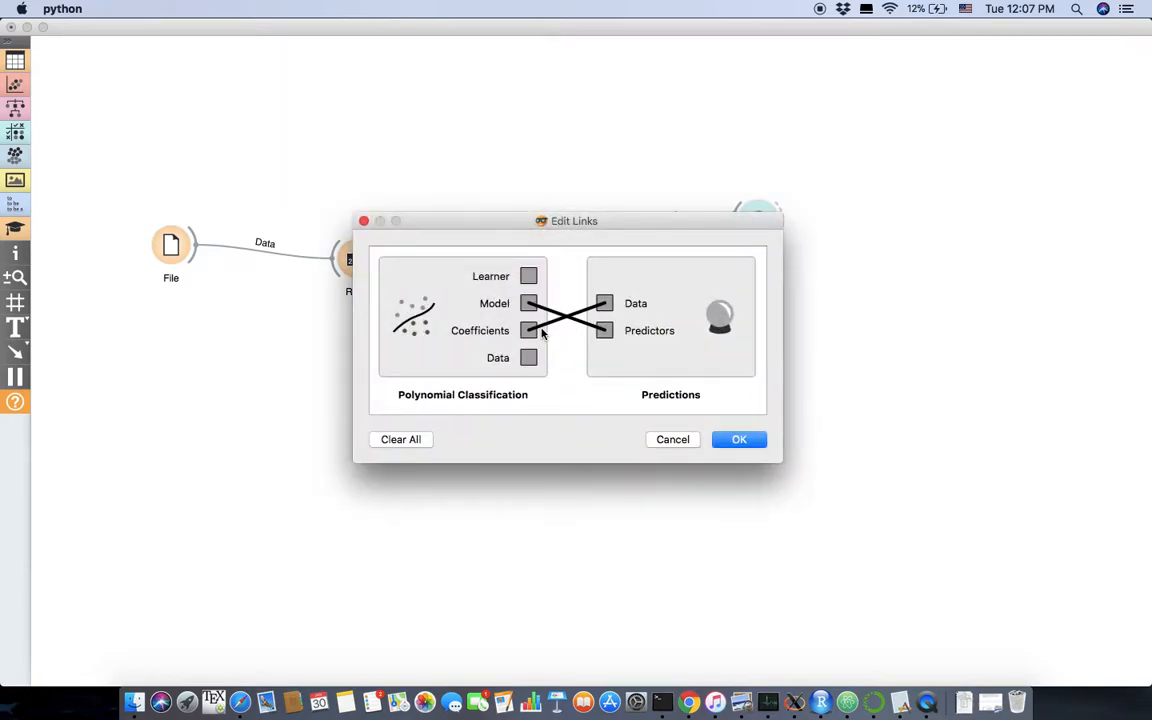
mouse_move(548, 352)
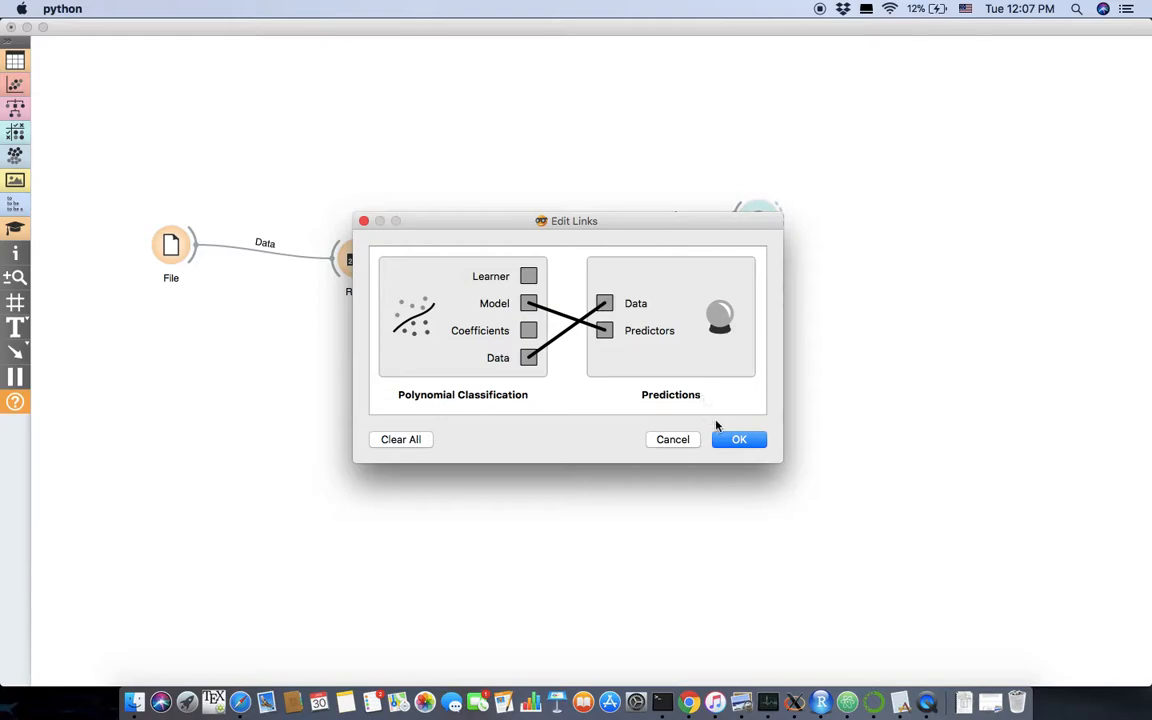
click(740, 440)
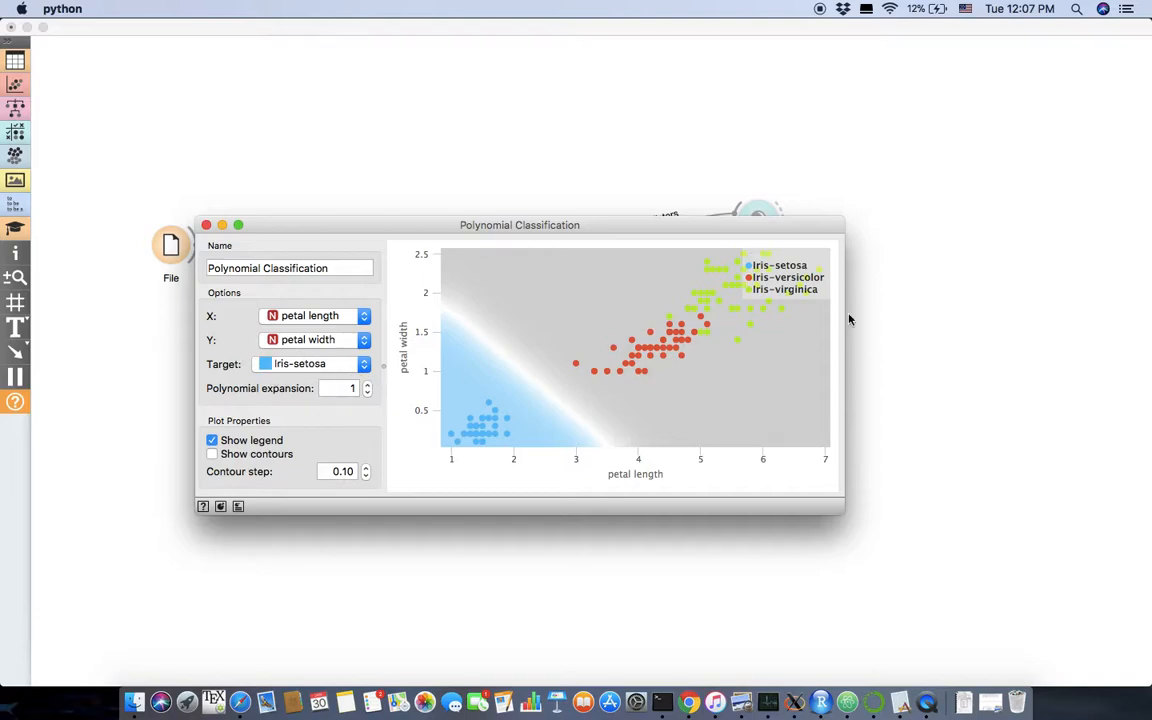
mouse_move(880, 280)
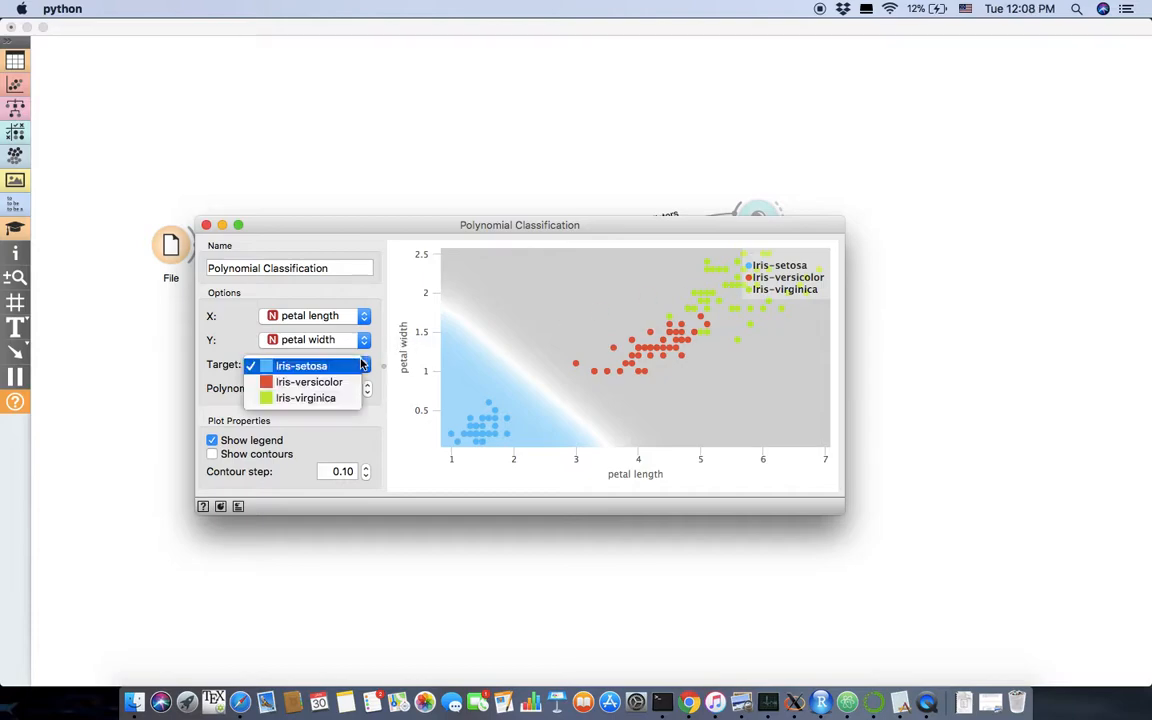
Target Iris-versicolor with polynomial expansion 5, comparing against 1, then close the window.
click(308, 380)
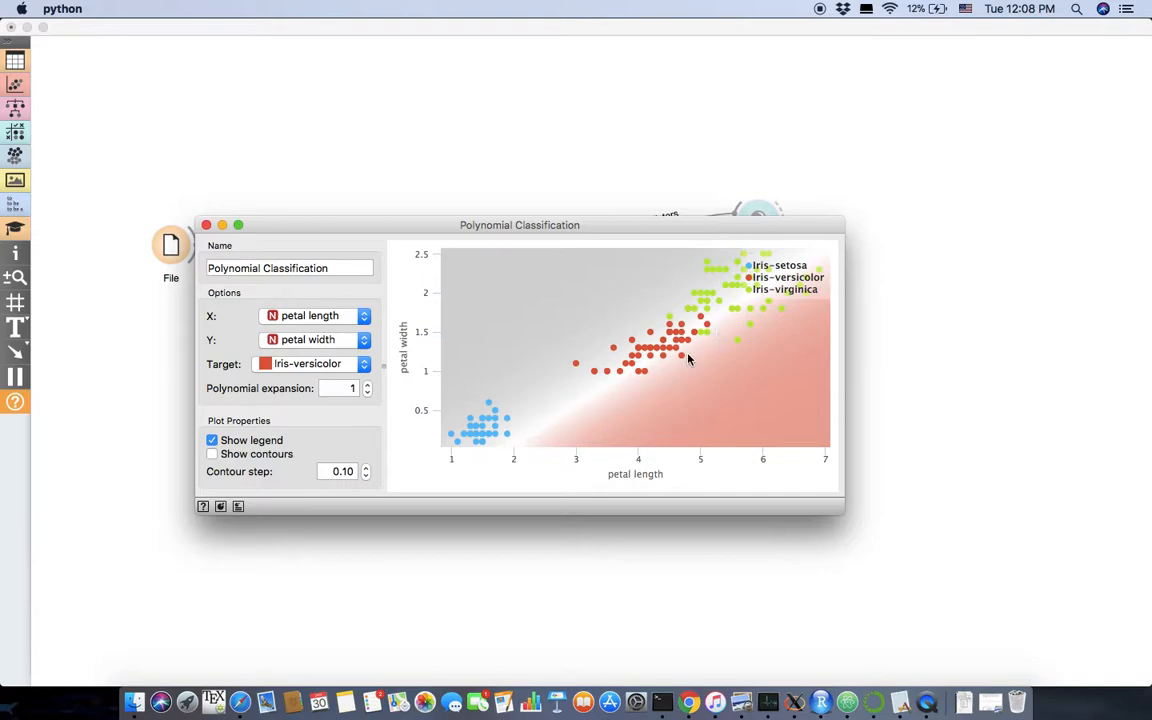
mouse_move(600, 368)
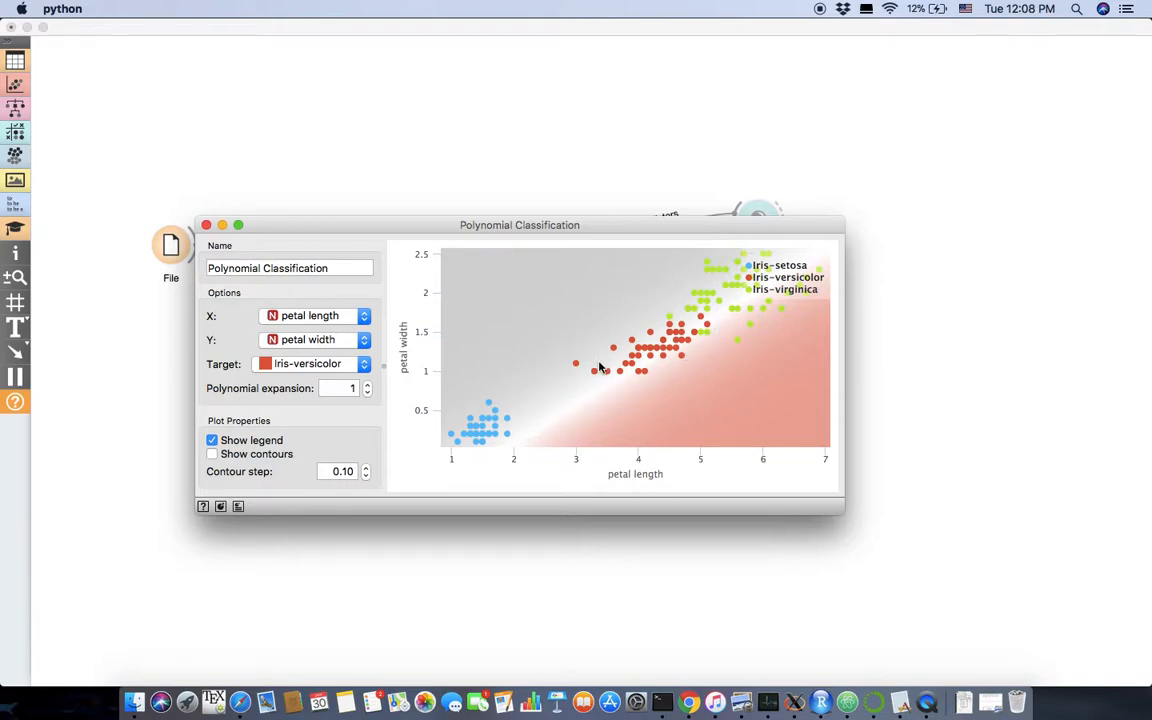
mouse_move(408, 350)
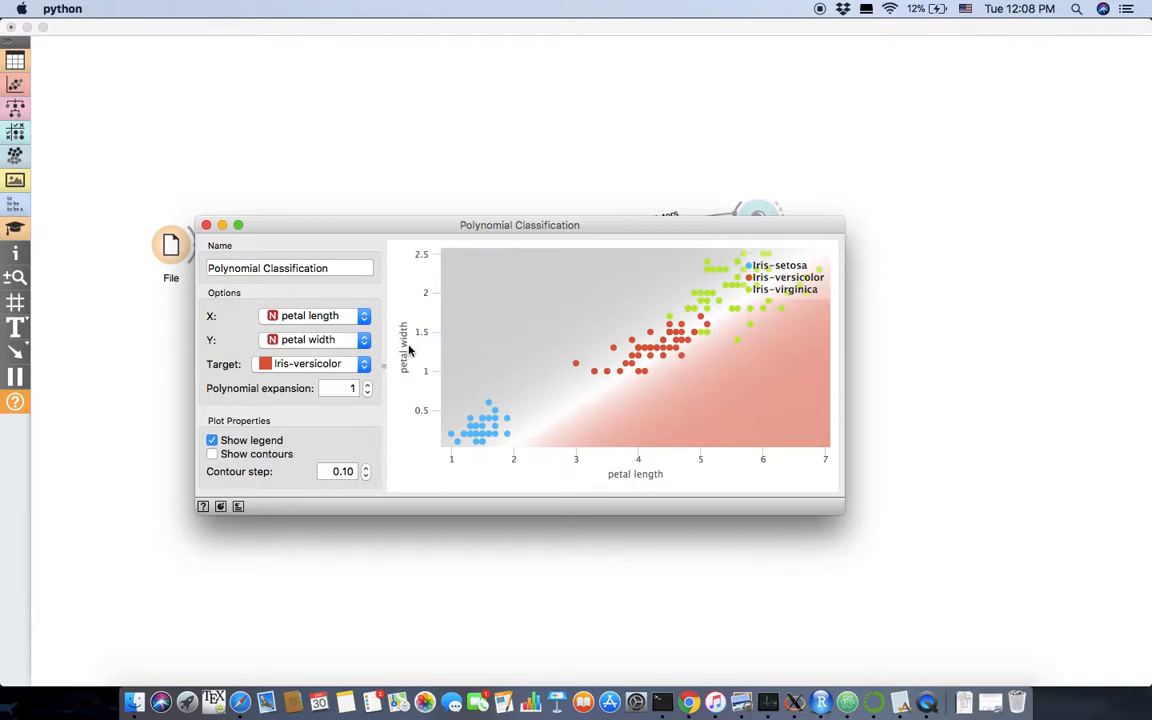
click(366, 384)
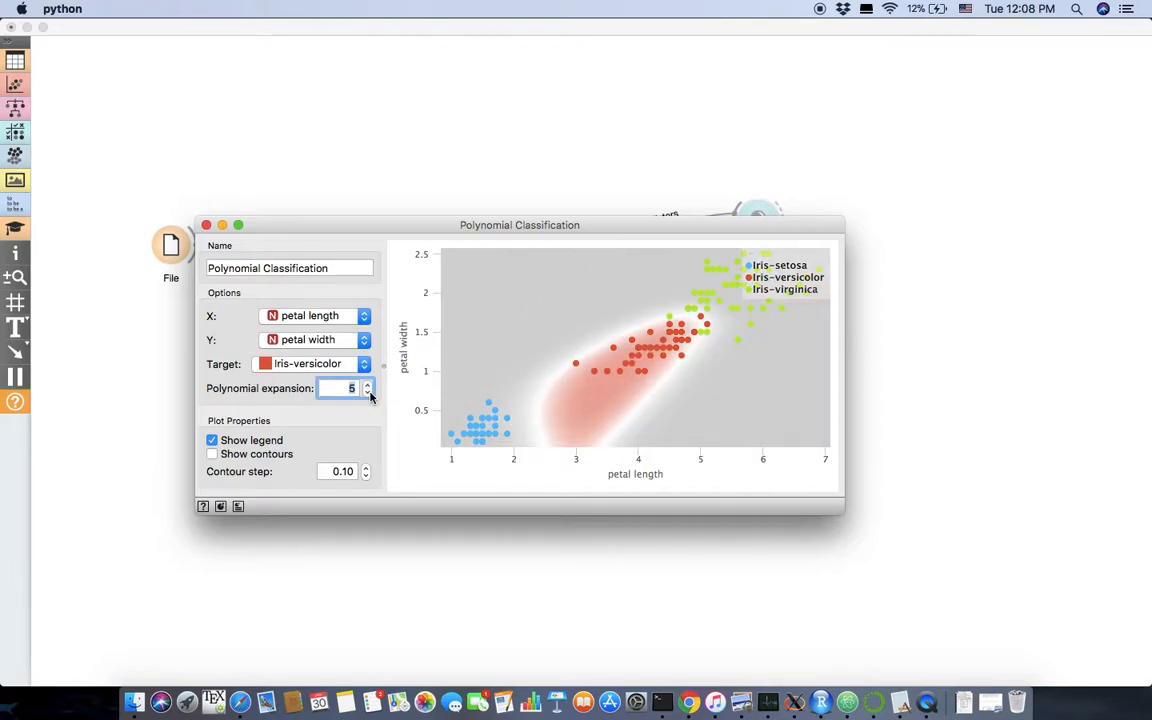
click(368, 390)
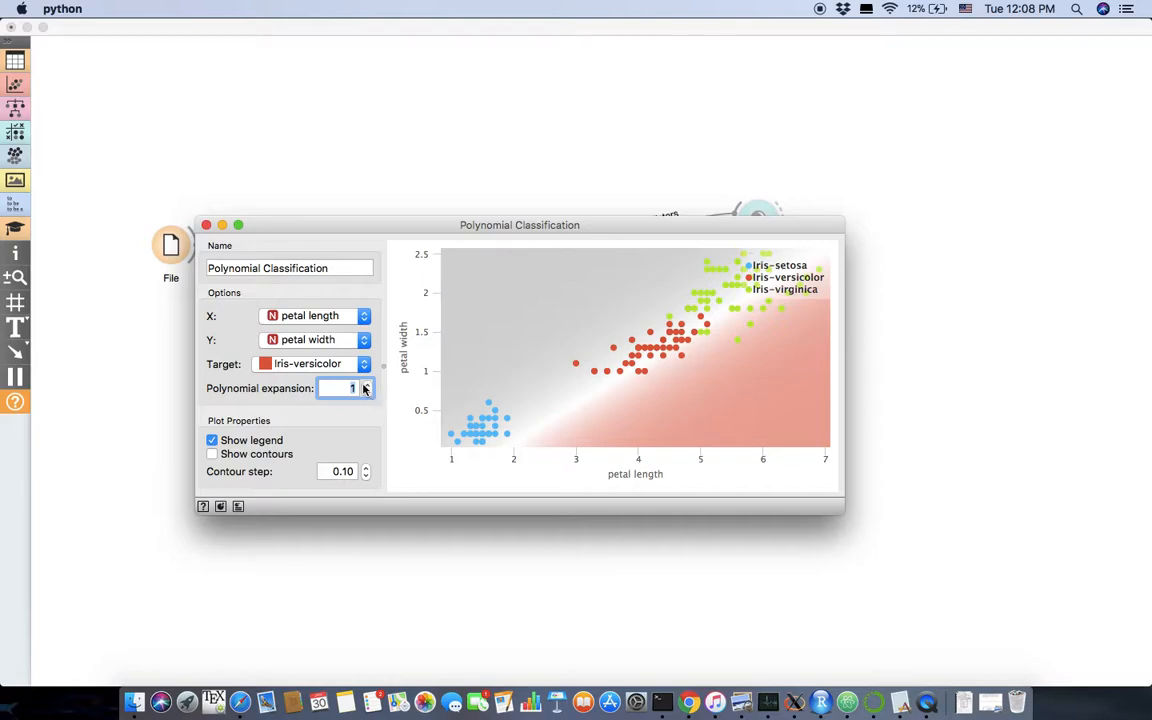
click(368, 384)
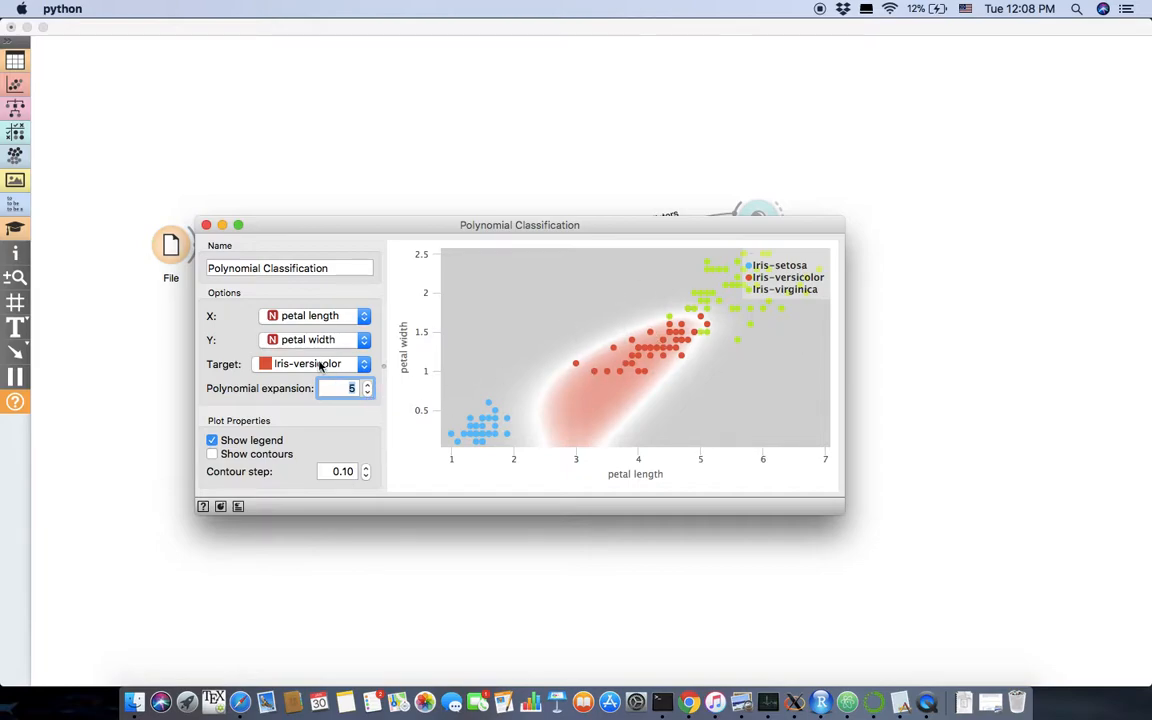
click(206, 224)
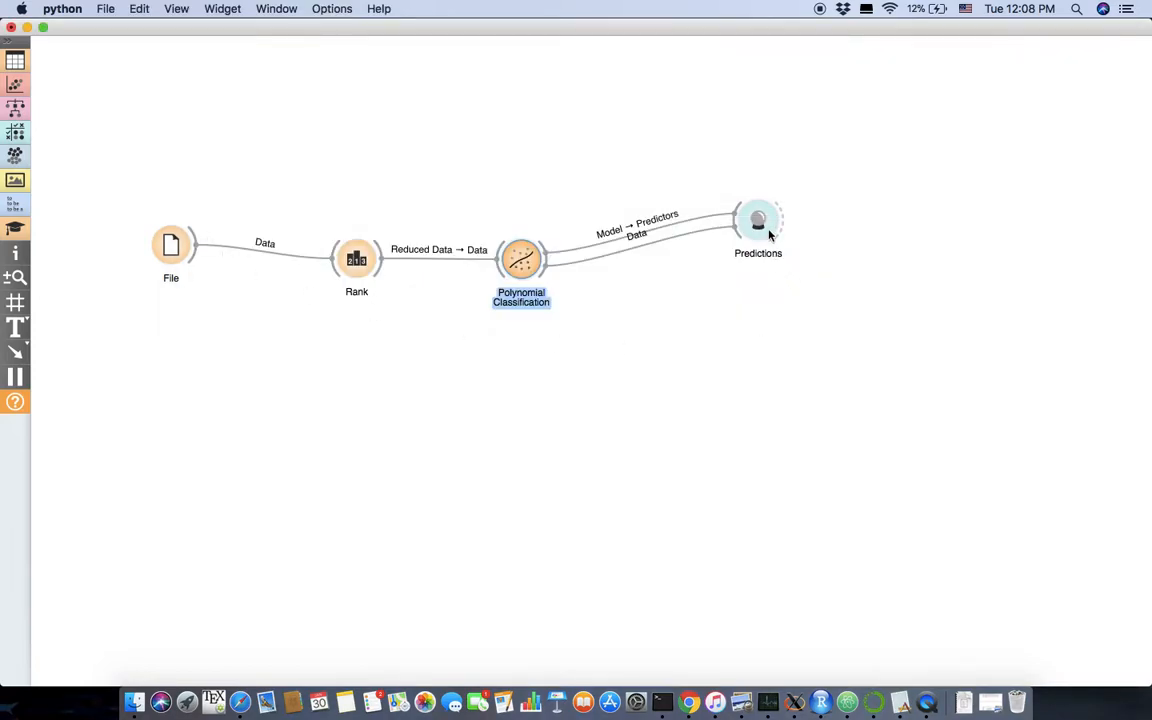
double_click(758, 220)
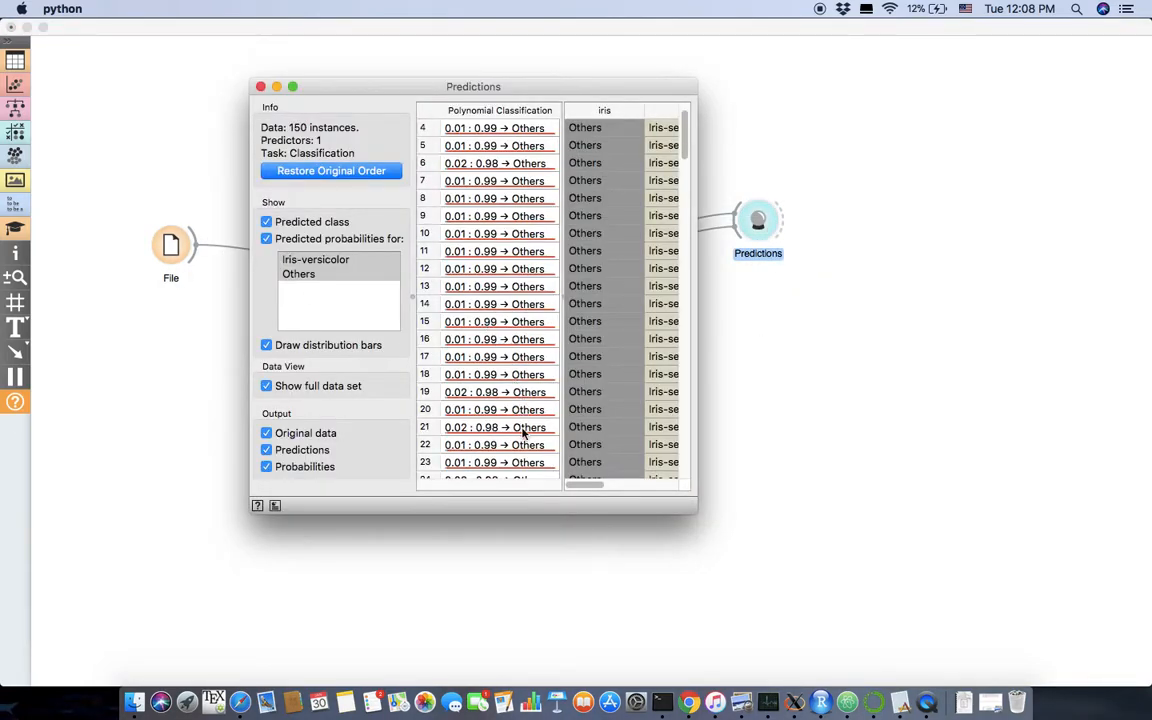
scroll(down, 3)
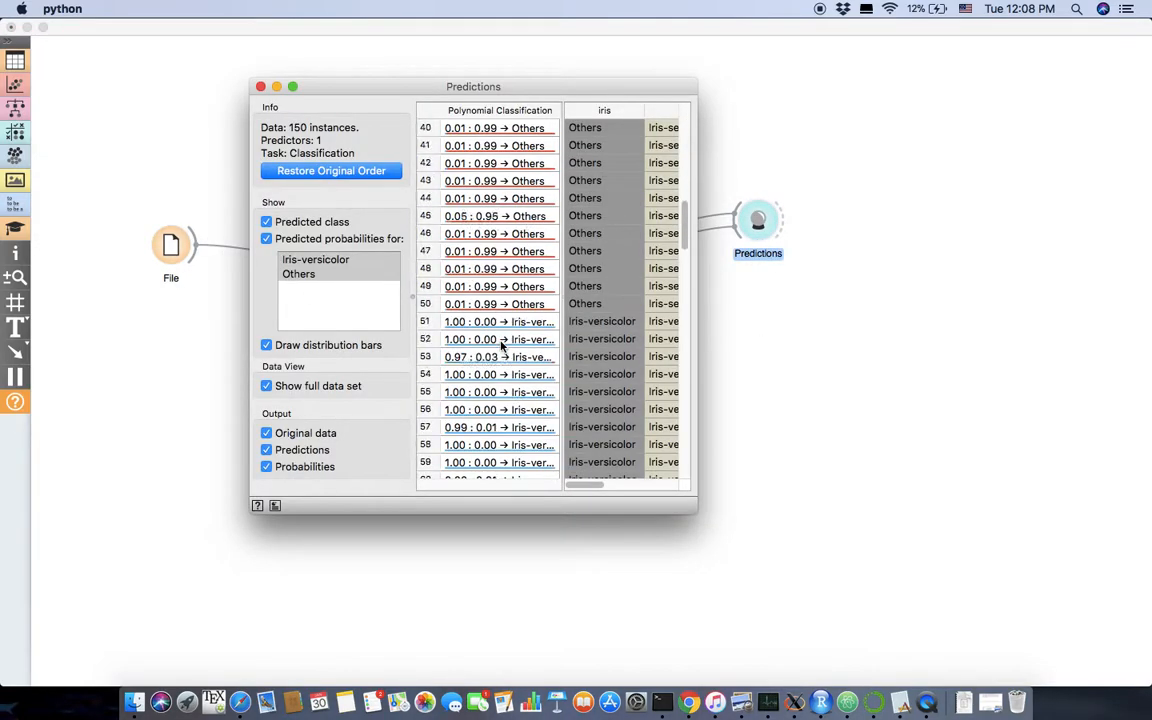
scroll(down, 3)
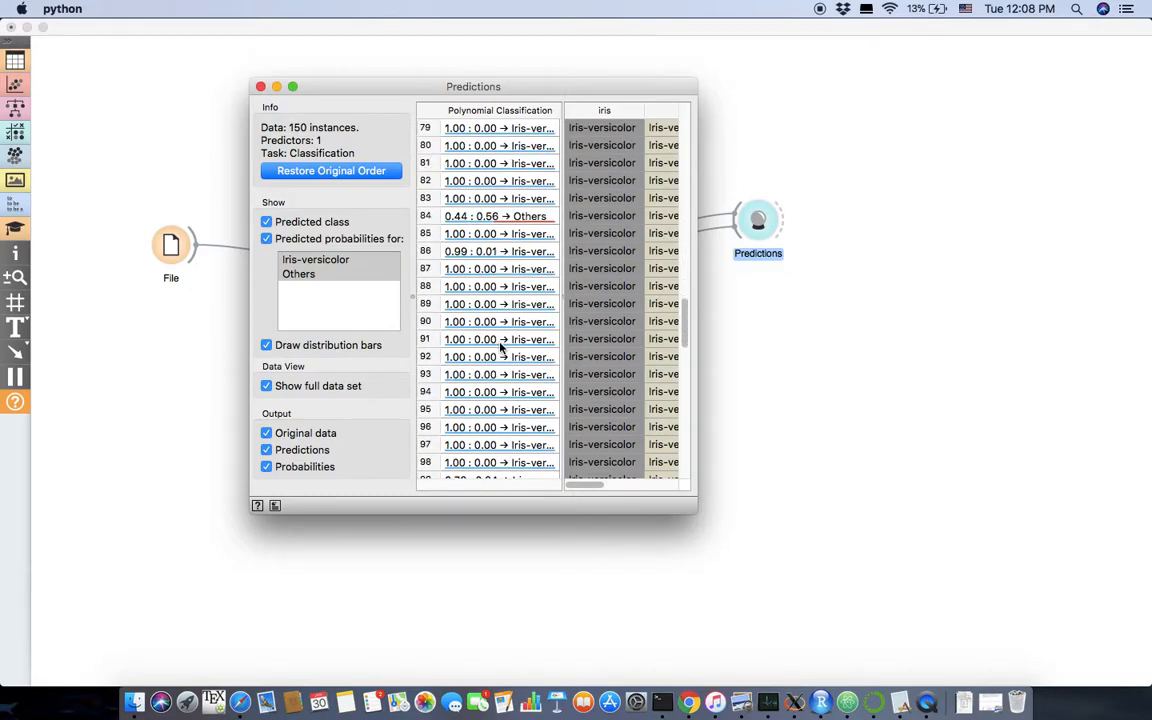
scroll(down, 3)
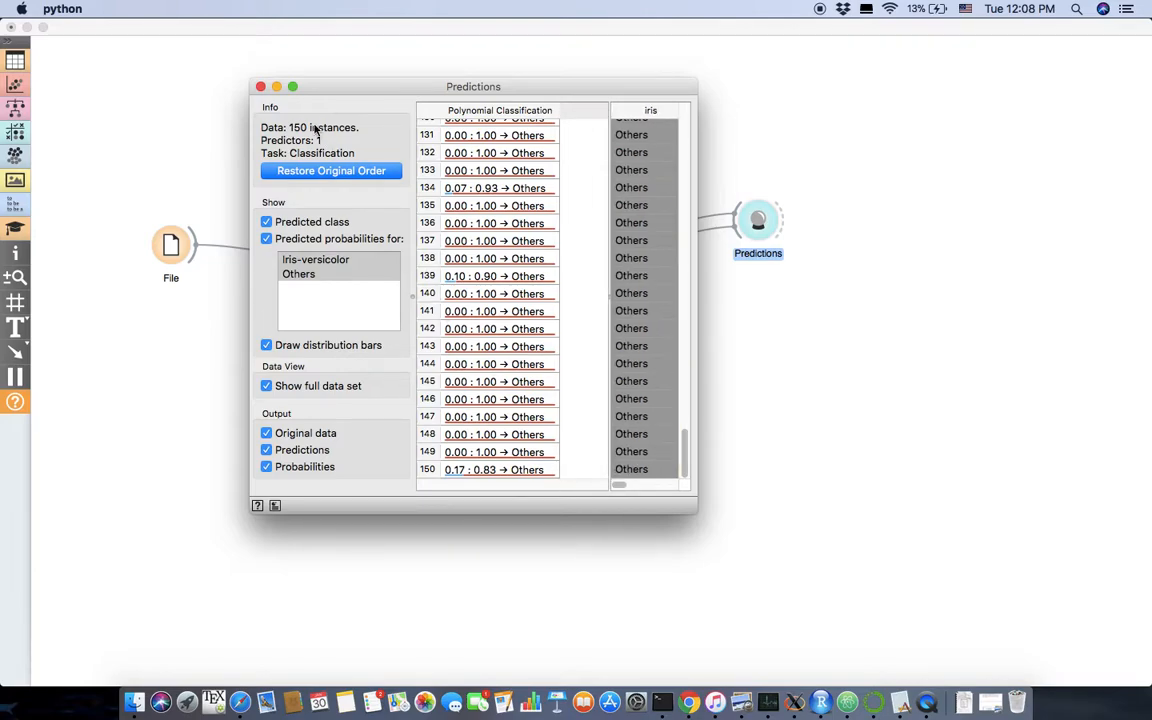
click(260, 86)
text(dat)
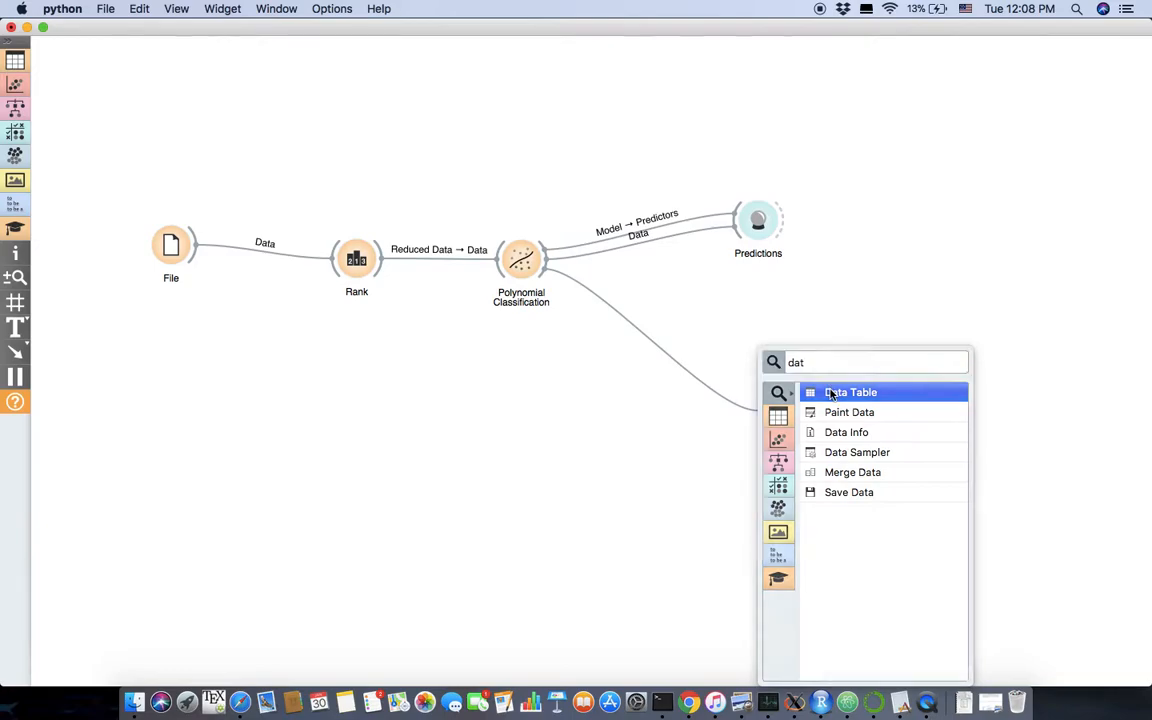
Attach a Data Table to the classifier showing its 21 model coefficients.
click(850, 392)
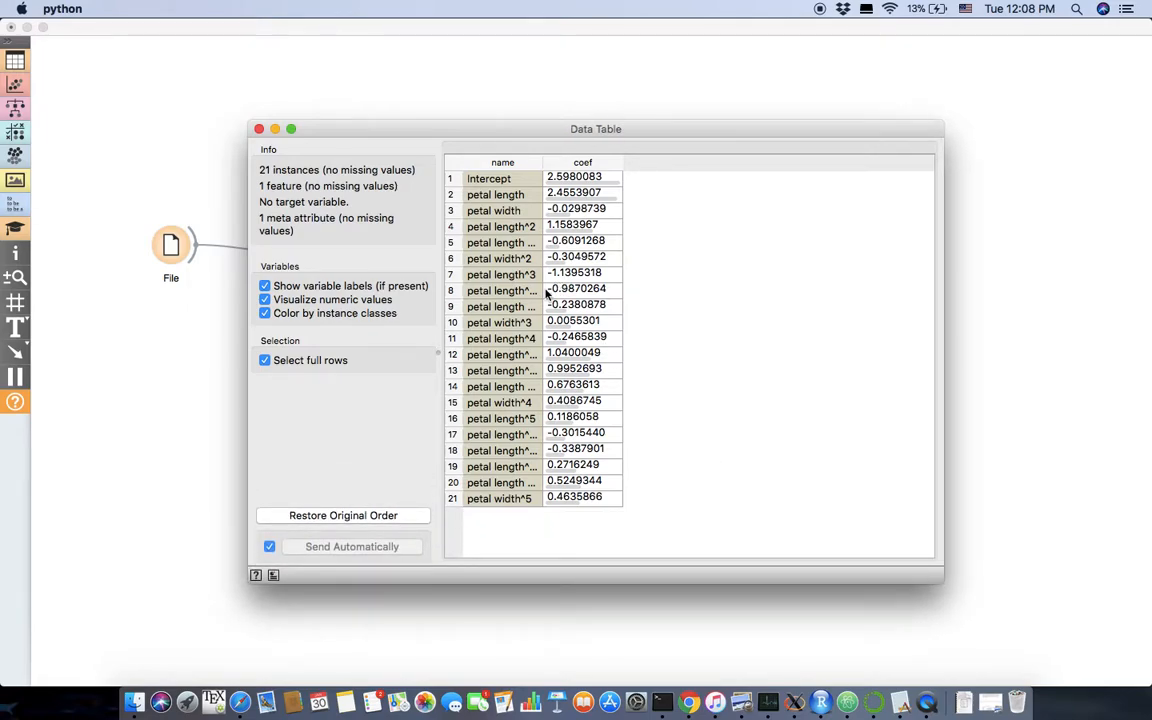
mouse_move(516, 494)
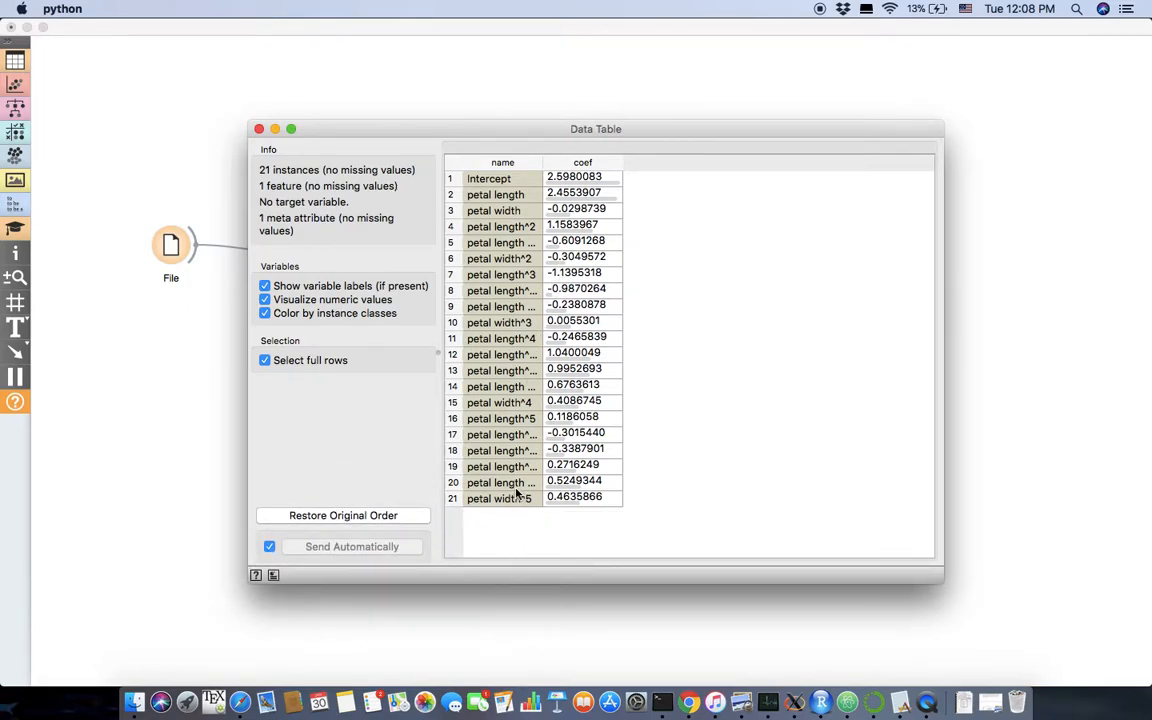
mouse_move(604, 224)
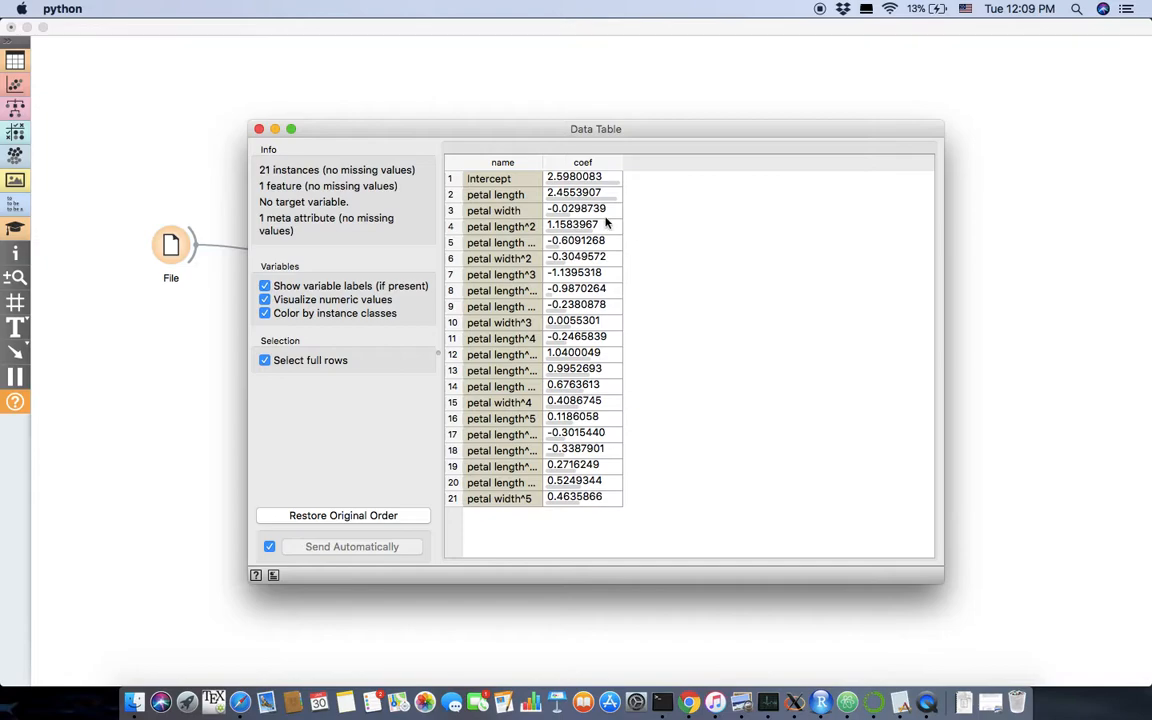
mouse_move(276, 124)
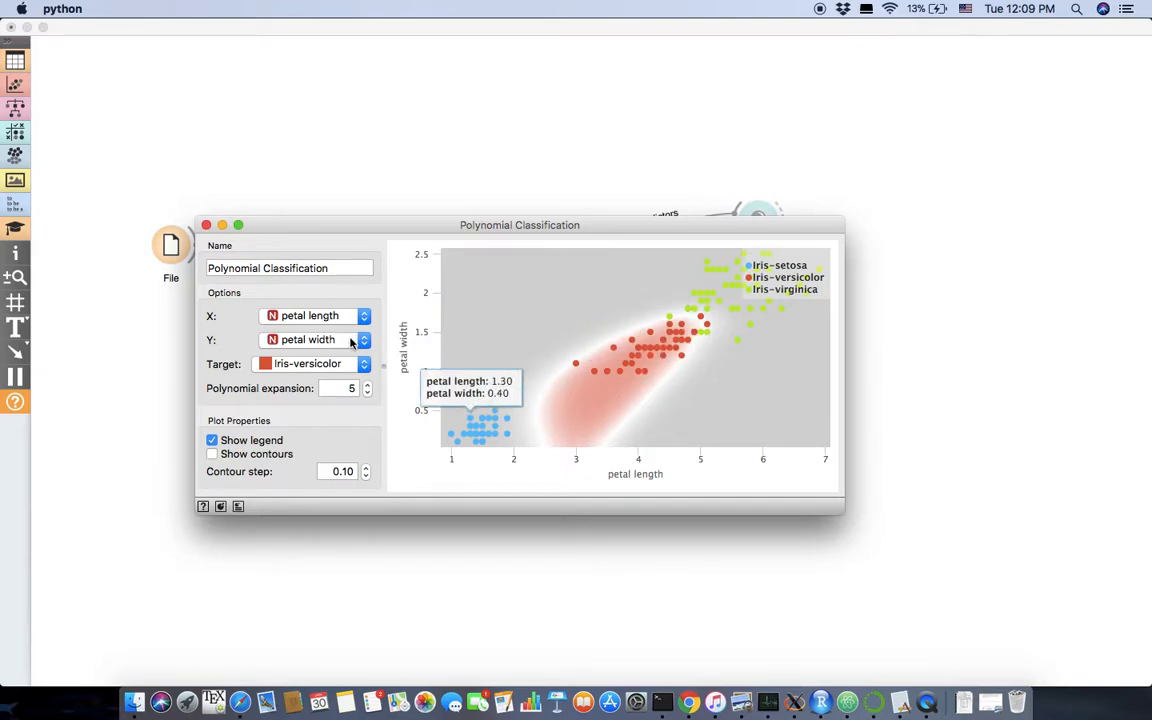
Compare the boundary at expansion 1, set it back to 5, and close the classifier window.
click(366, 392)
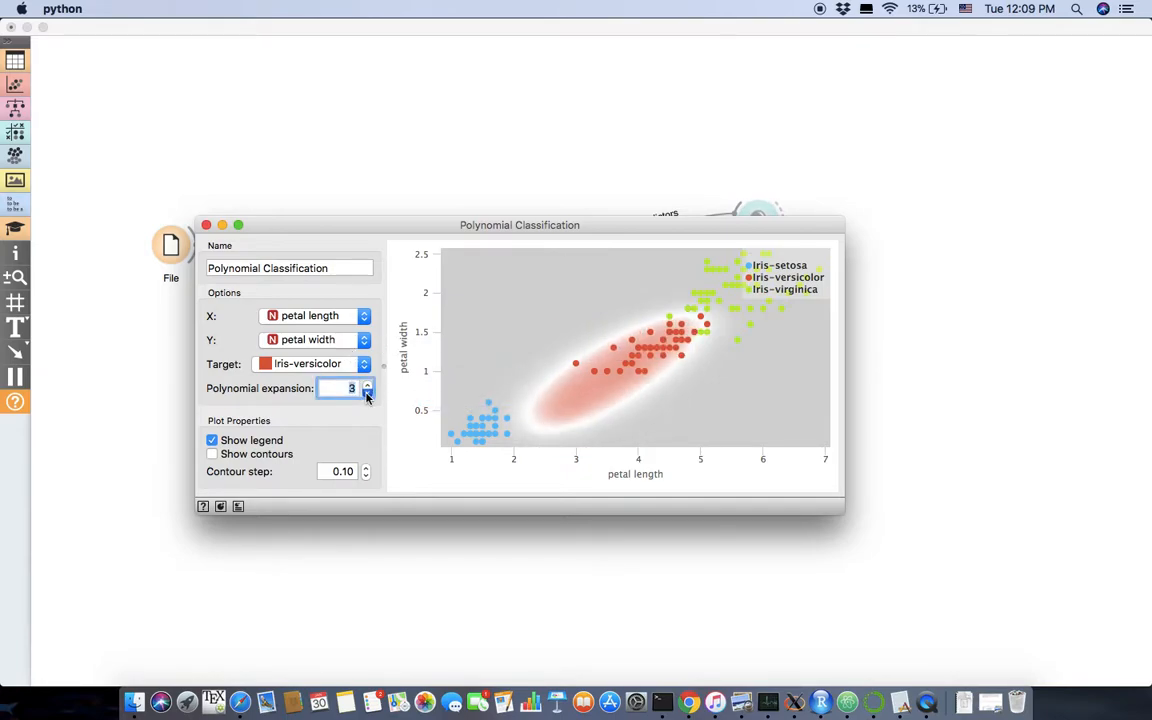
click(366, 392)
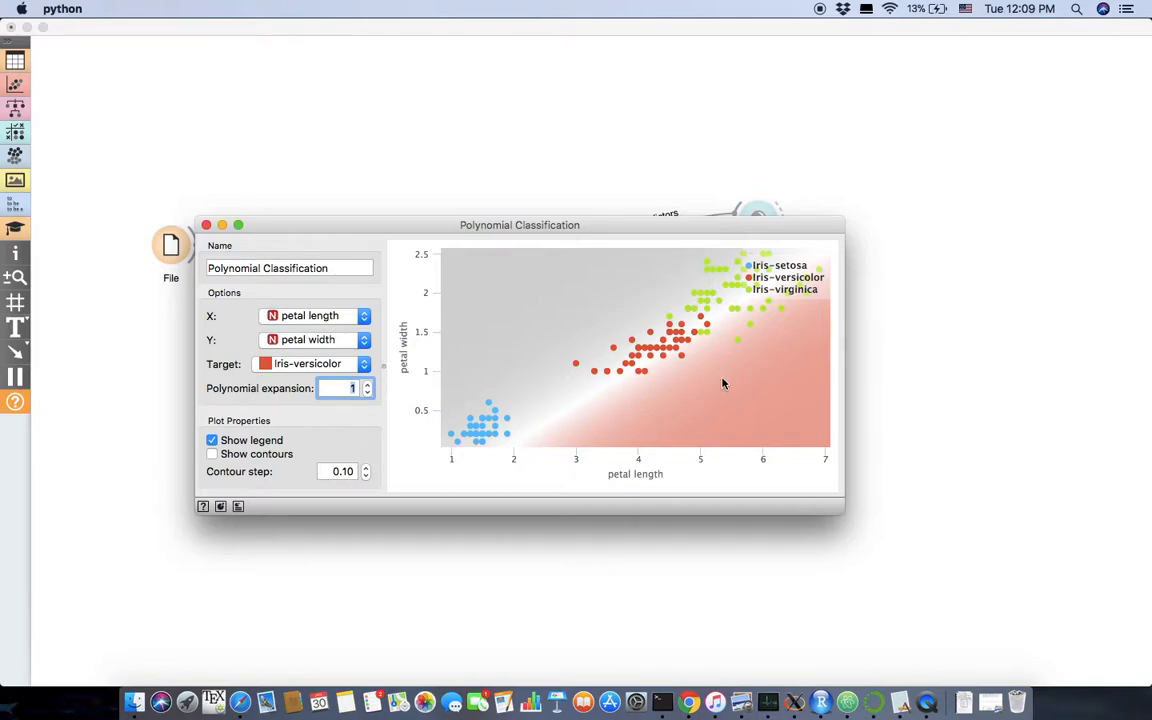
mouse_move(662, 350)
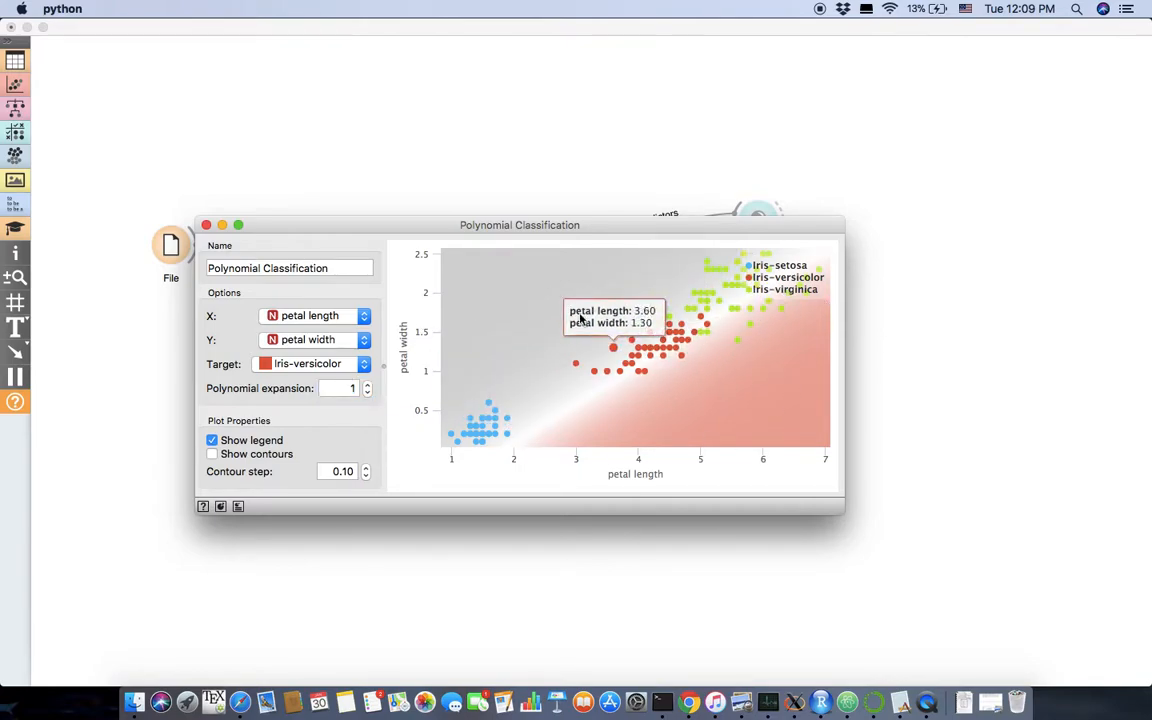
mouse_move(648, 364)
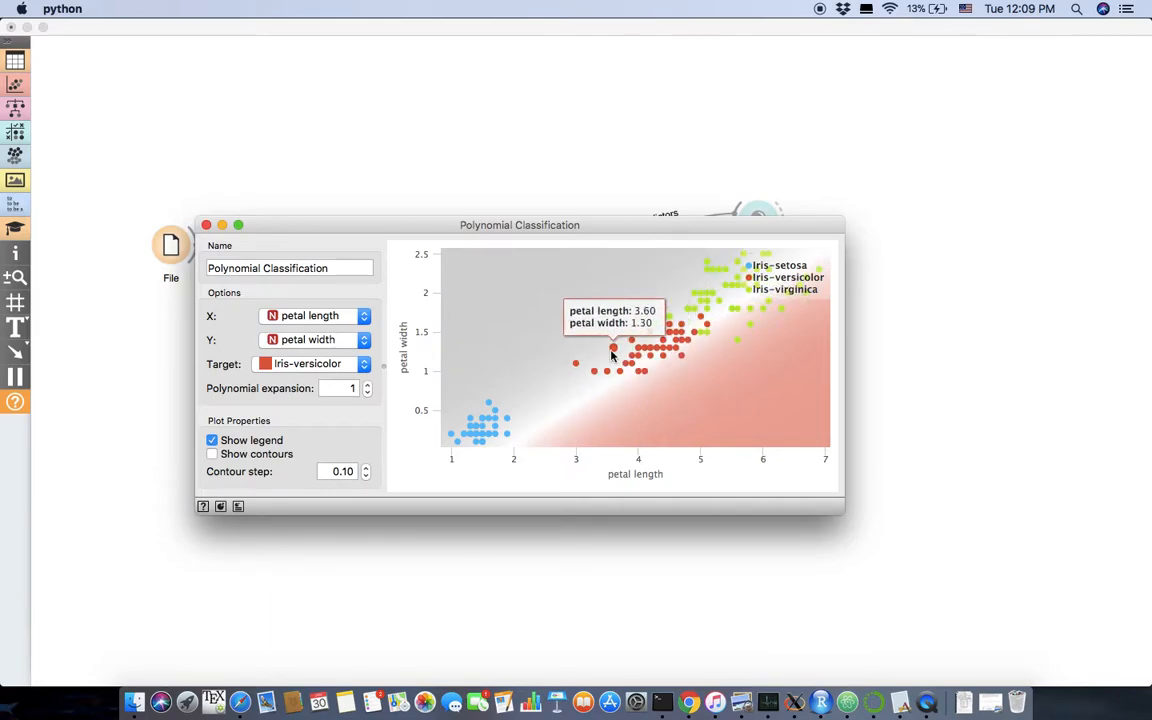
mouse_move(710, 336)
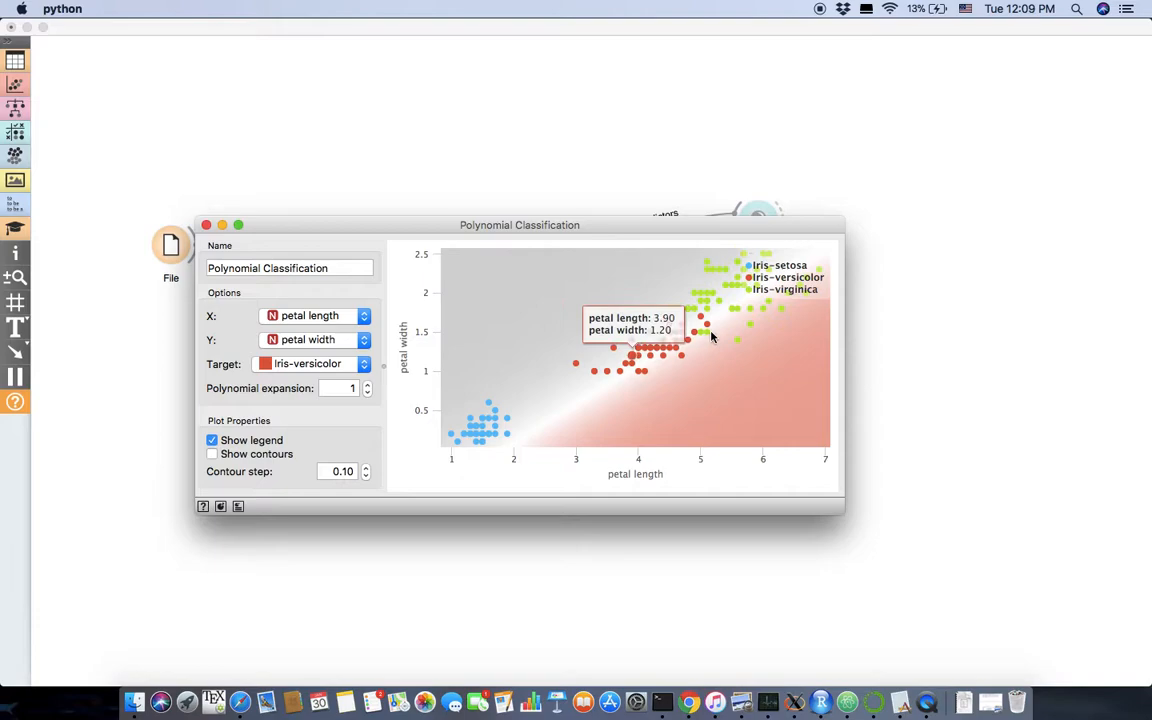
mouse_move(708, 324)
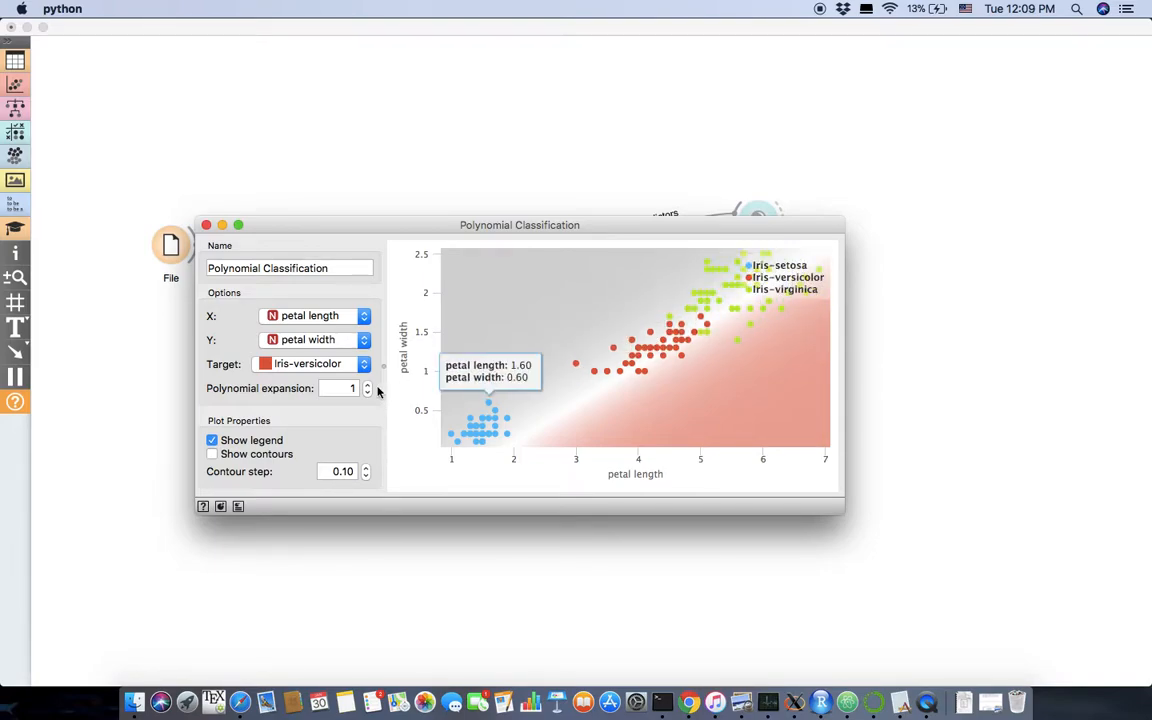
click(368, 384)
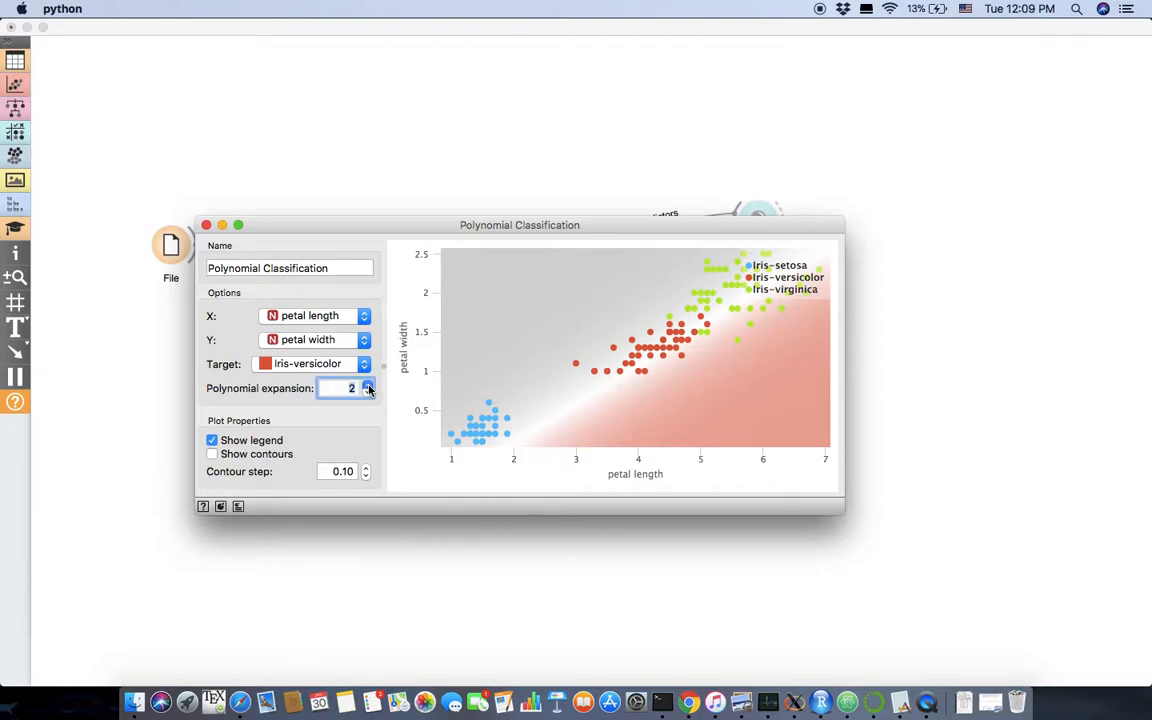
click(368, 386)
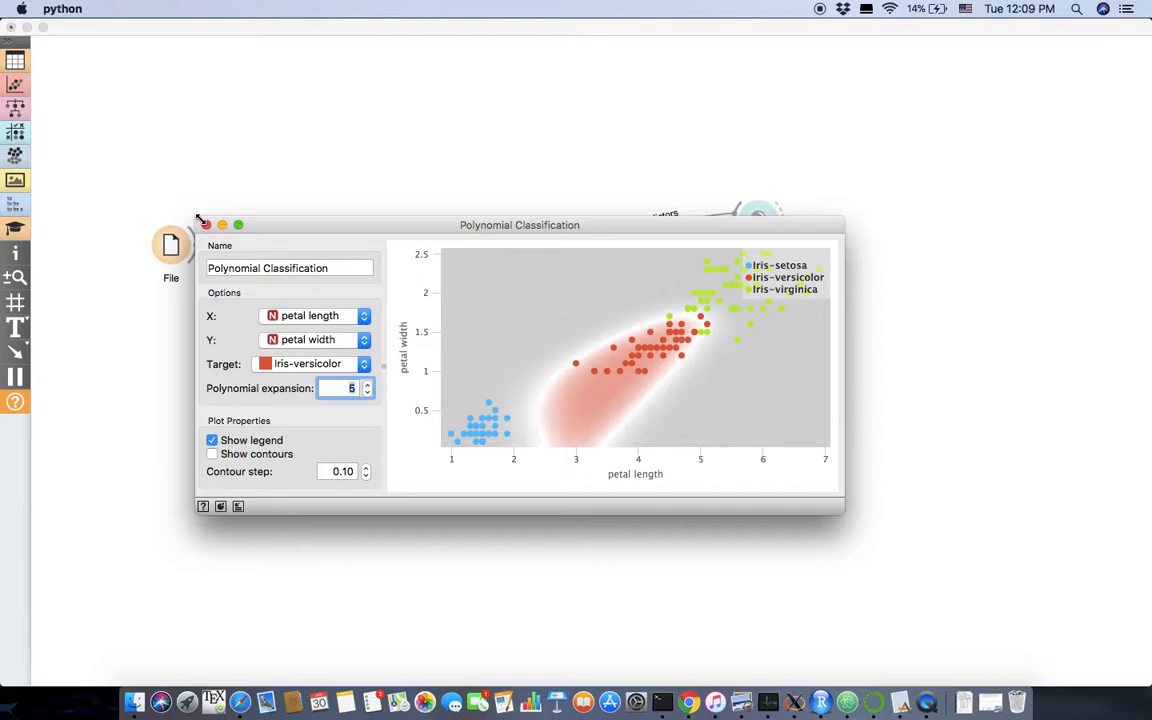
click(204, 224)
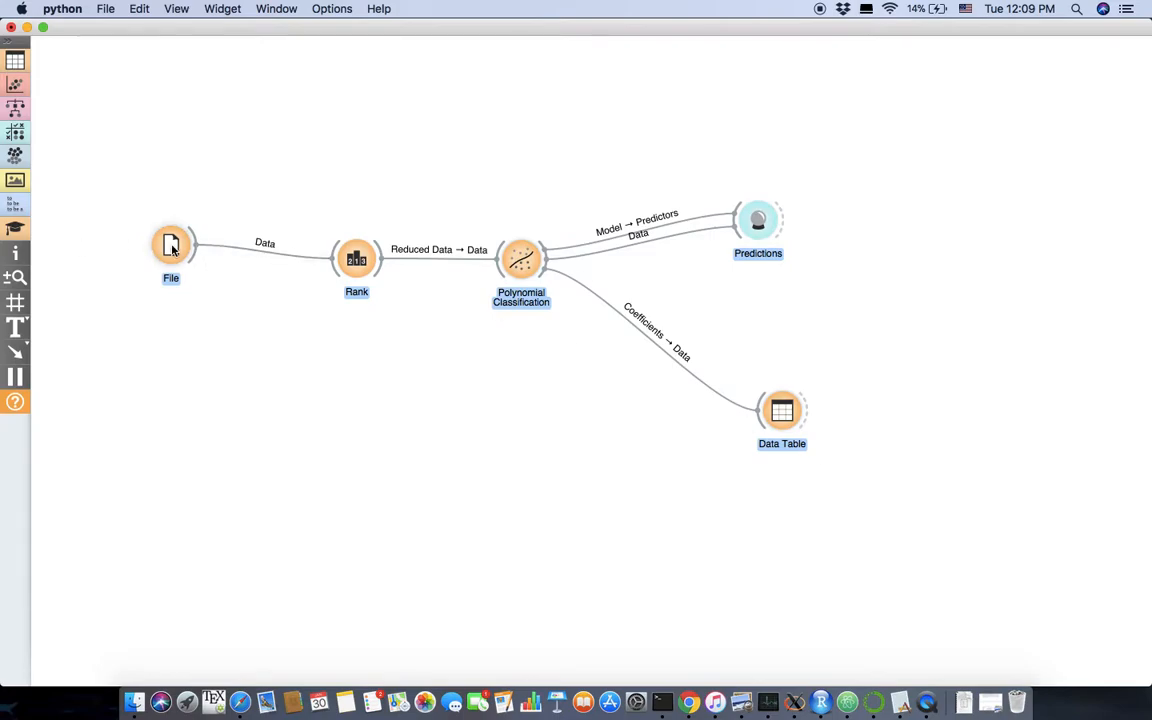
On a fresh canvas add a File widget and chain a Rank widget after it.
double_click(172, 244)
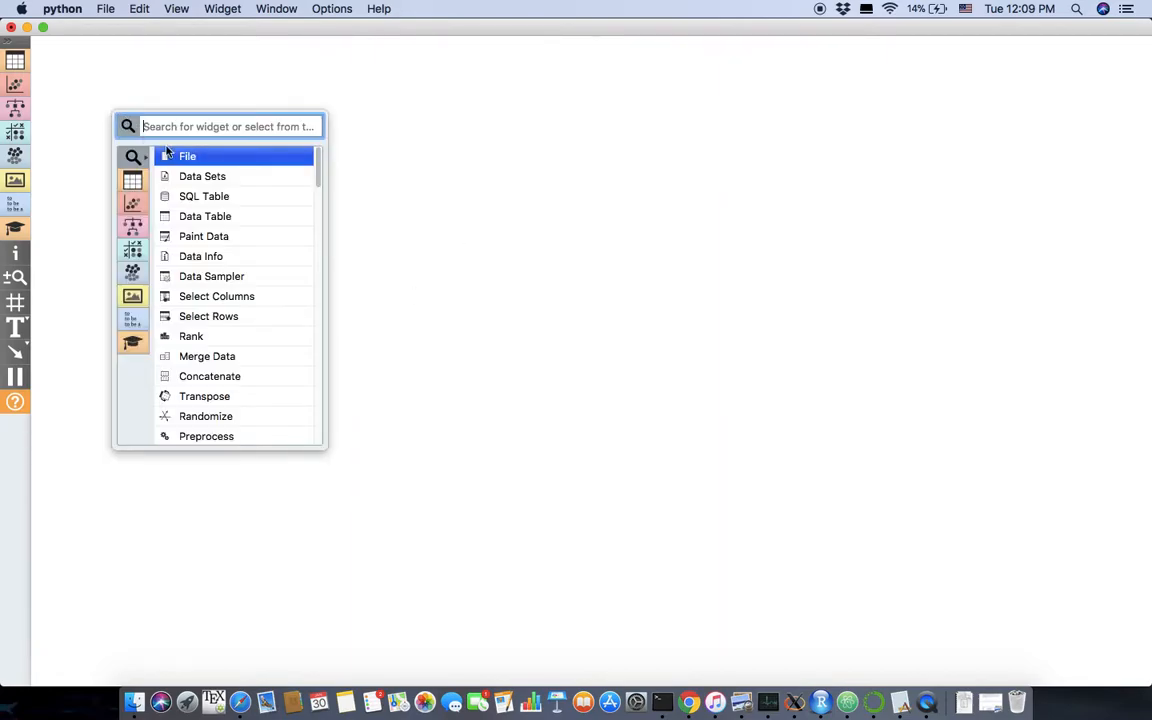
click(188, 156)
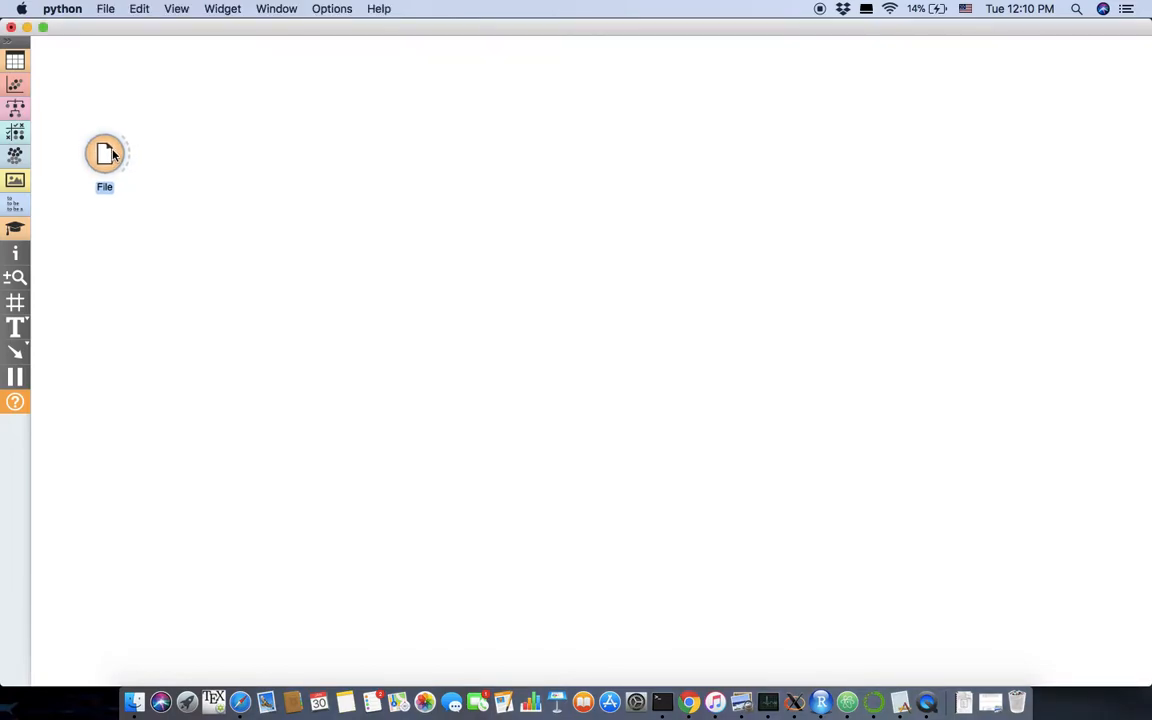
drag(118, 152, 180, 192)
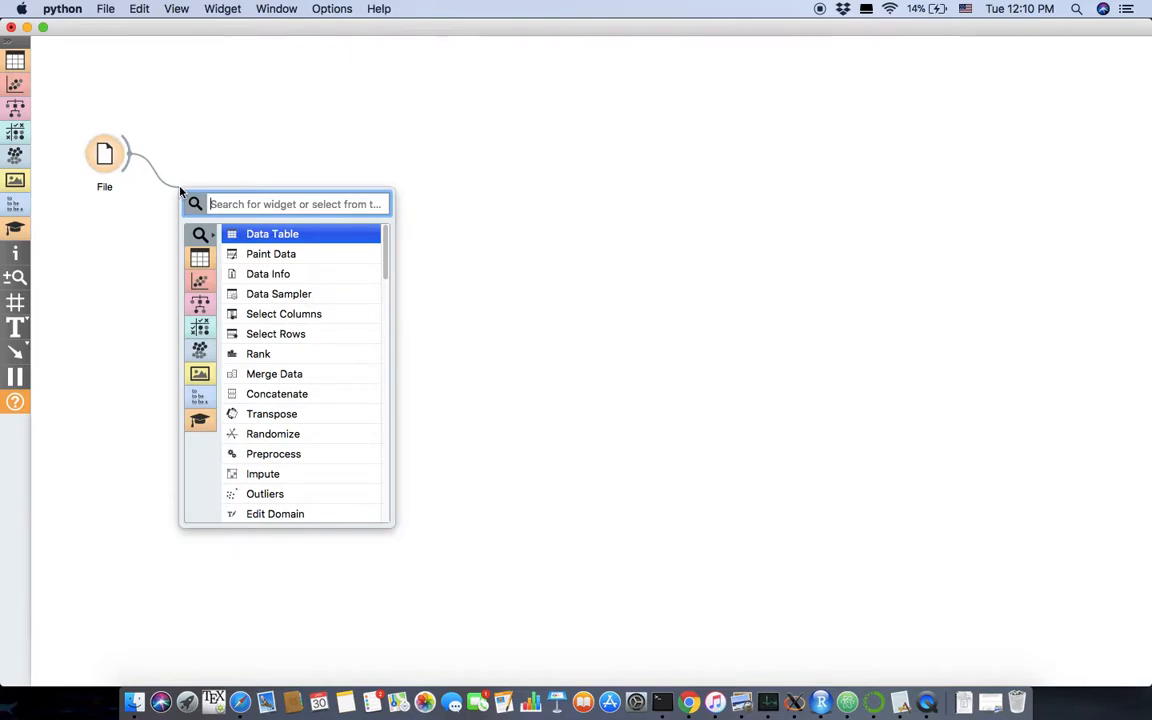
click(258, 352)
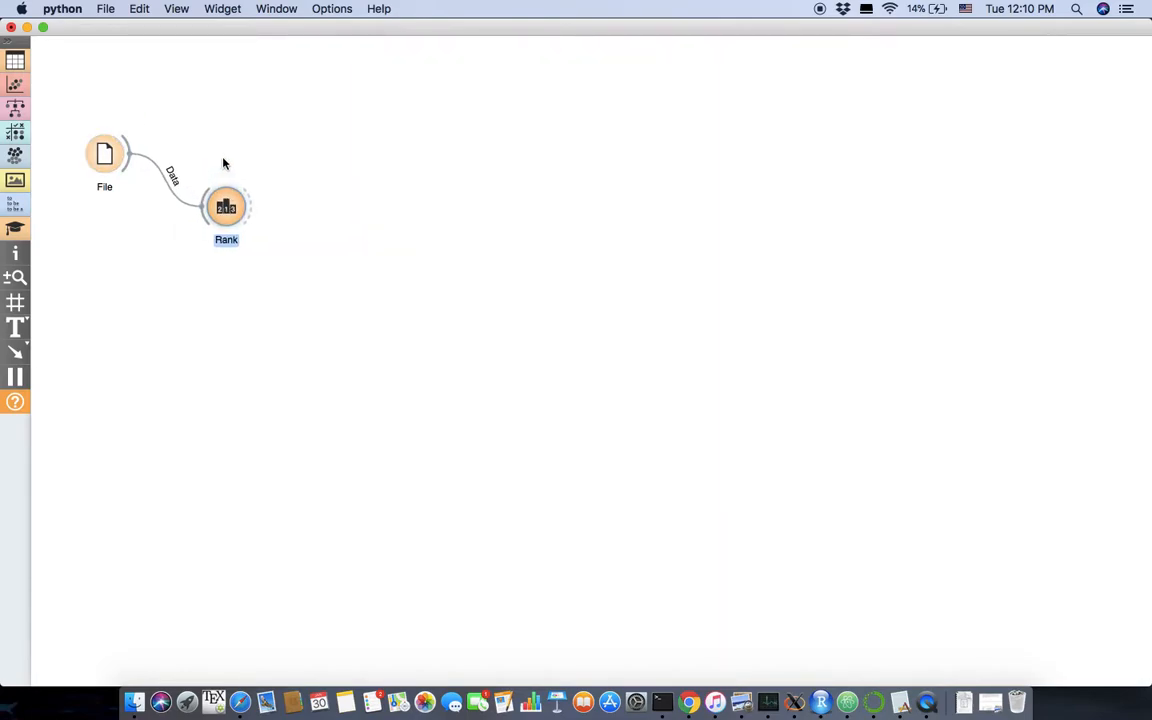
mouse_move(316, 284)
text(d)
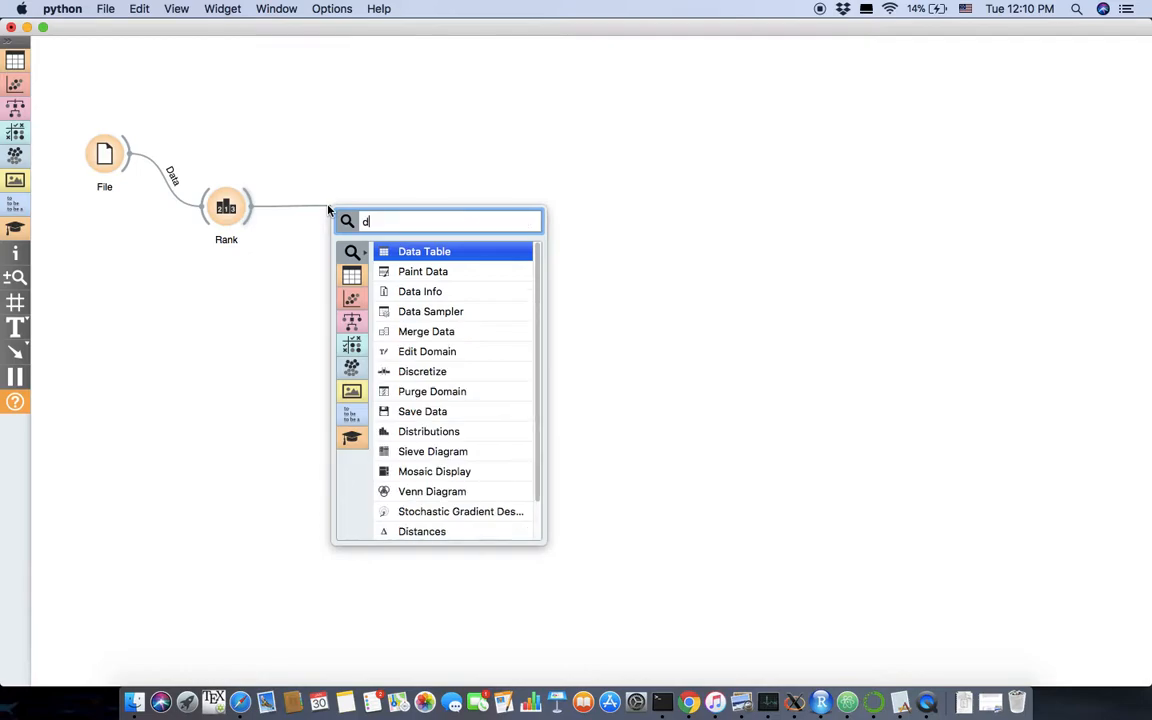
Add a Data Sampler fed by Rank's reduced data.
text(a)
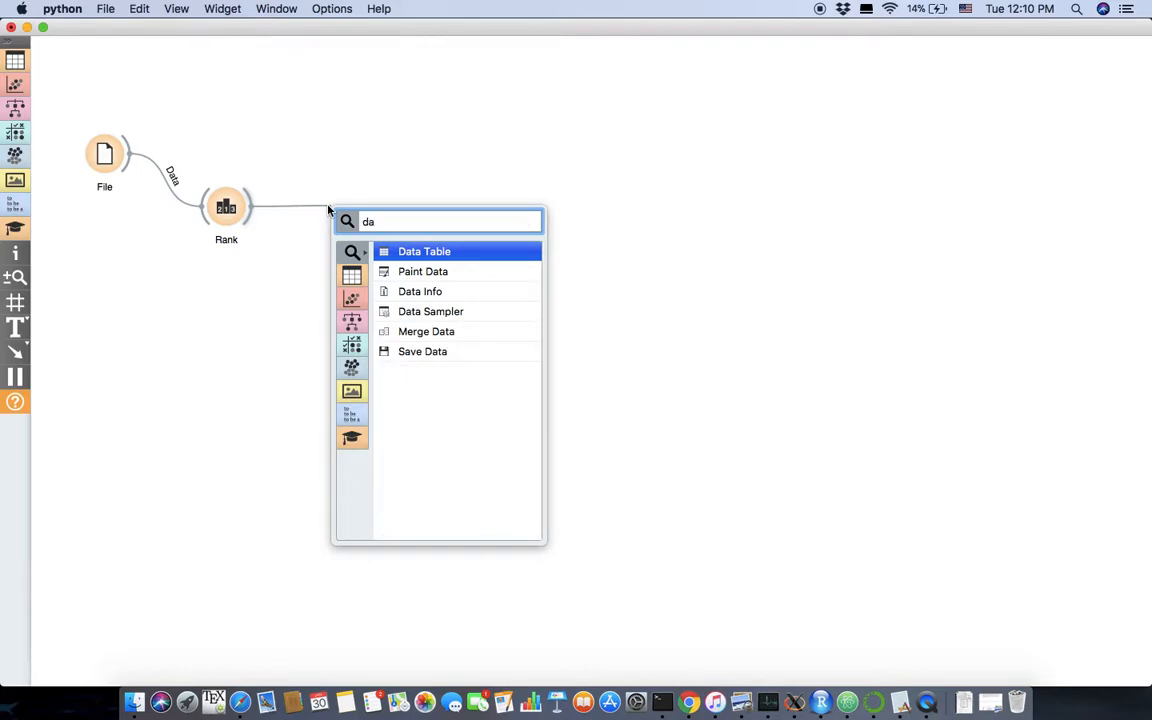
click(430, 312)
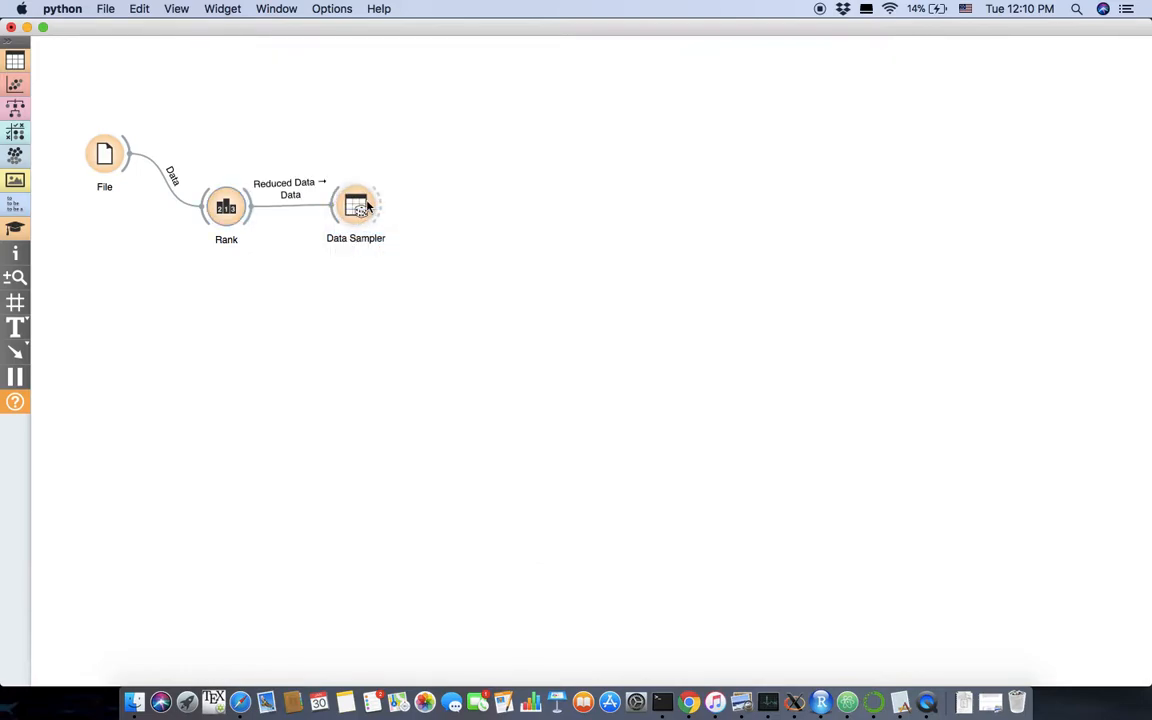
mouse_move(362, 206)
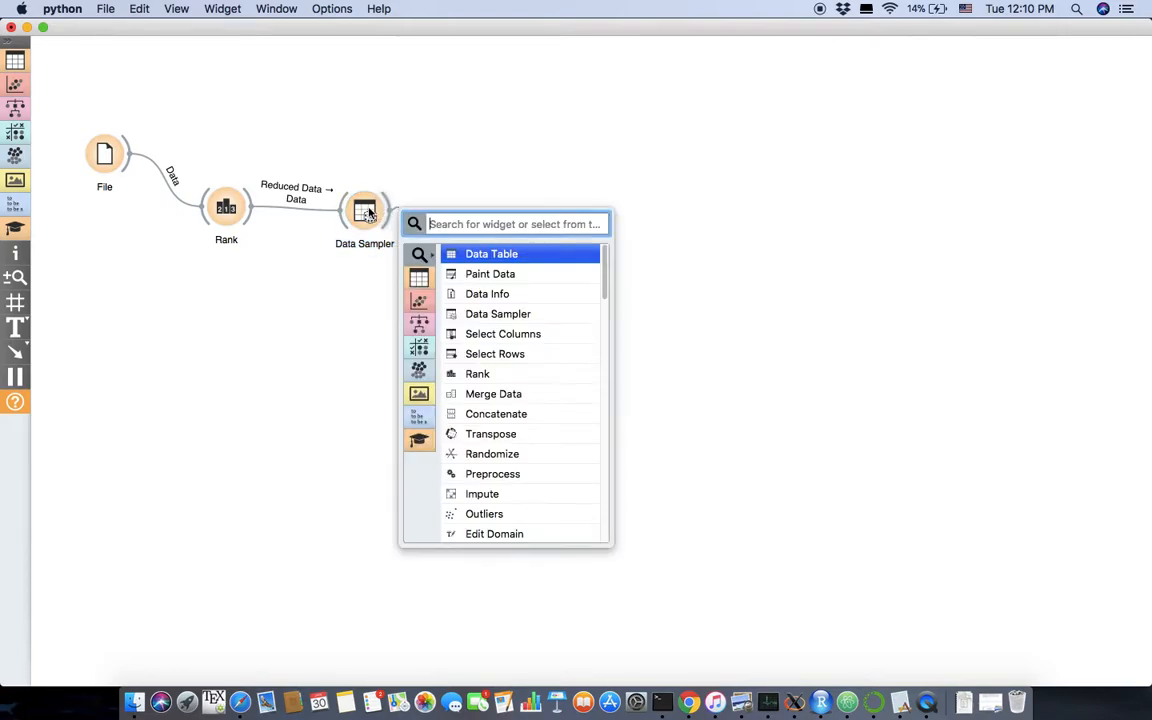
Review Data Sampler's settings and feed its sample into a new Test & Score widget.
double_click(364, 208)
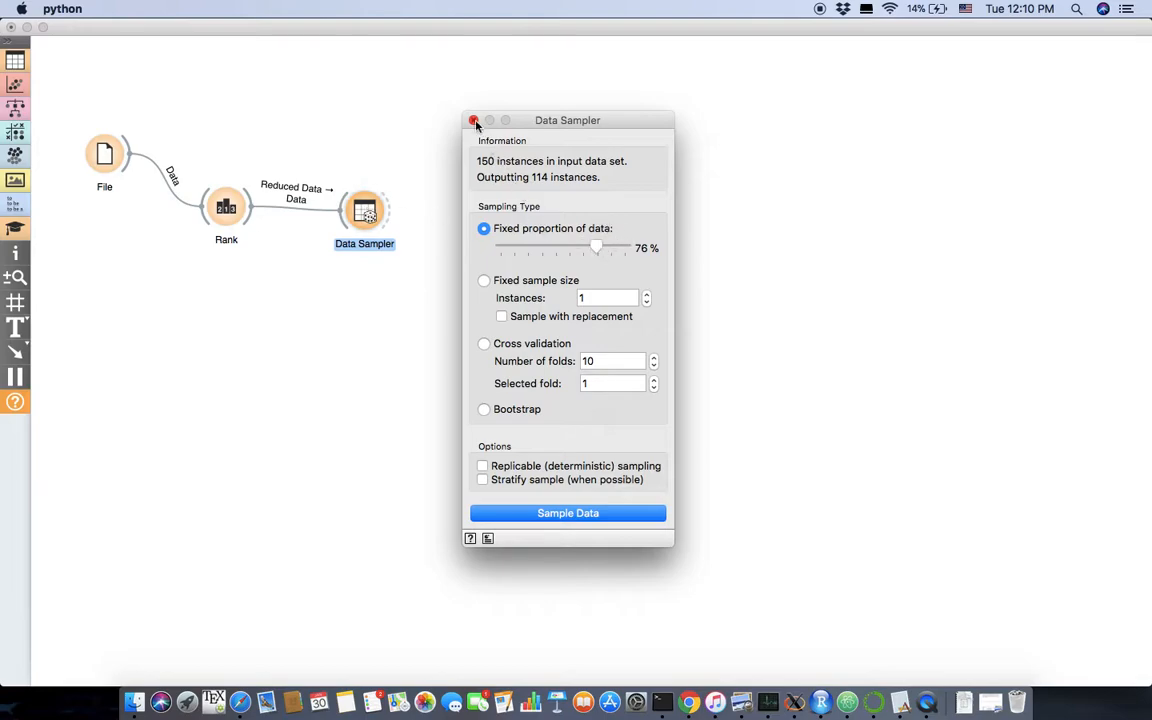
click(472, 120)
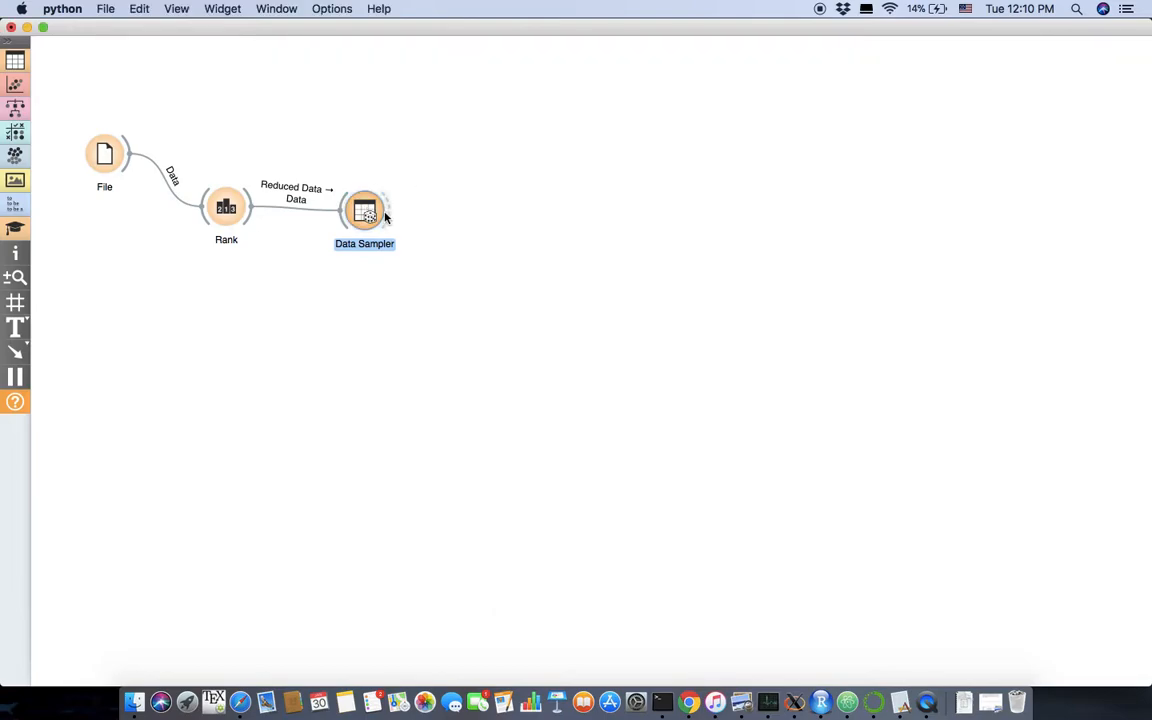
drag(384, 210, 678, 210)
text(te)
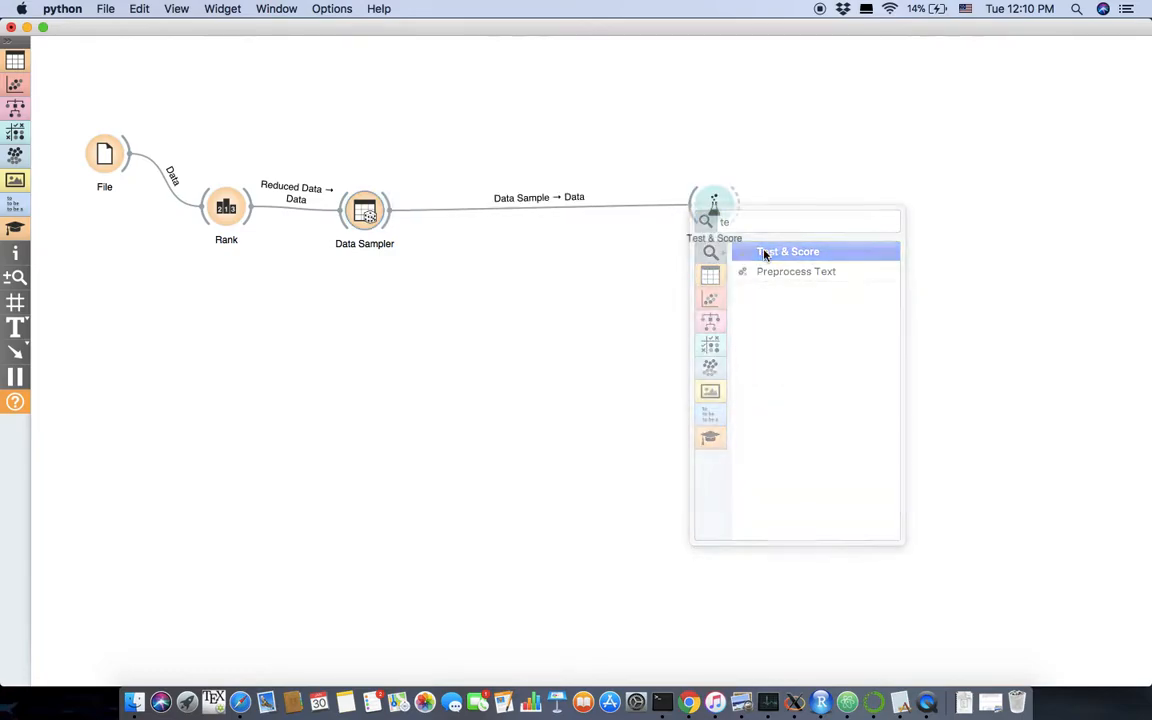
click(788, 252)
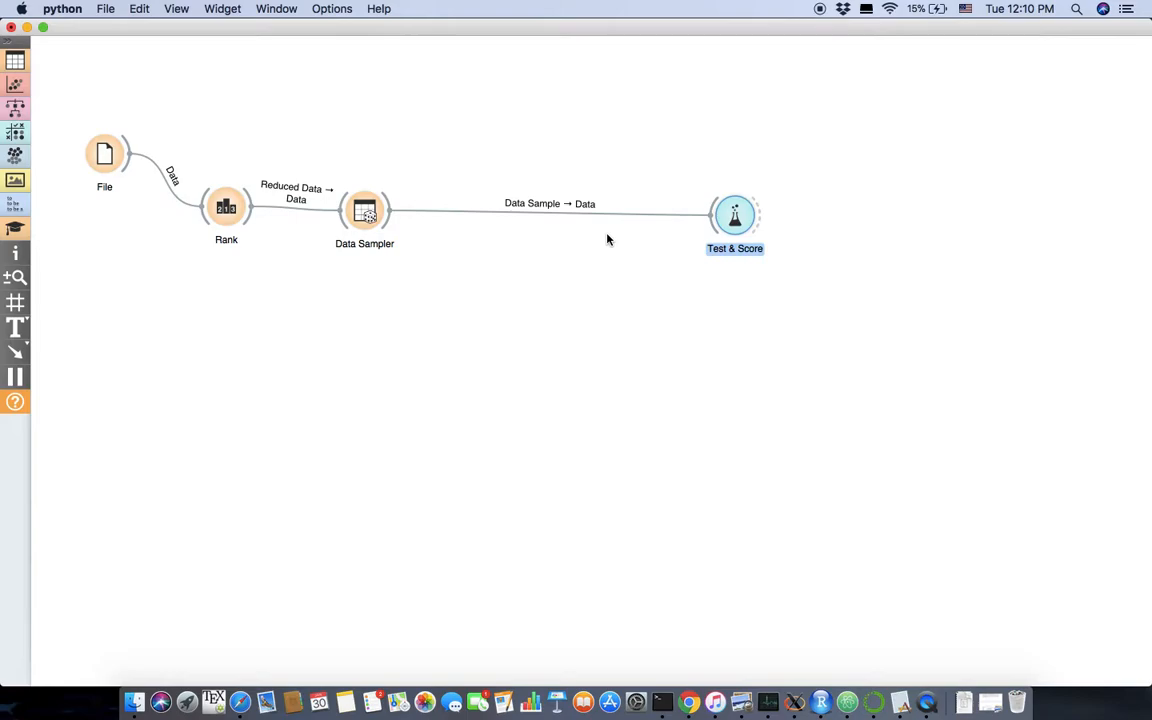
mouse_move(420, 232)
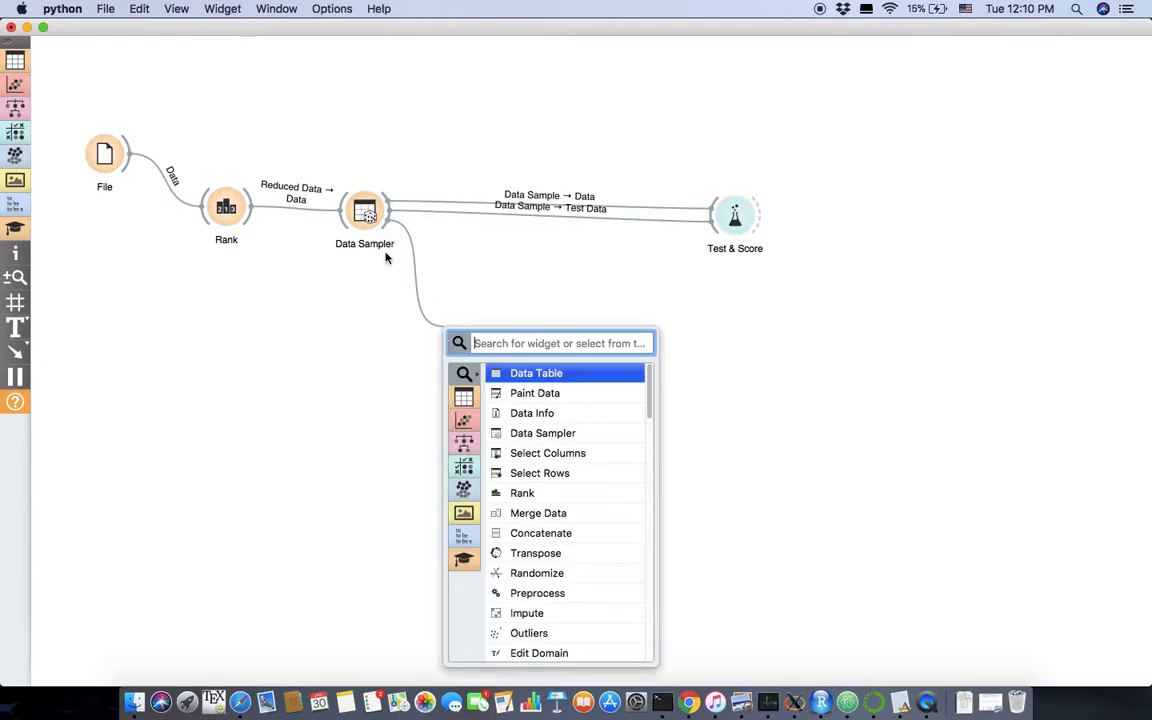
Add Polynomial Classification and SVM learners, each fed by Data Sampler's sample.
text(po)
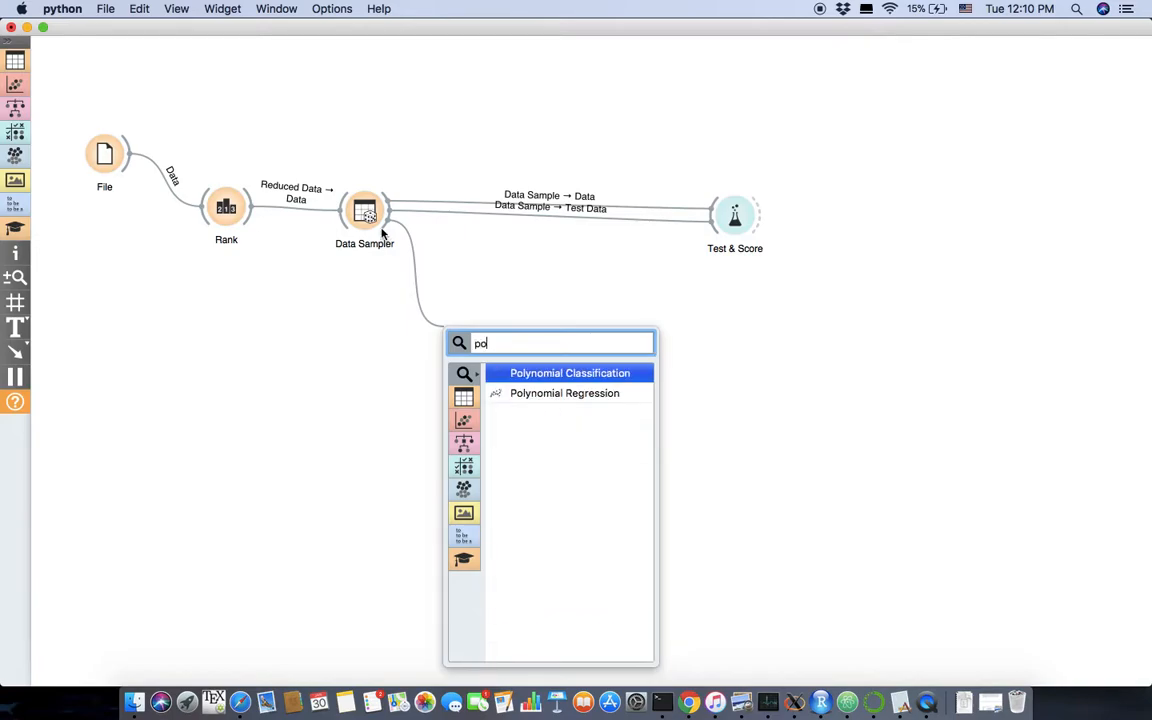
text(l)
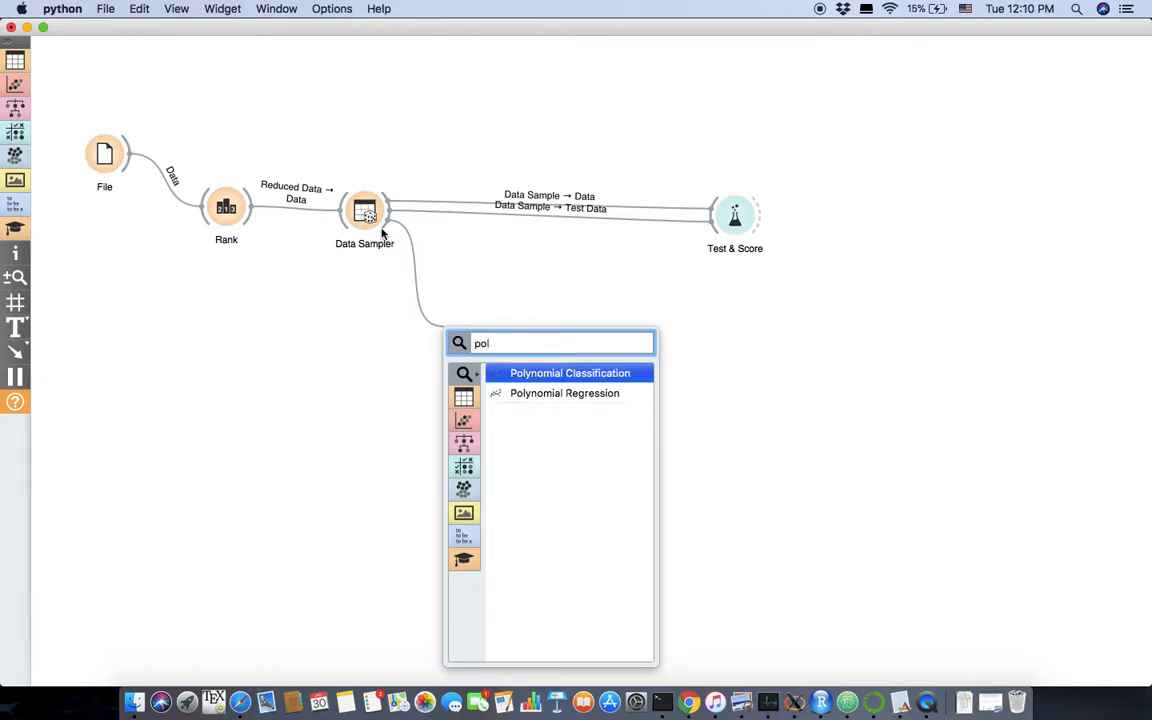
click(570, 372)
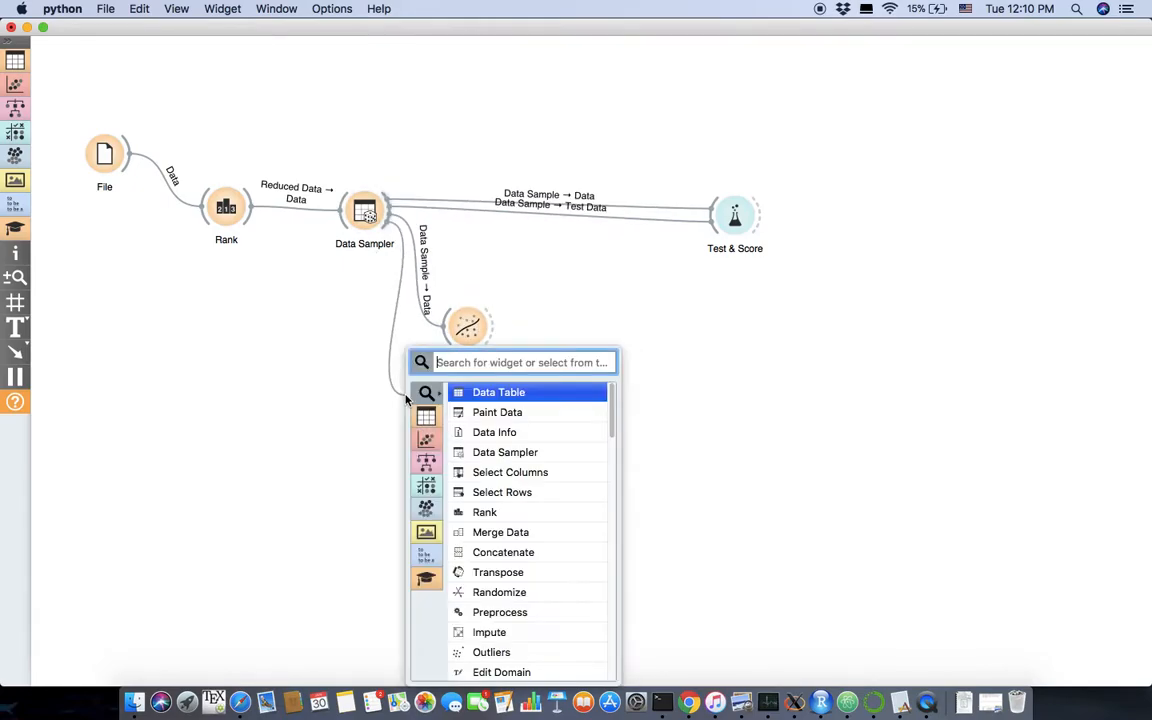
text(SVM)
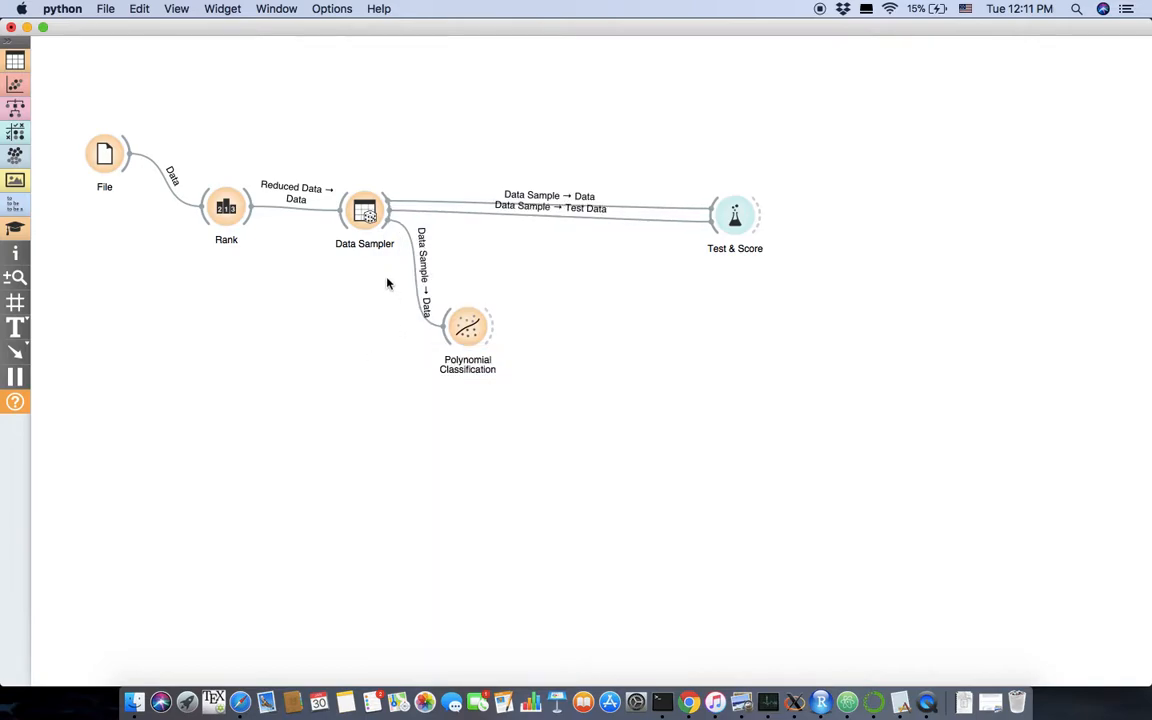
drag(468, 324, 528, 324)
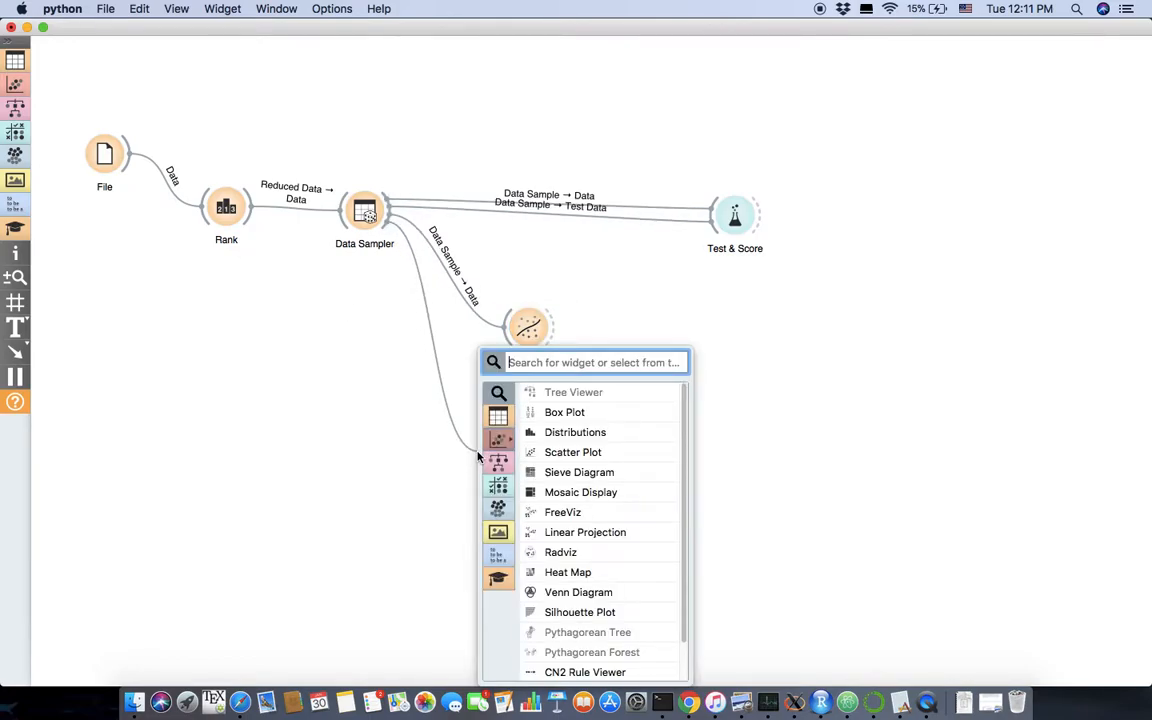
text(SV)
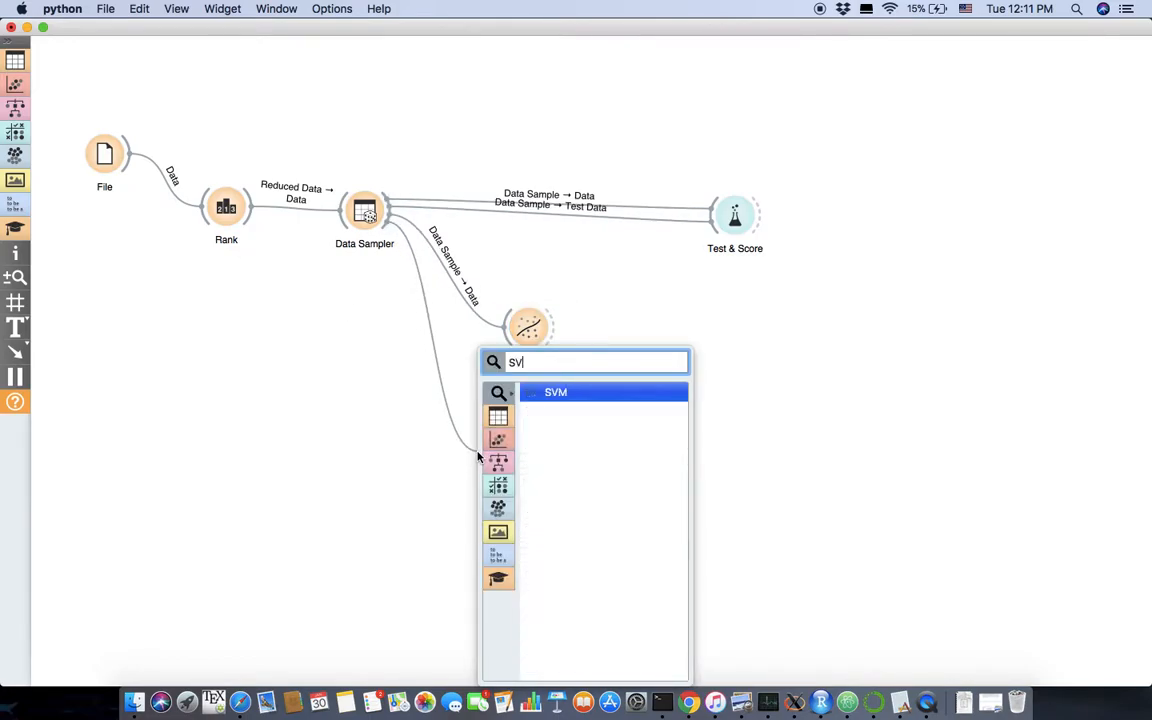
click(556, 392)
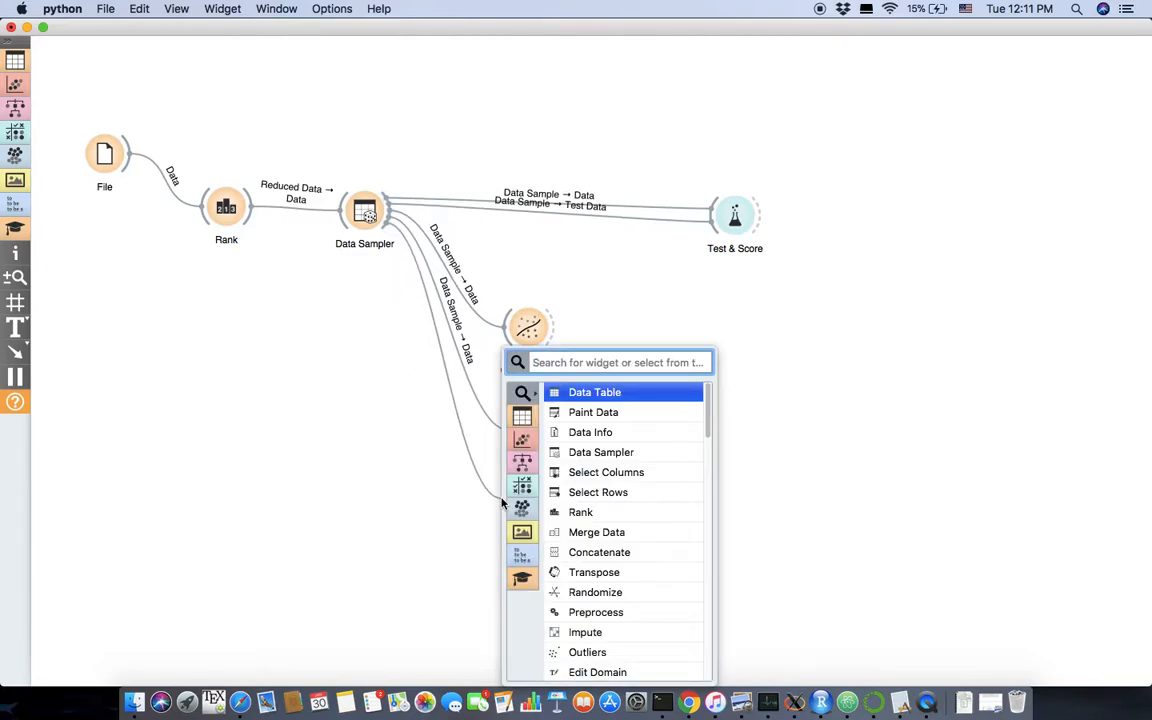
Add a Neural Network learner from the sample and link the learners to Test & Score.
text(ne)
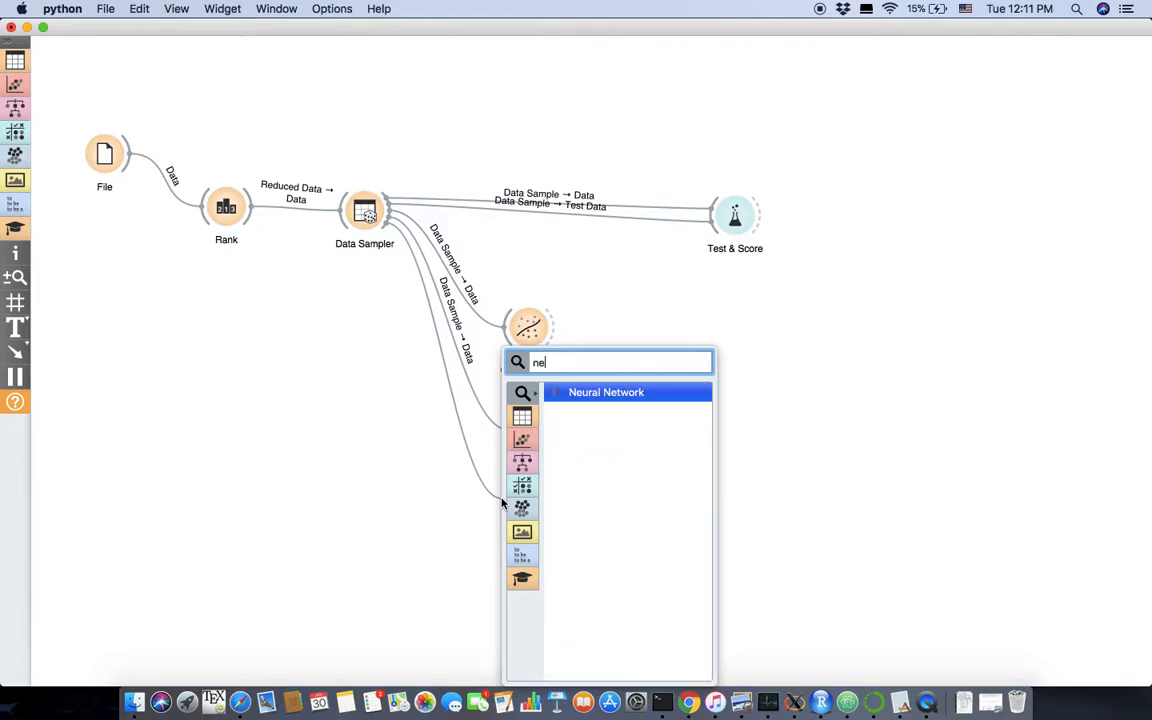
click(606, 392)
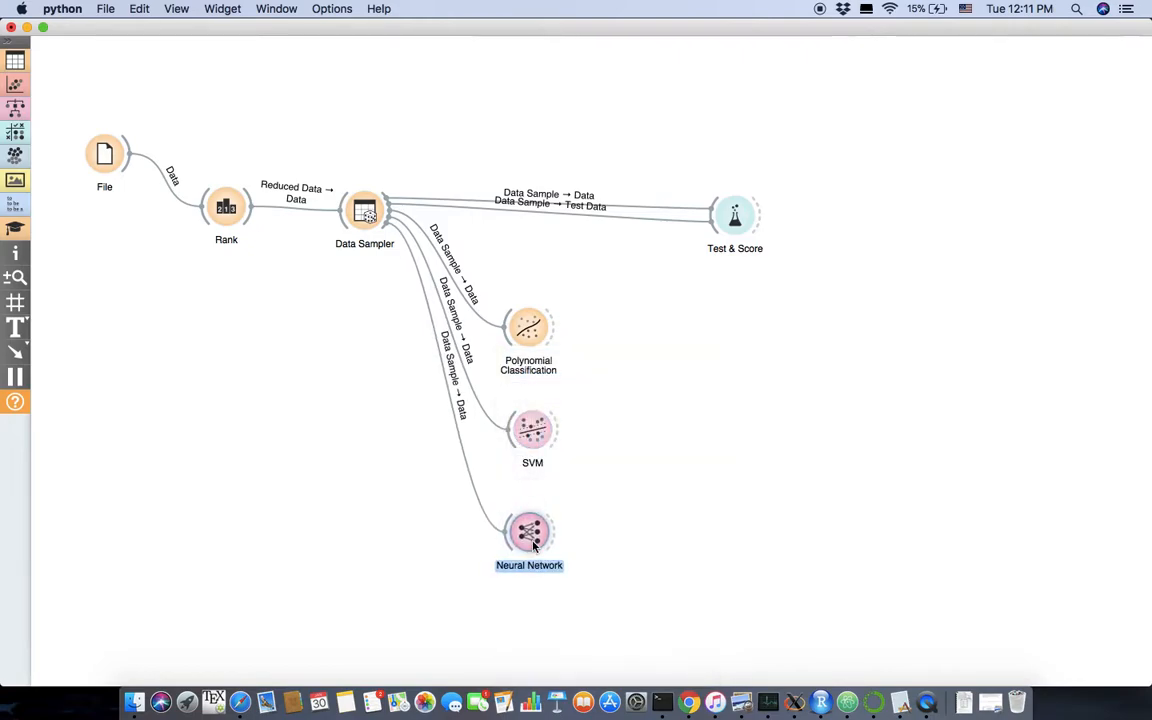
click(528, 328)
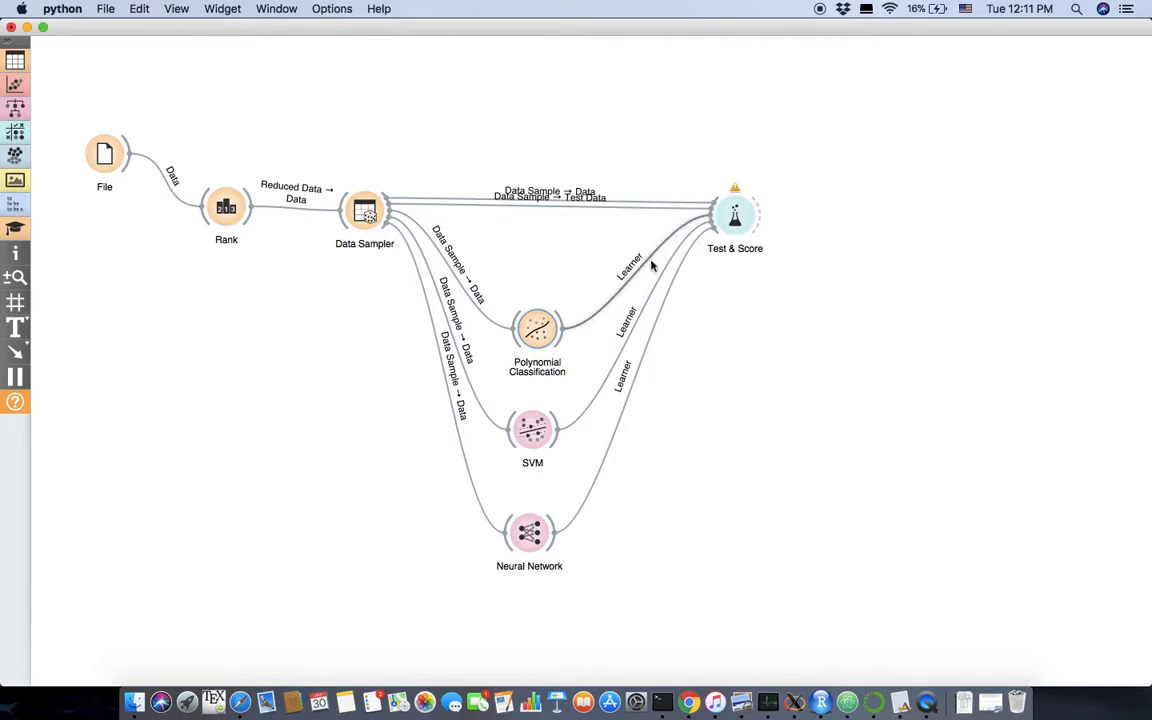
Set Test & Score to evaluate the learners on the separate test data.
double_click(734, 214)
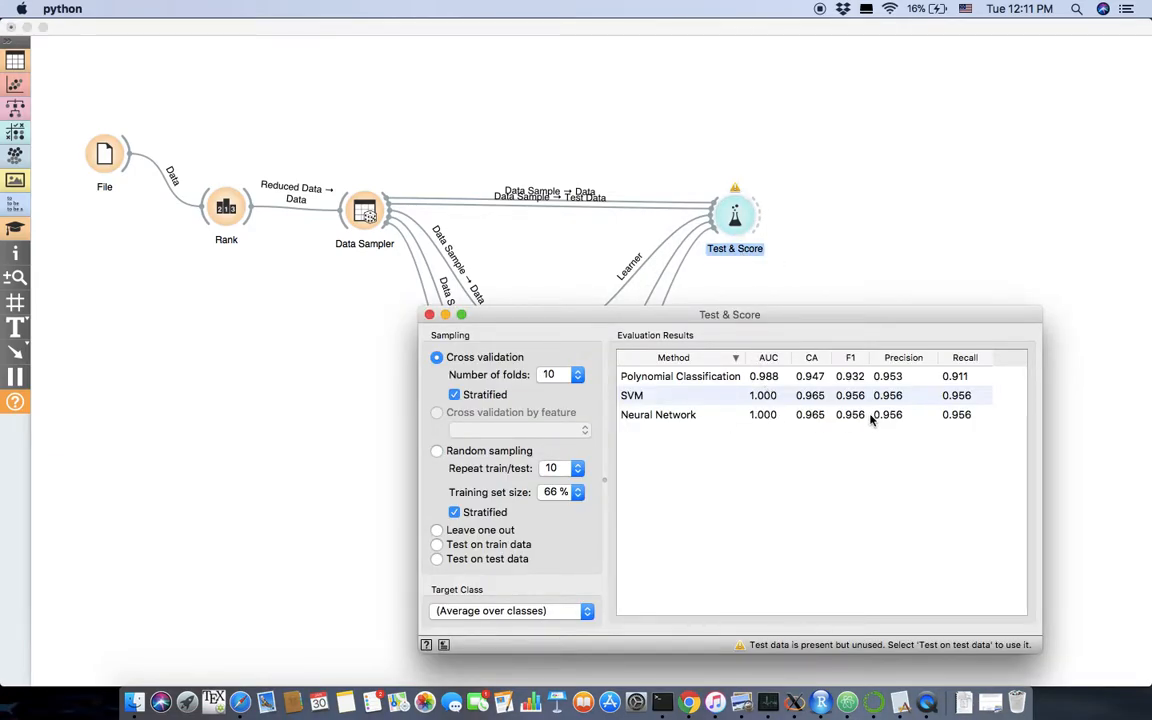
mouse_move(824, 418)
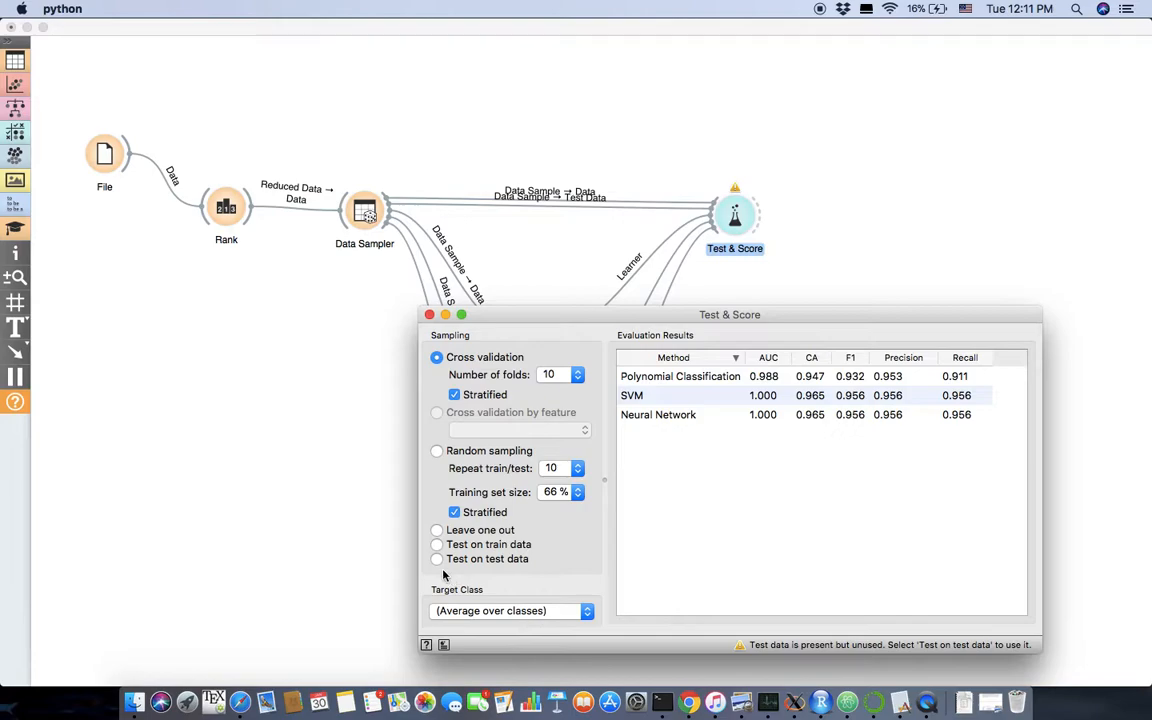
click(436, 560)
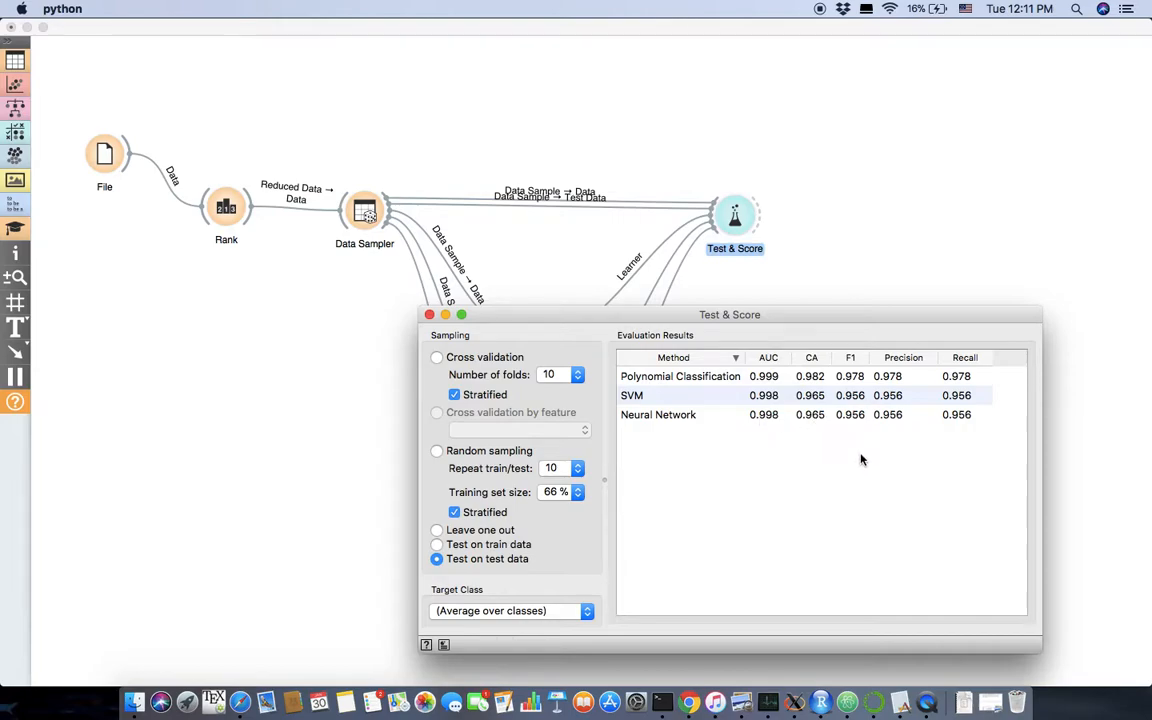
mouse_move(878, 438)
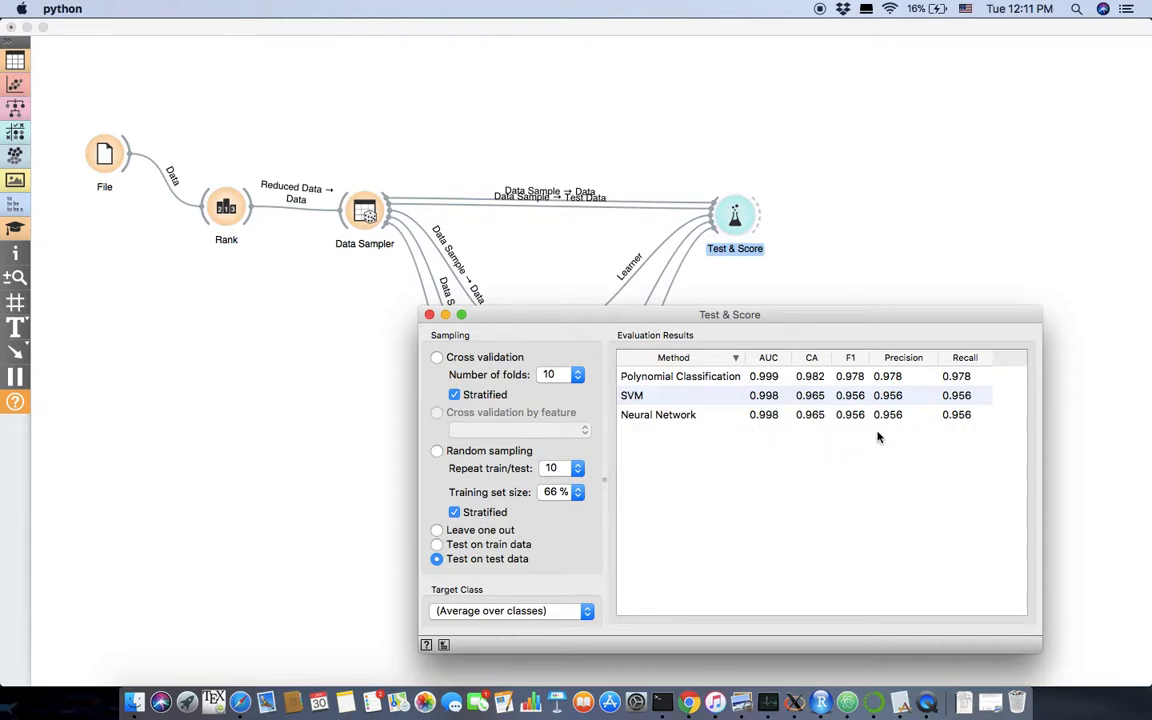
mouse_move(796, 356)
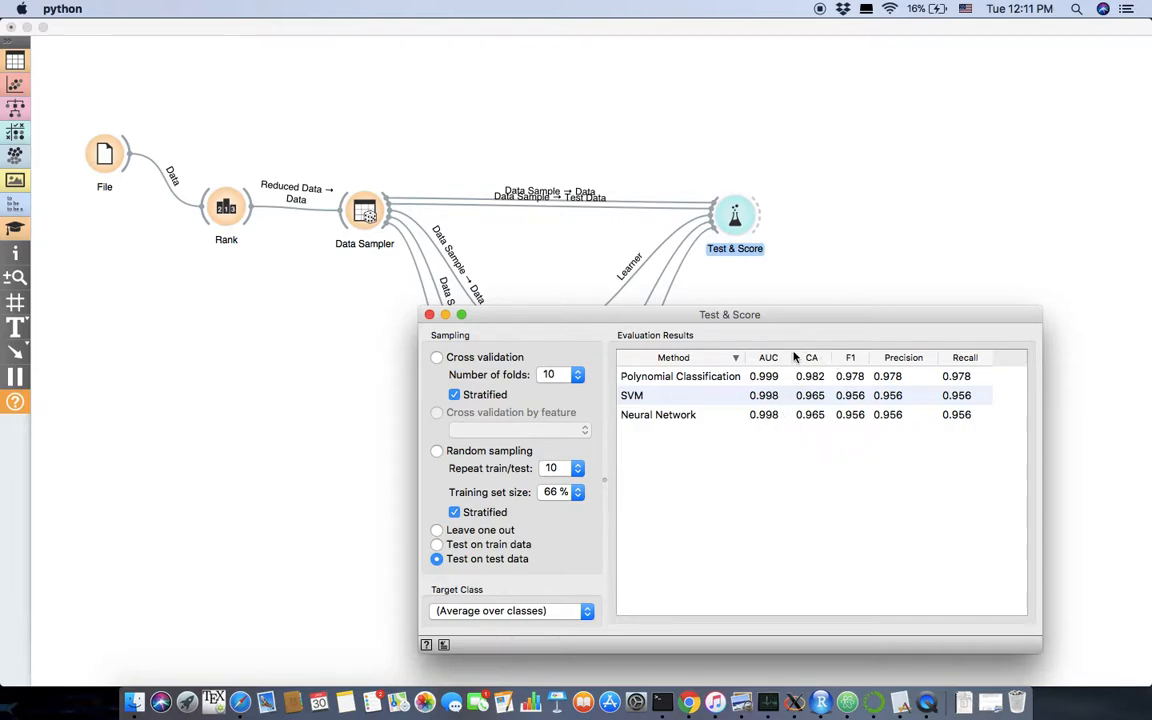
Lower Polynomial Classification's polynomial expansion to 1.
drag(728, 314, 752, 346)
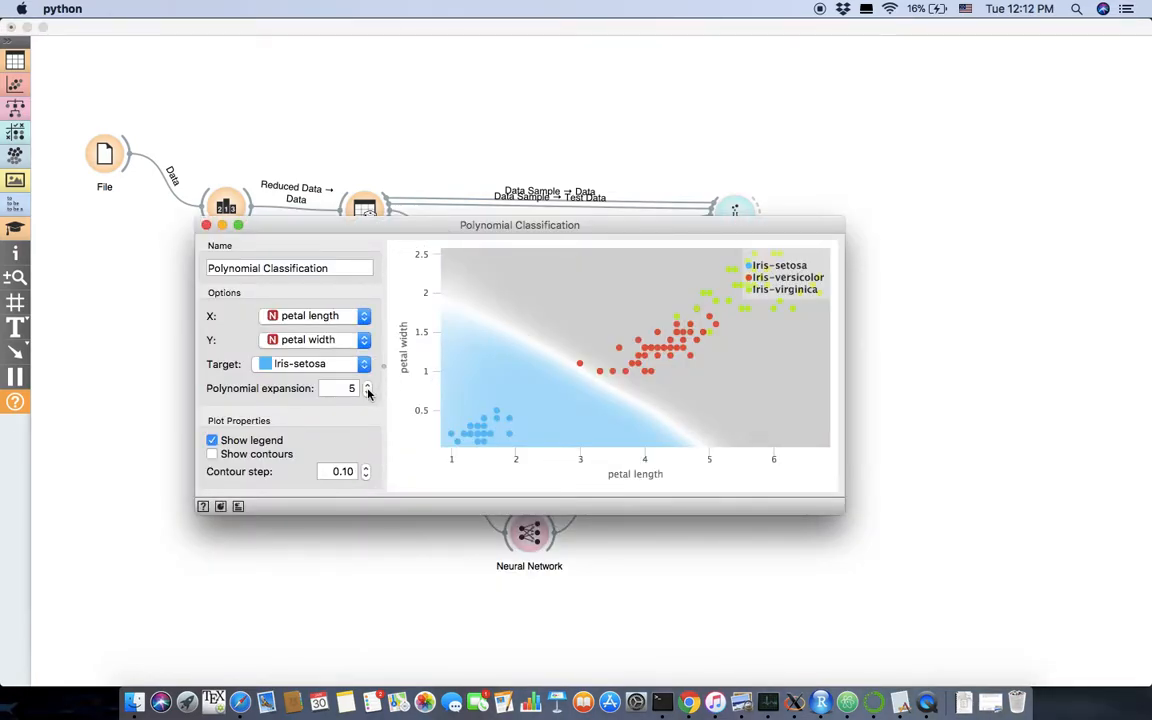
click(366, 392)
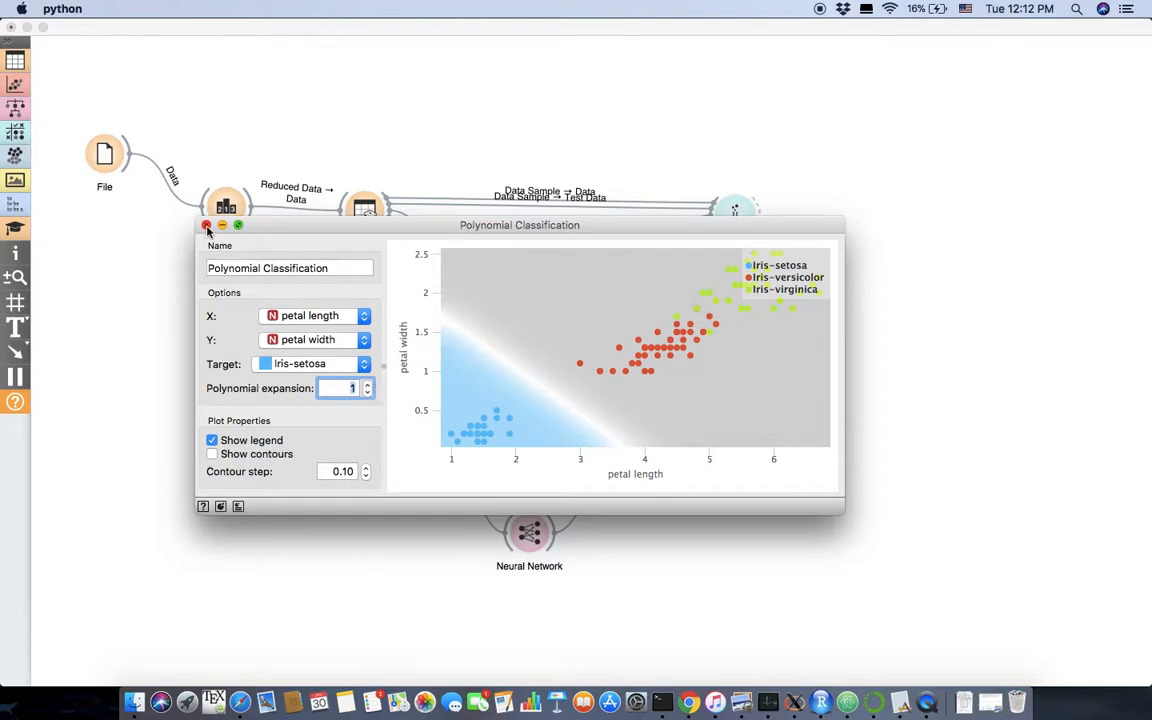
click(208, 224)
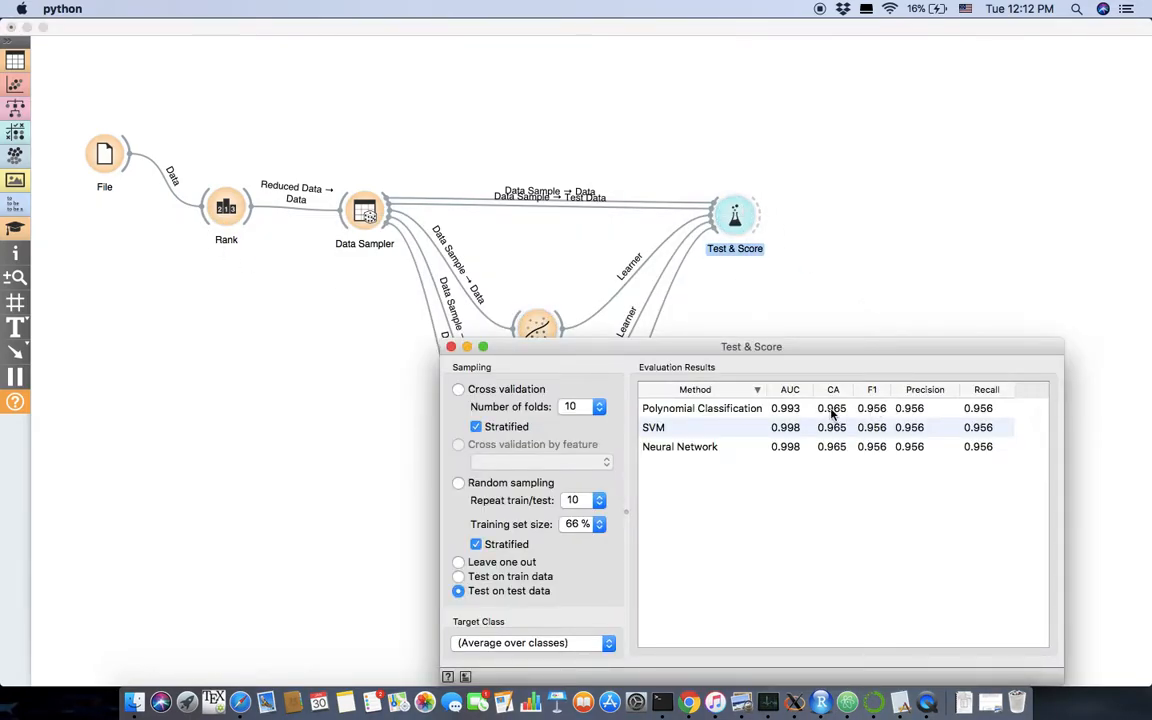
mouse_move(816, 472)
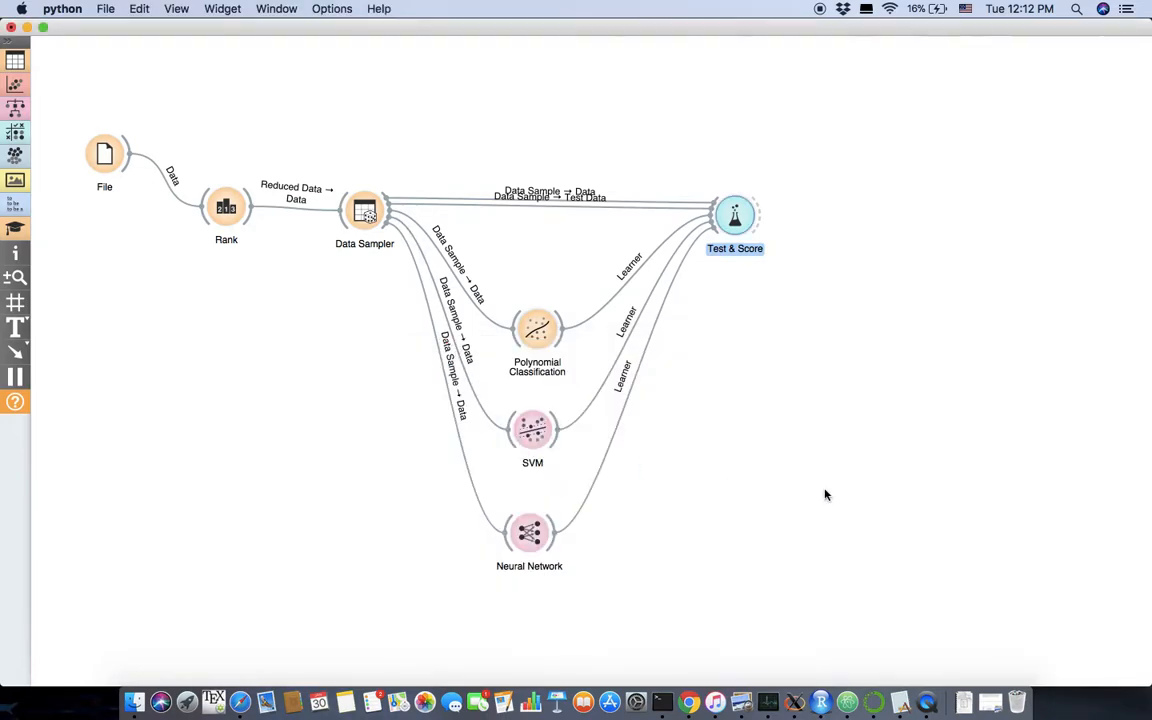
mouse_move(864, 280)
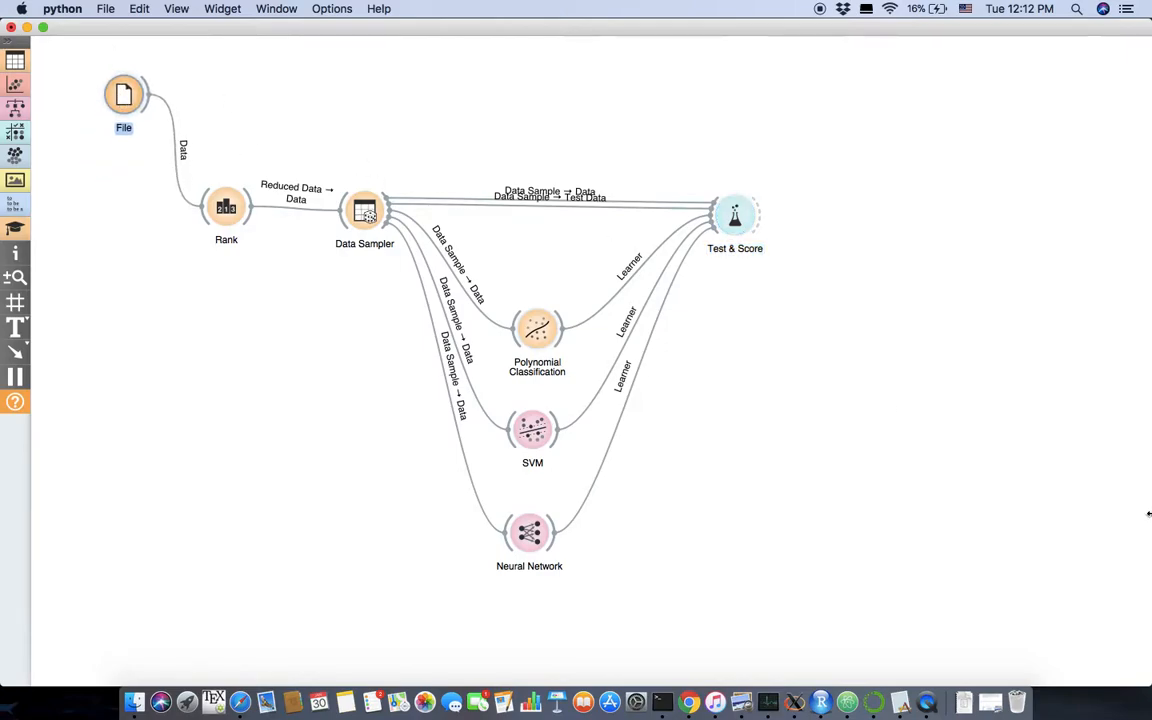
mouse_move(216, 110)
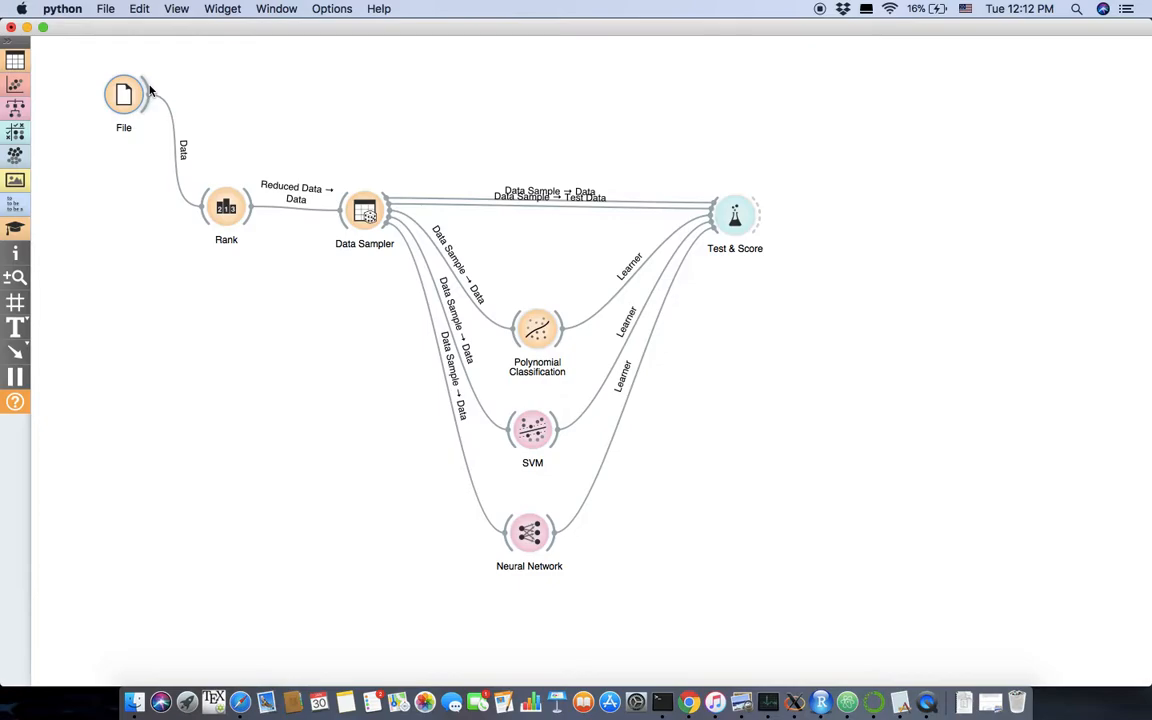
mouse_move(760, 220)
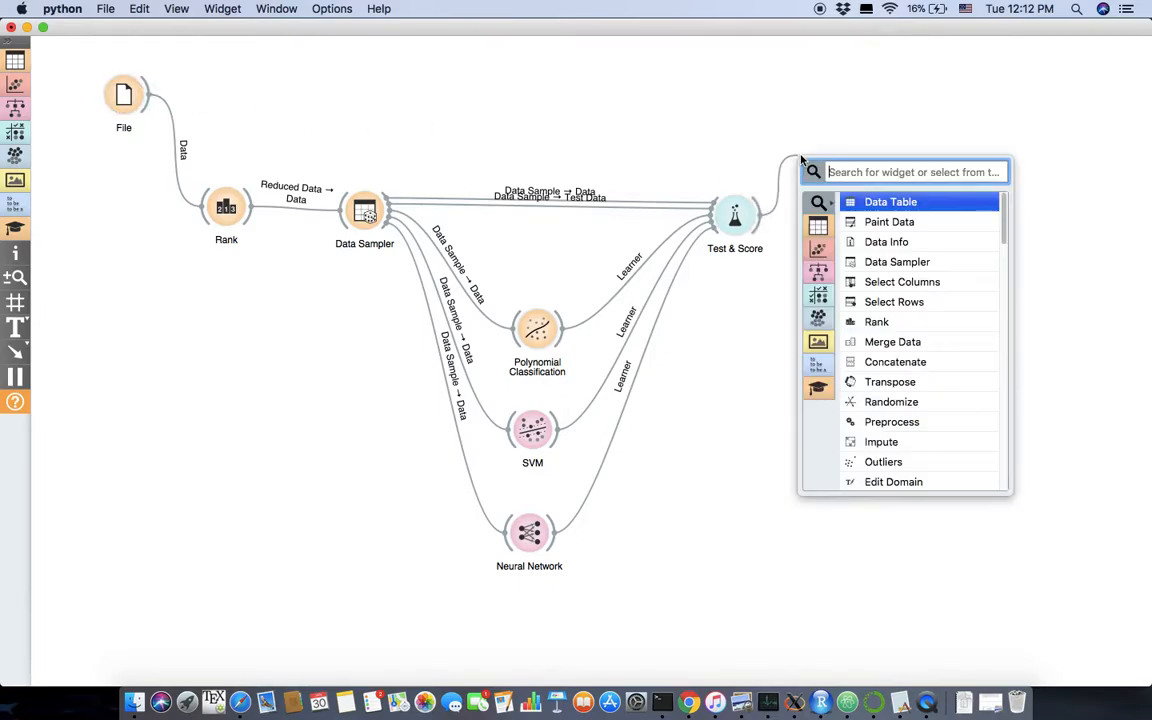
Attach a Confusion Matrix to Test & Score's evaluation results and view it.
text(con)
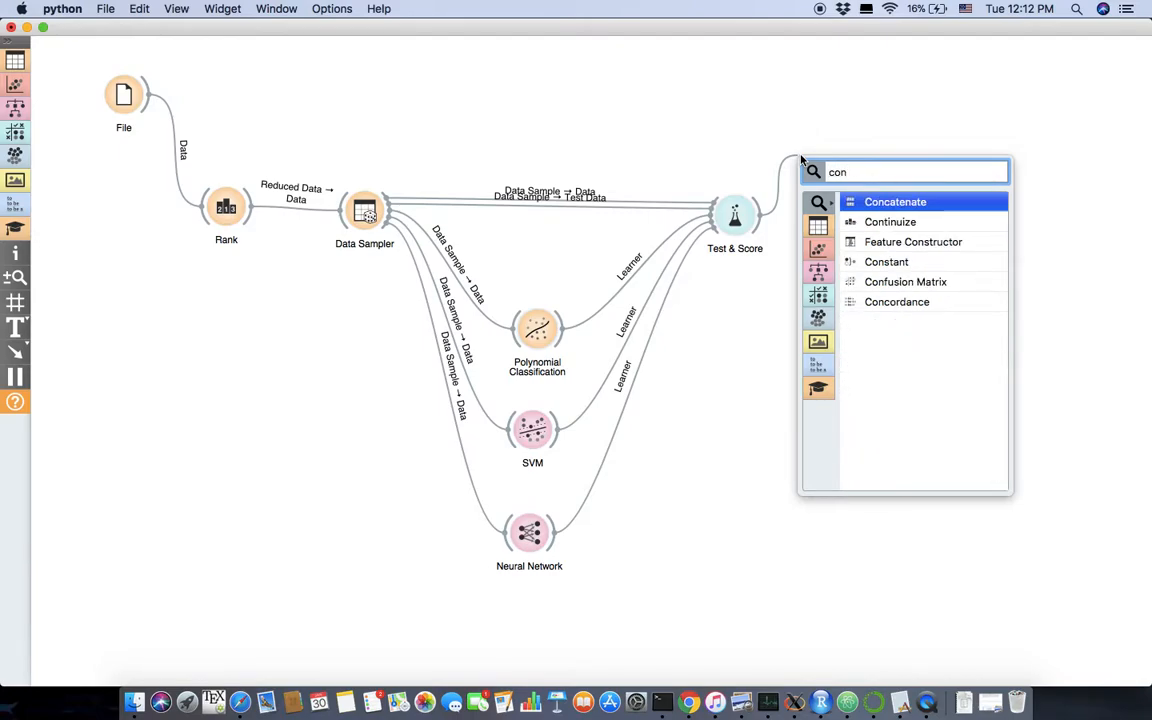
click(904, 280)
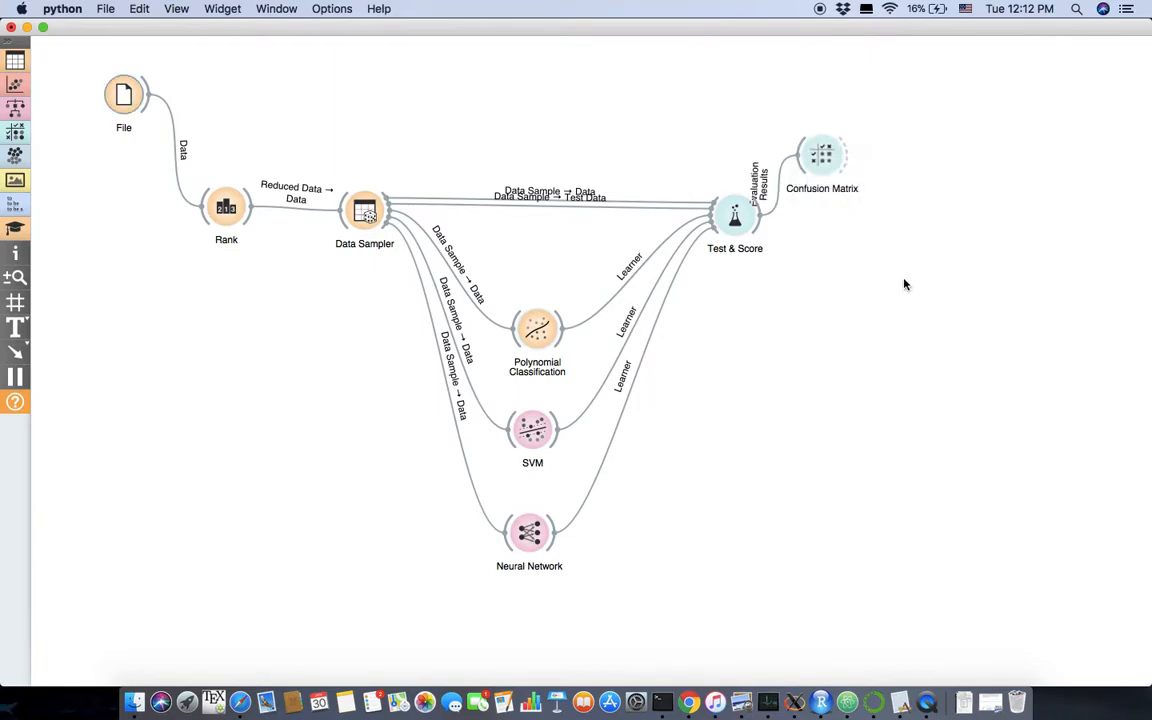
double_click(822, 156)
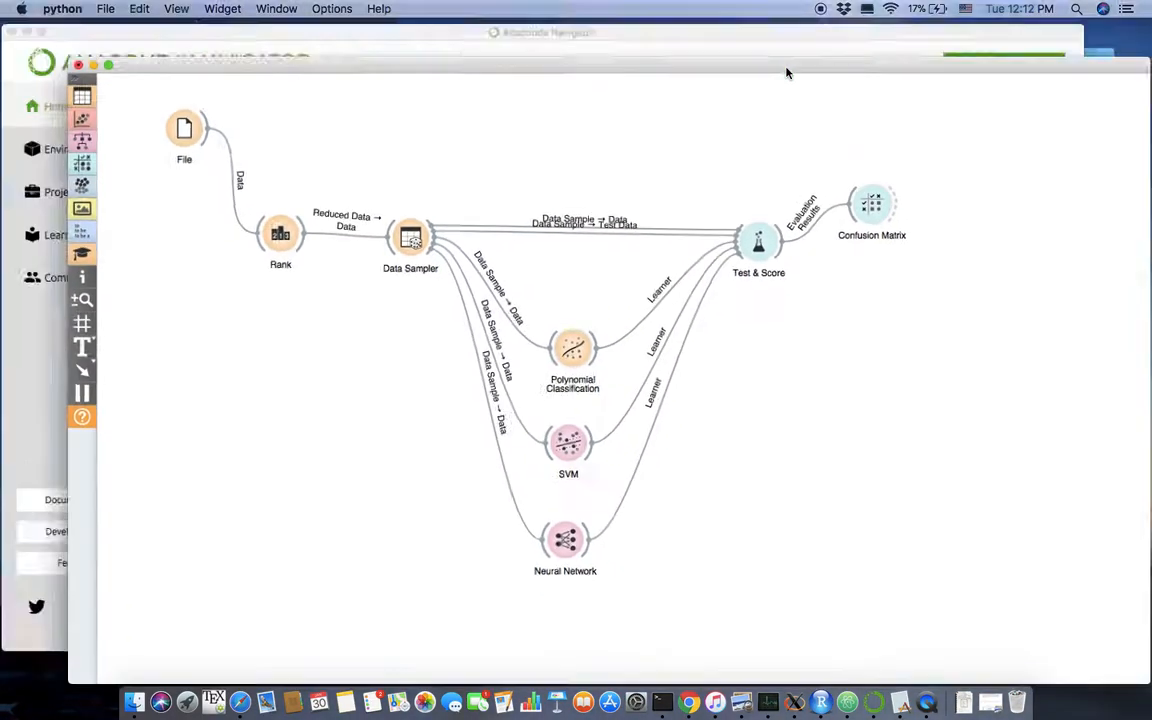
double_click(872, 204)
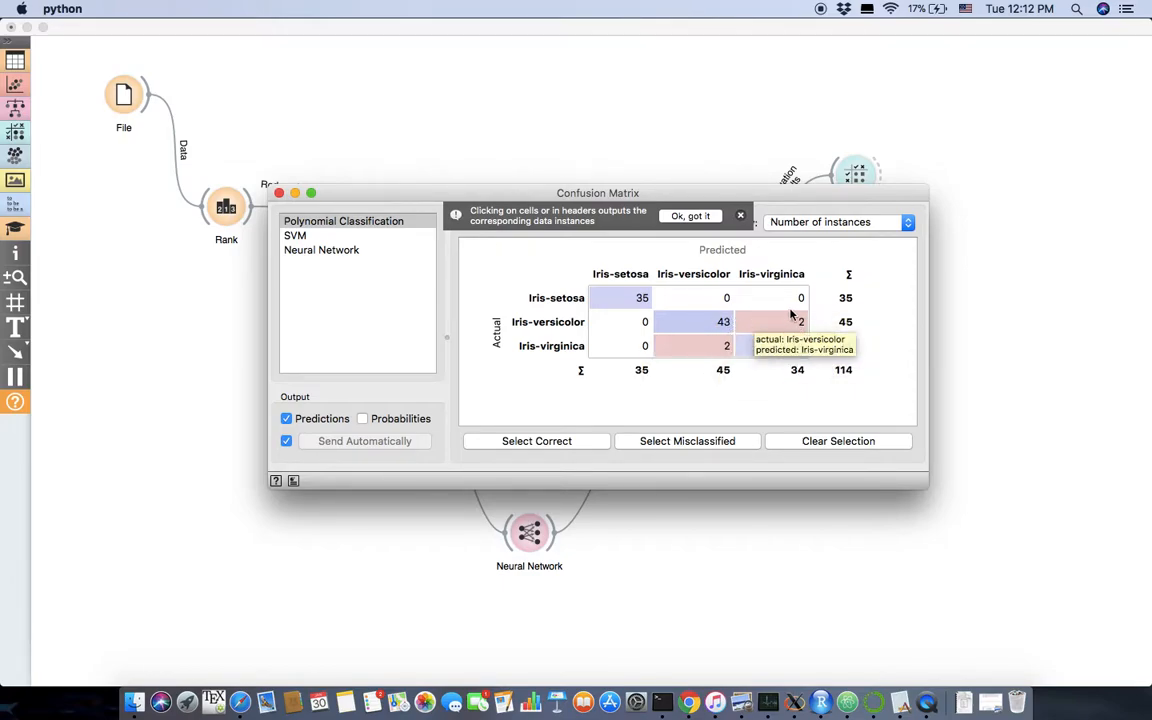
mouse_move(672, 292)
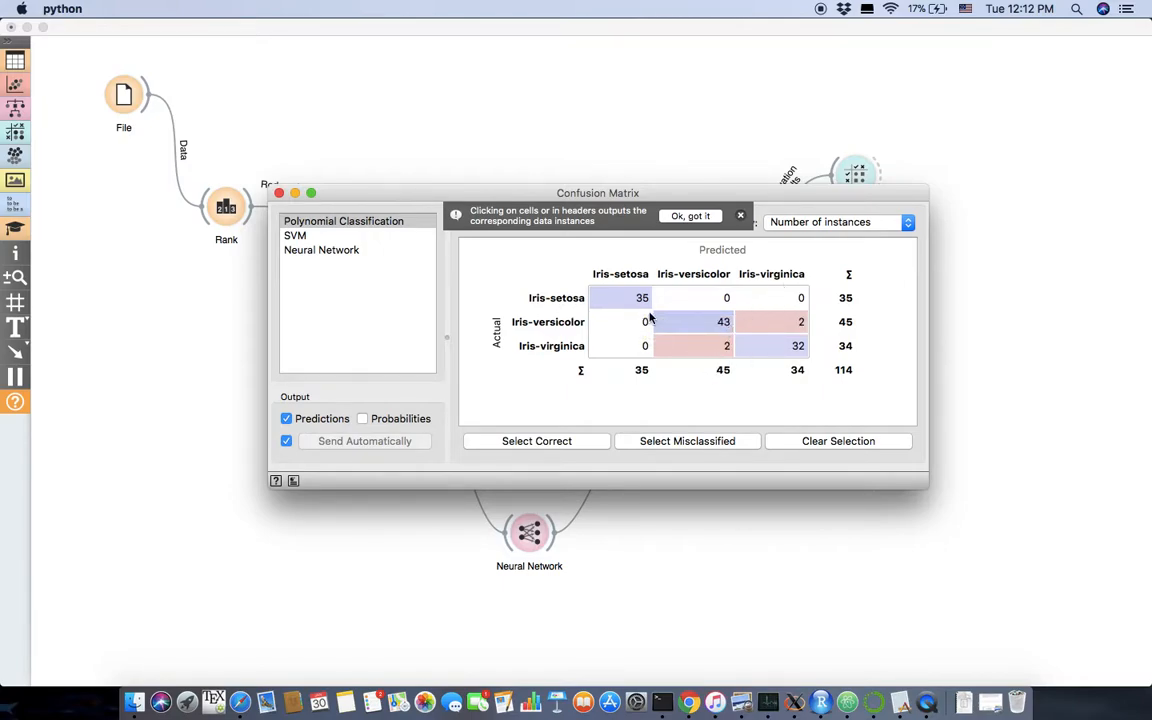
Review the confusion matrices for SVM and Neural Network, then start a new link from the canvas.
click(296, 236)
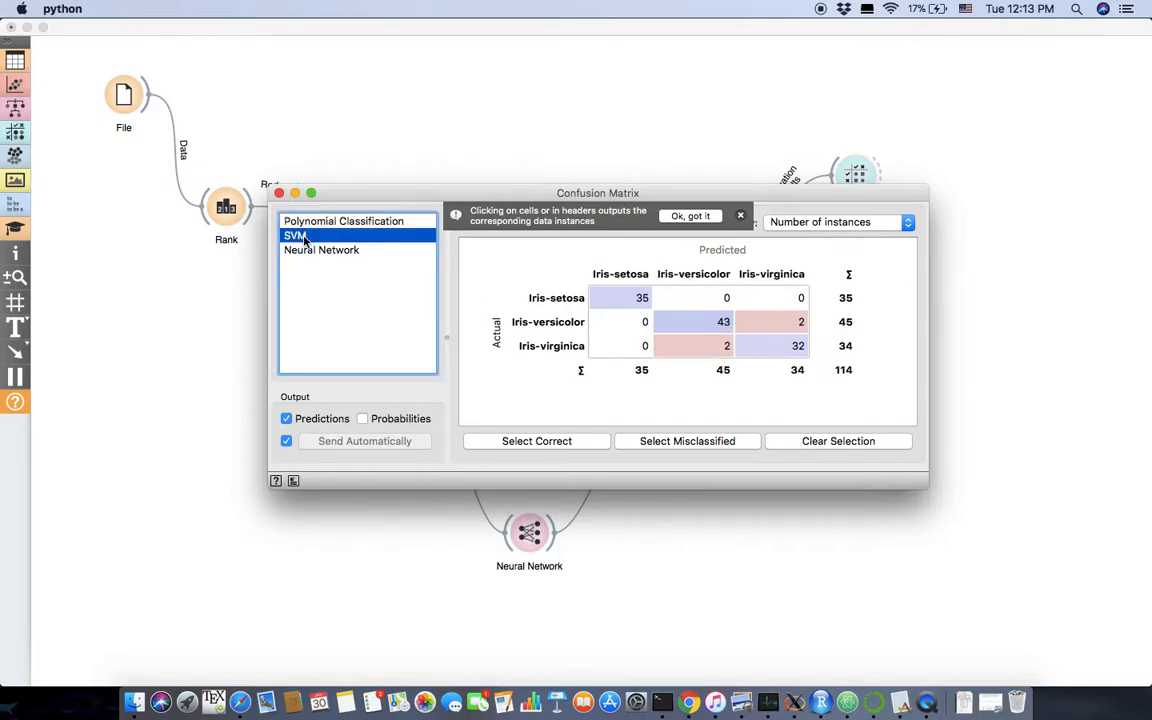
click(320, 248)
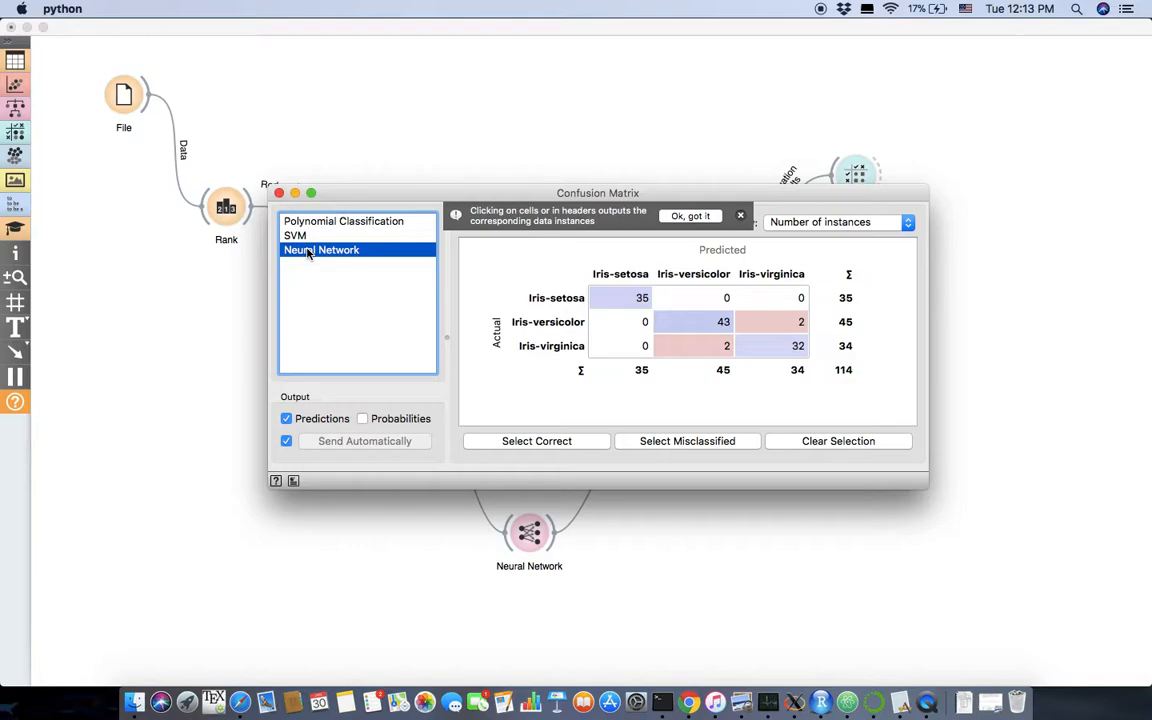
click(296, 236)
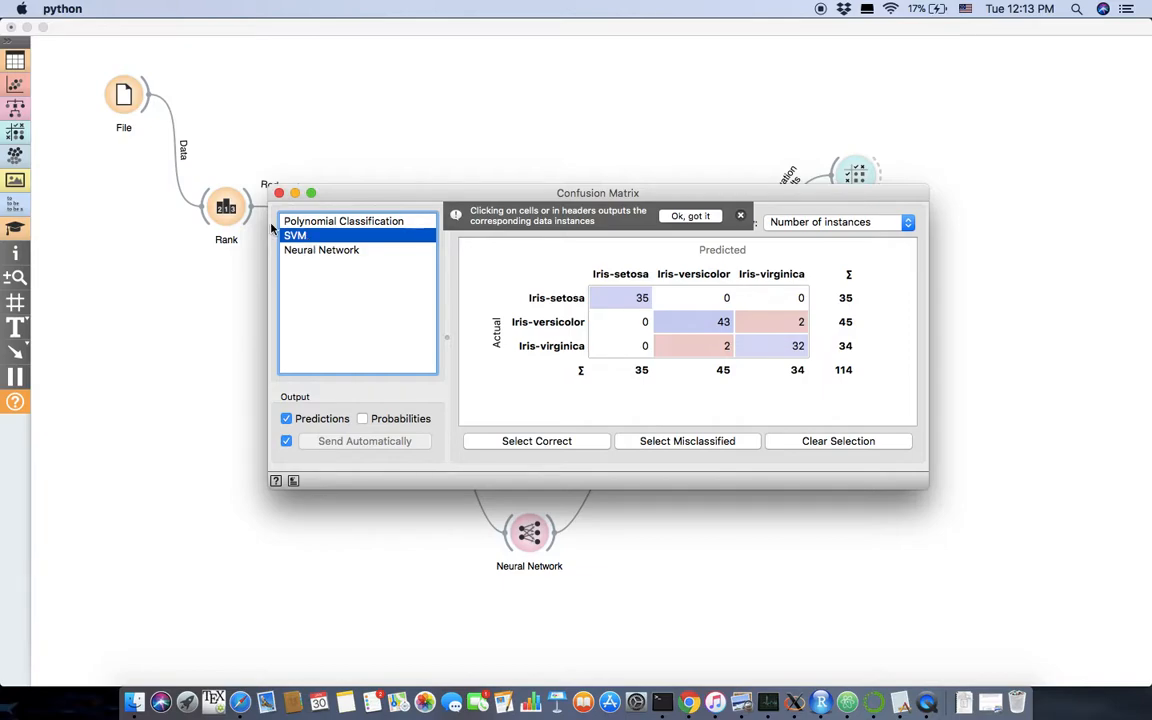
mouse_move(484, 200)
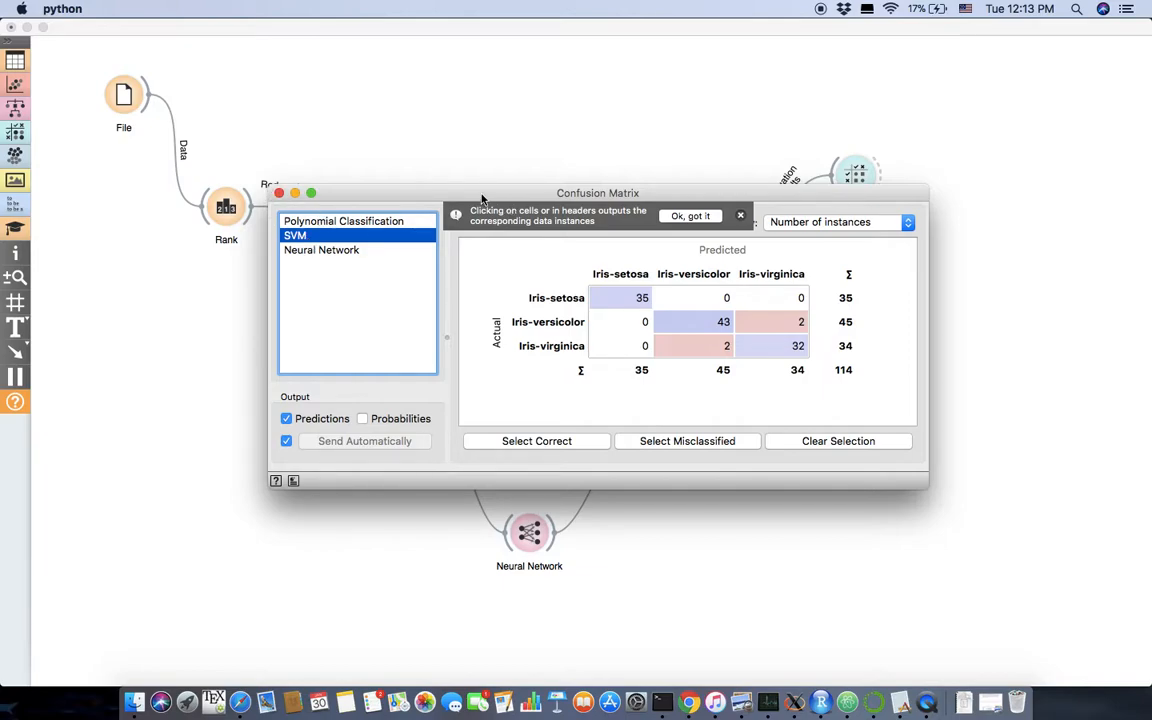
drag(598, 192, 446, 184)
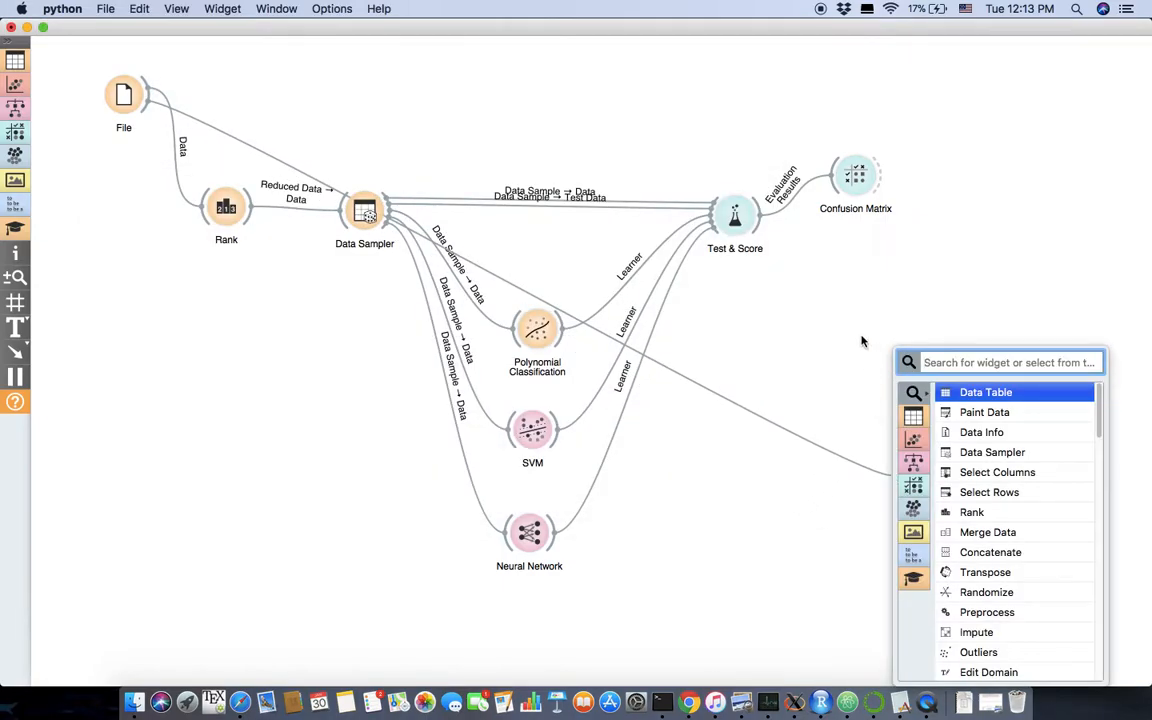
Add a Scatter Plot widget fed by the sampled data.
text(sa)
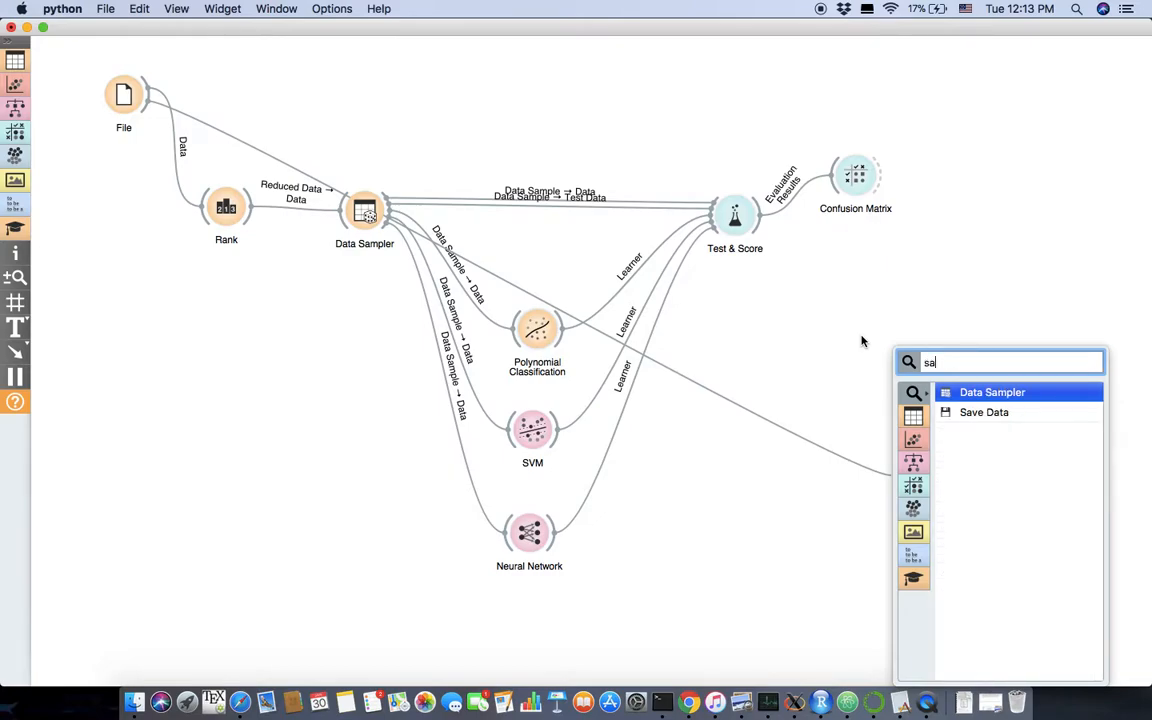
text(c)
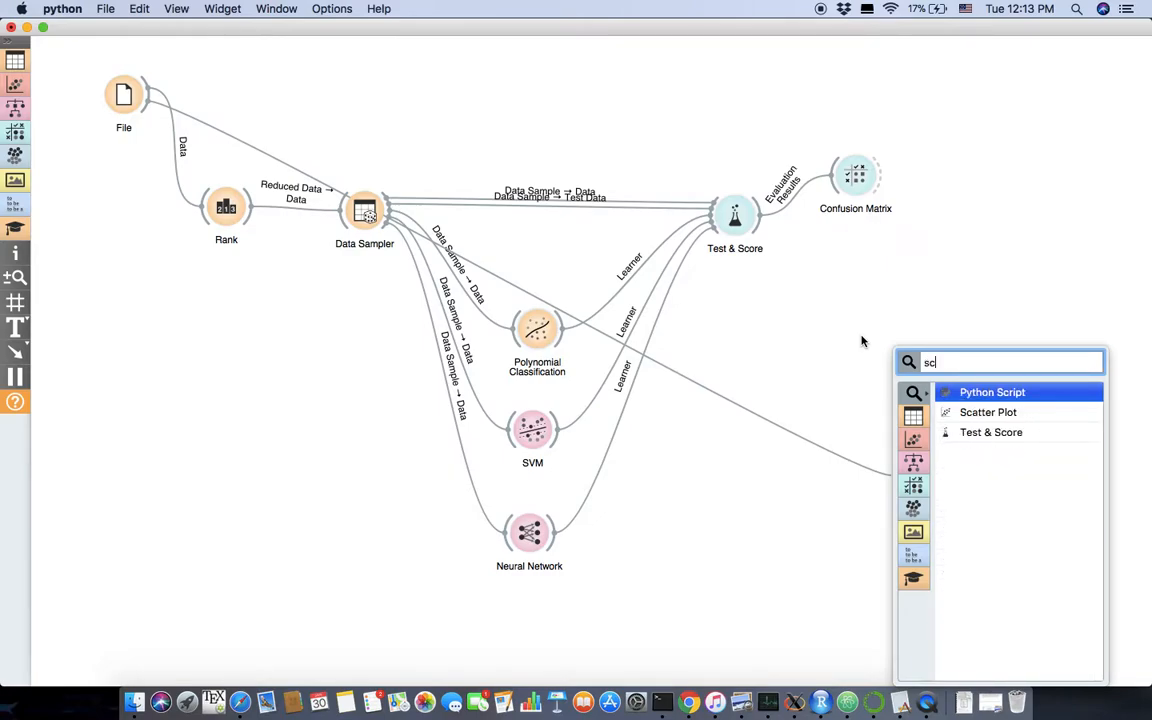
click(988, 412)
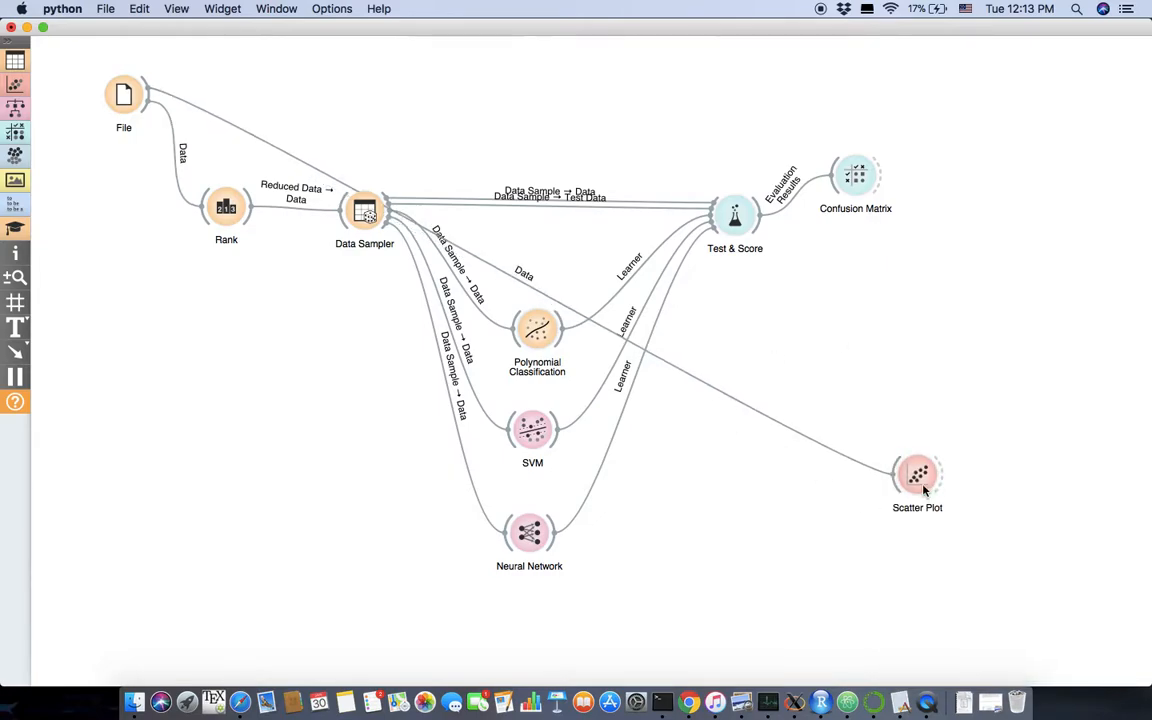
double_click(916, 476)
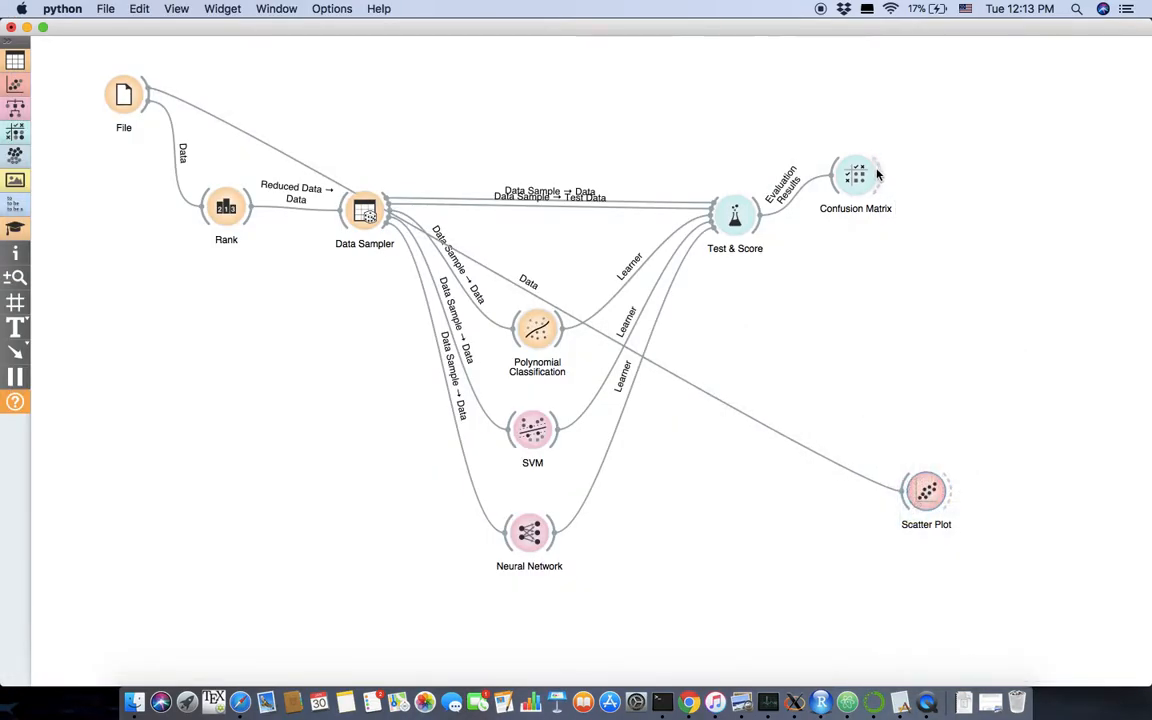
Link Confusion Matrix's selection into the Scatter Plot as its data subset and view the plot.
drag(856, 176, 924, 490)
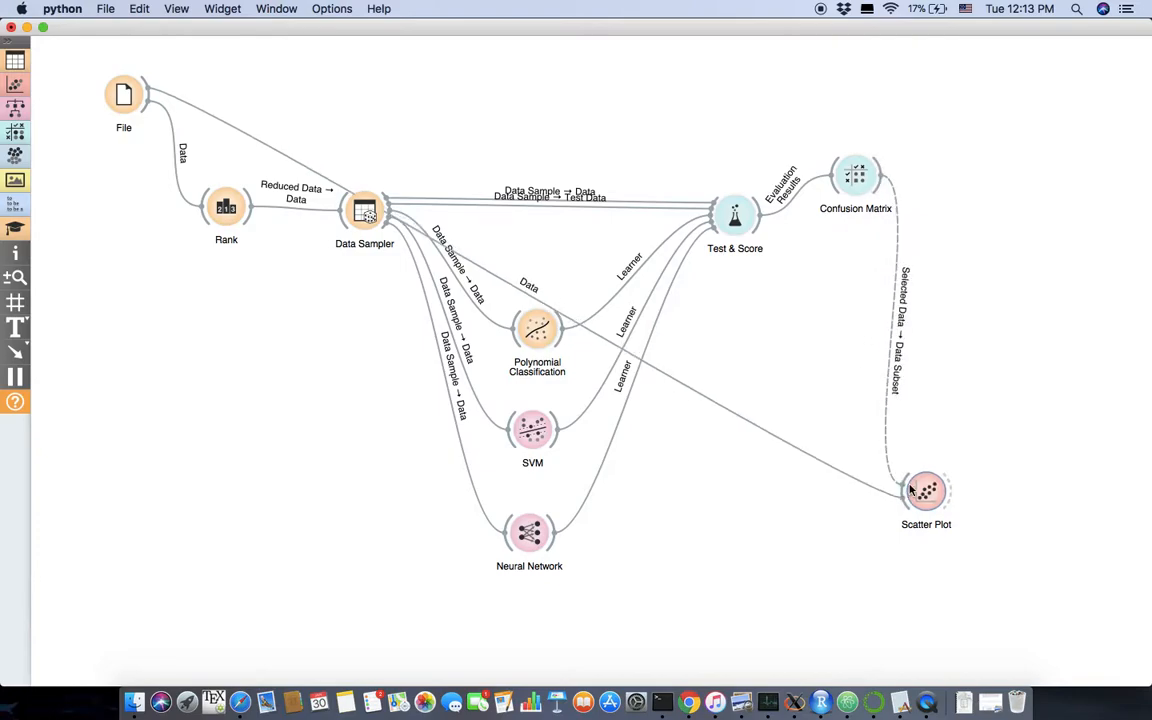
double_click(924, 490)
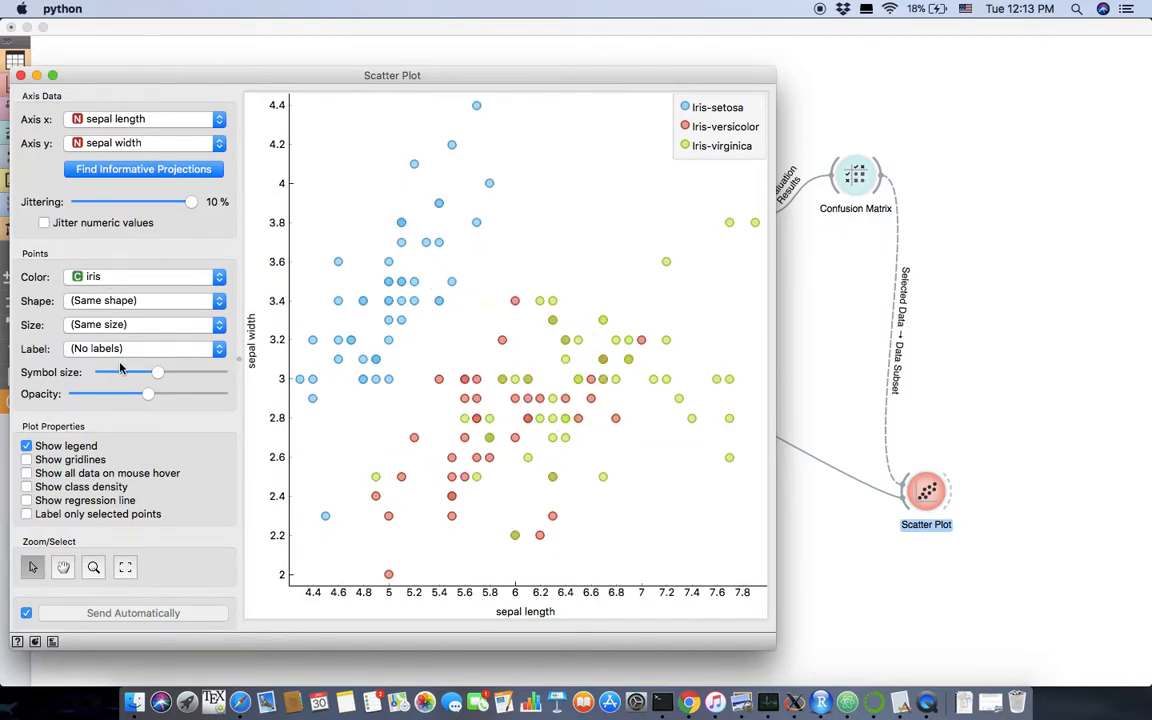
Try other point colourings, then colour the points by iris class again.
click(144, 276)
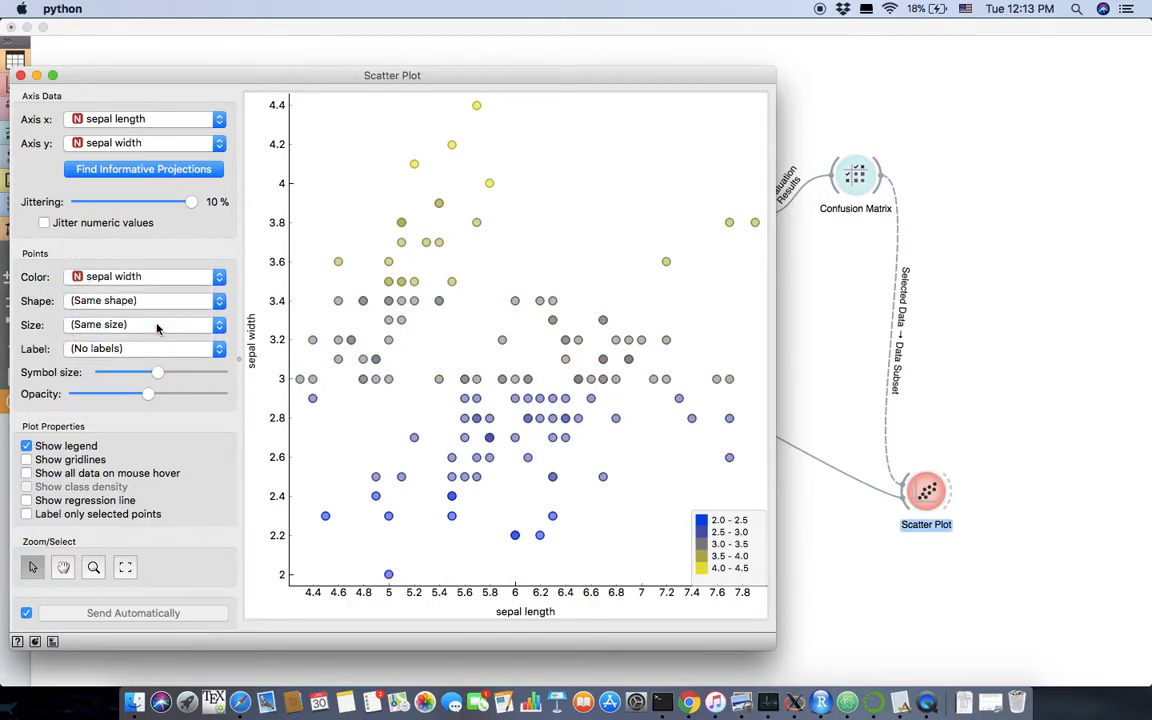
click(144, 276)
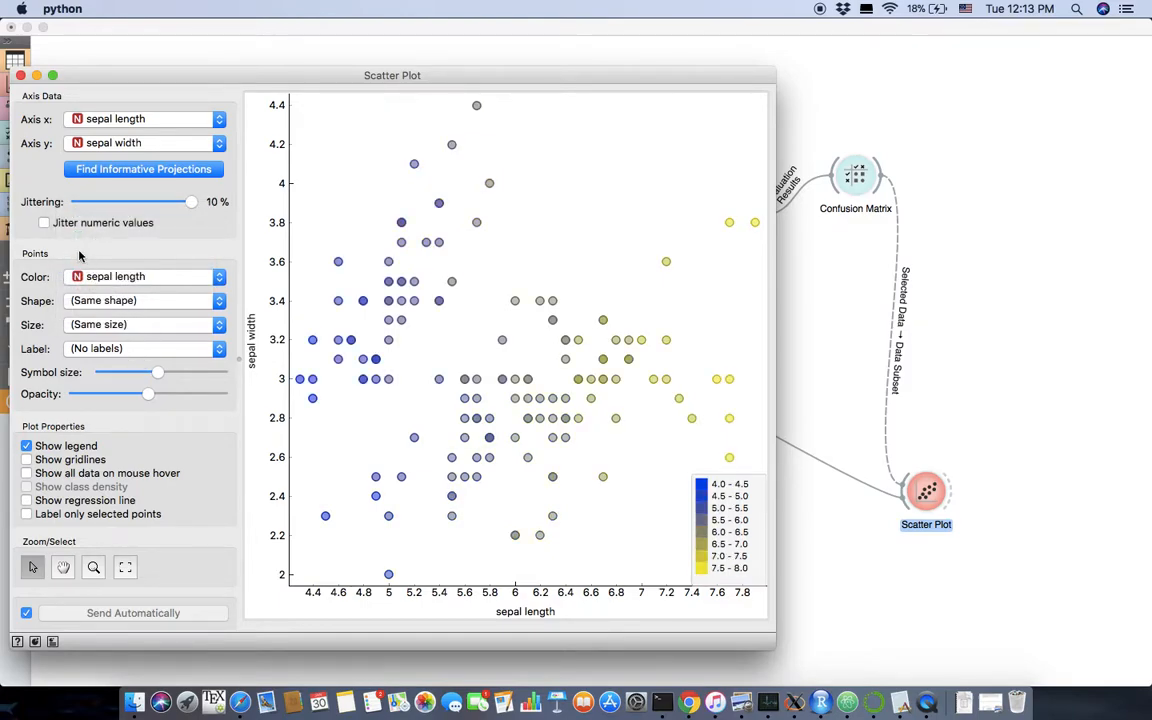
mouse_move(176, 284)
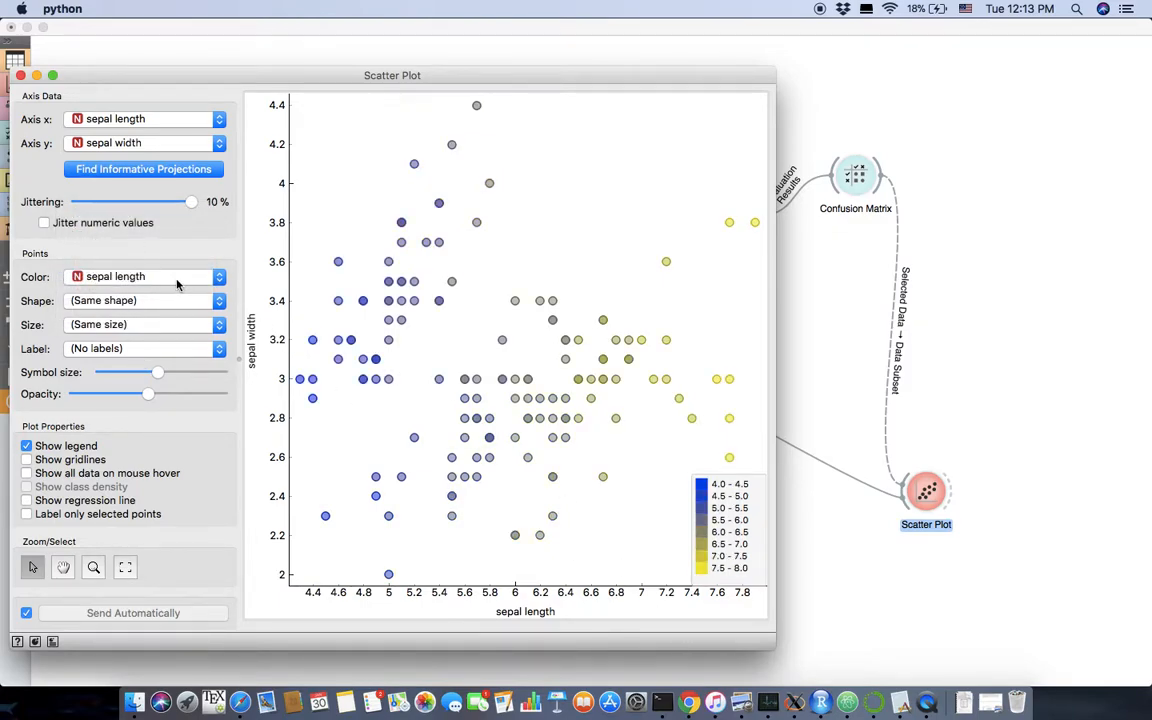
click(144, 276)
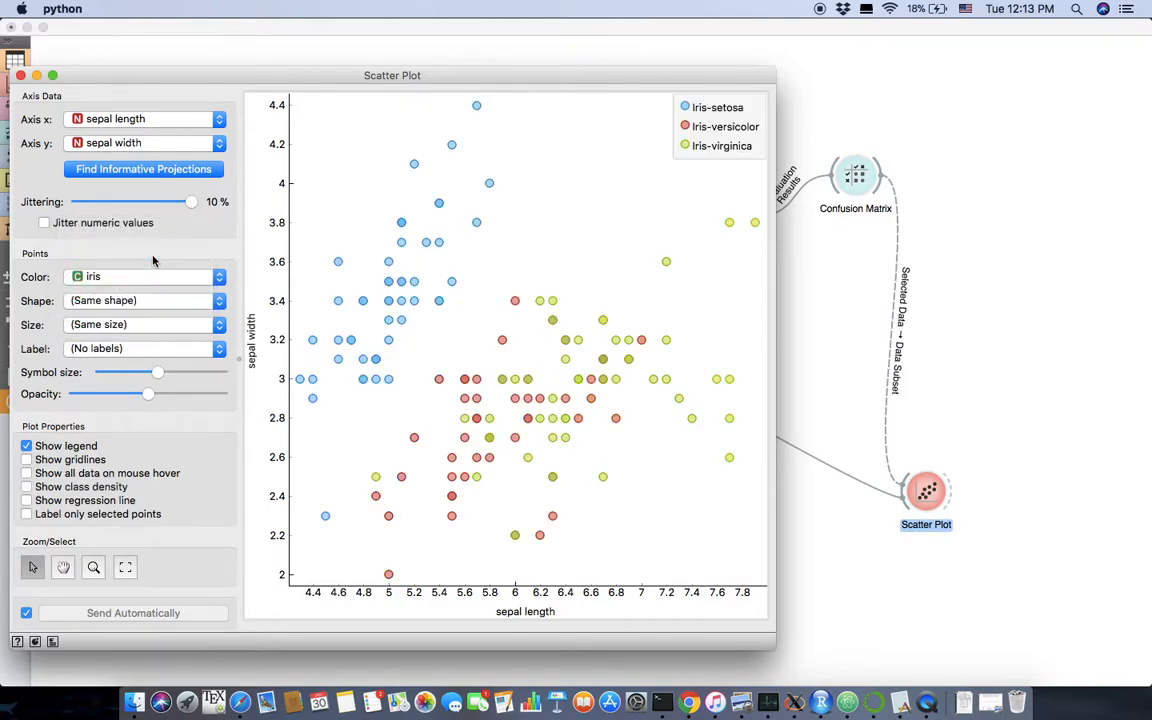
Run Find Informative Projections to rank axis pairs, petal length–width scoring first.
click(144, 168)
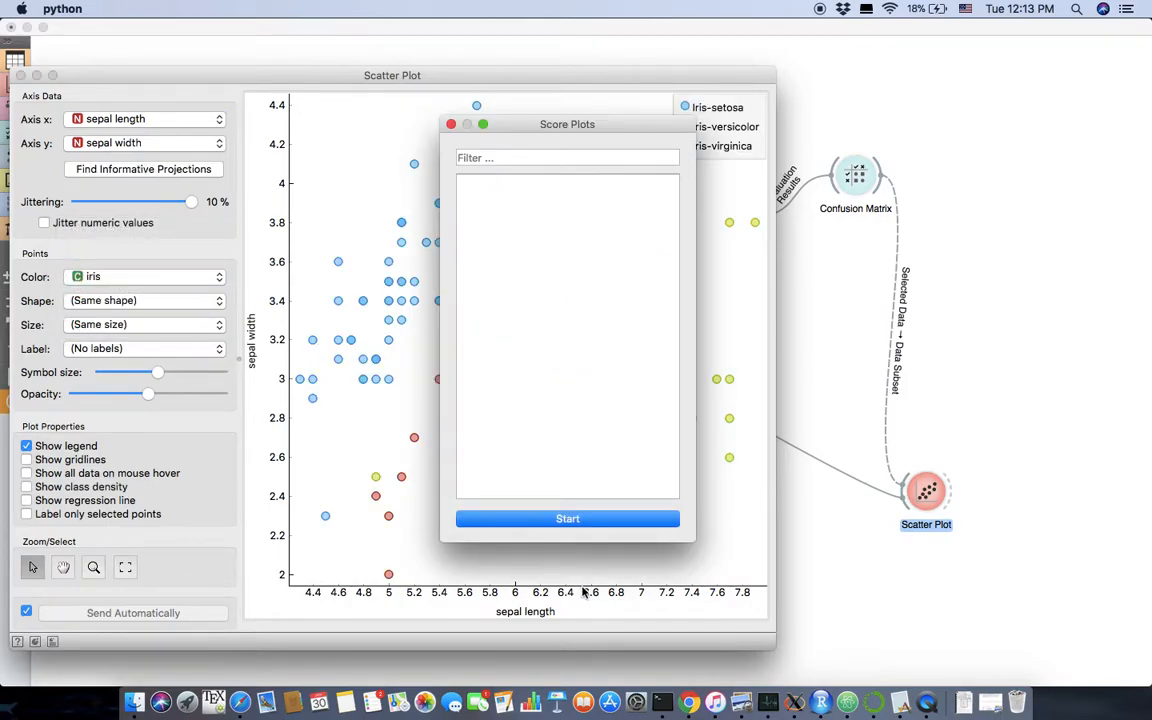
click(568, 518)
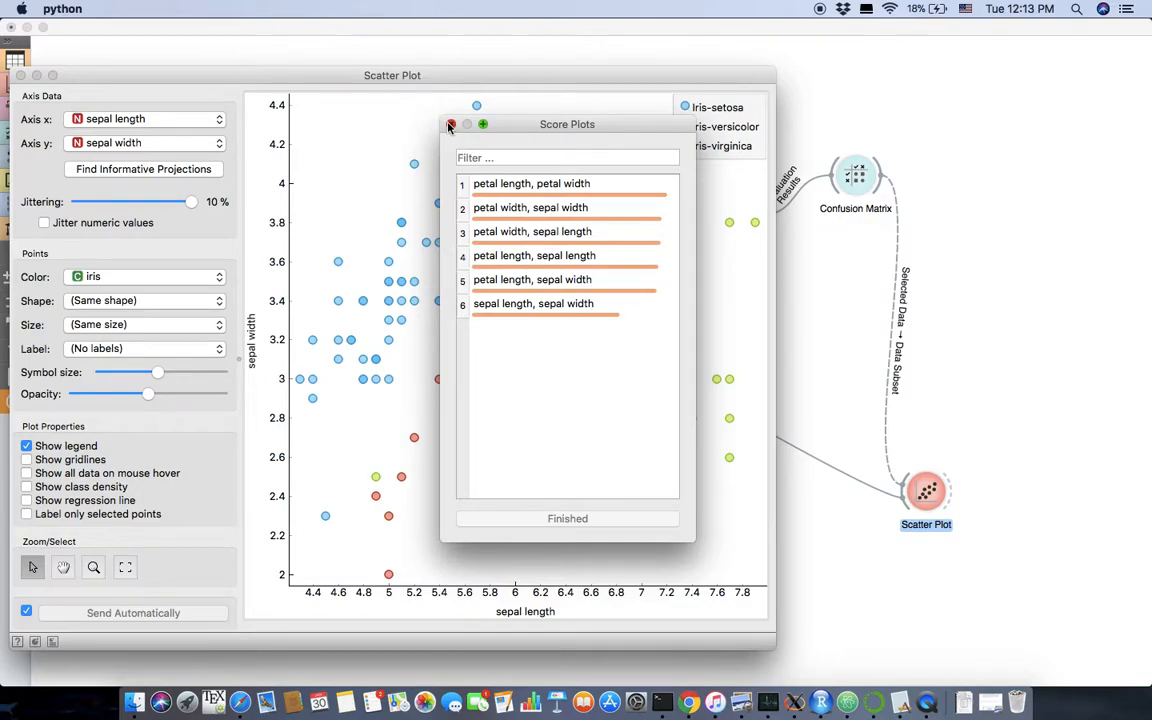
click(448, 124)
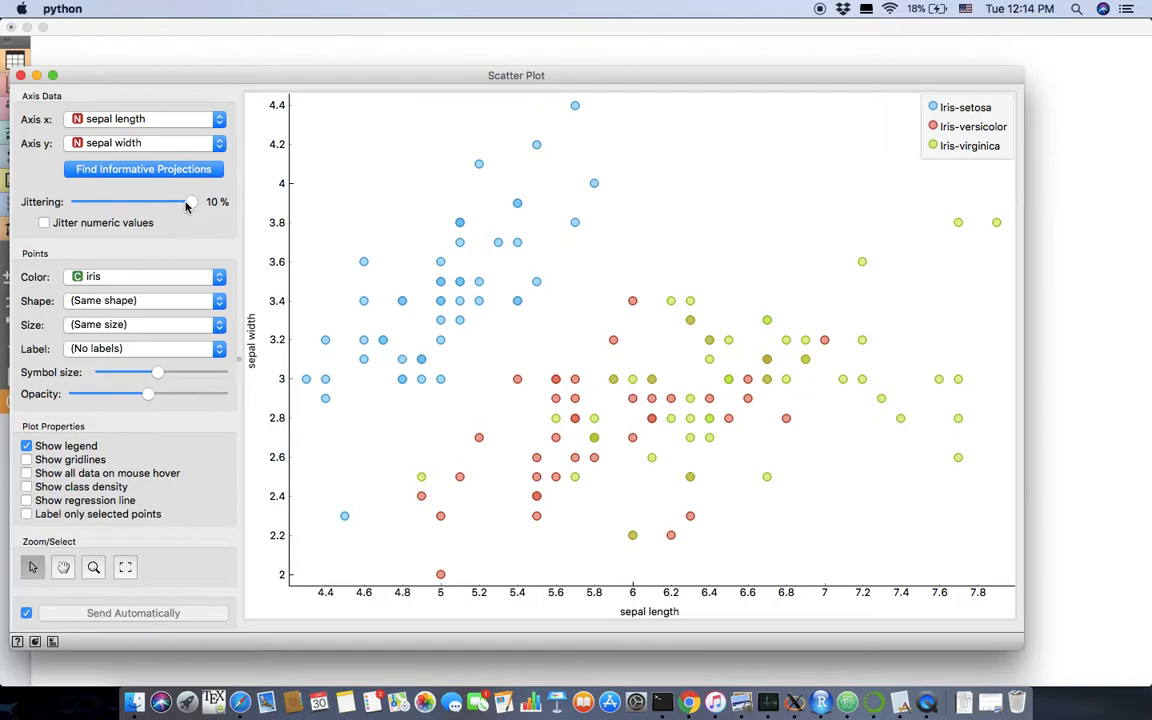
mouse_move(192, 212)
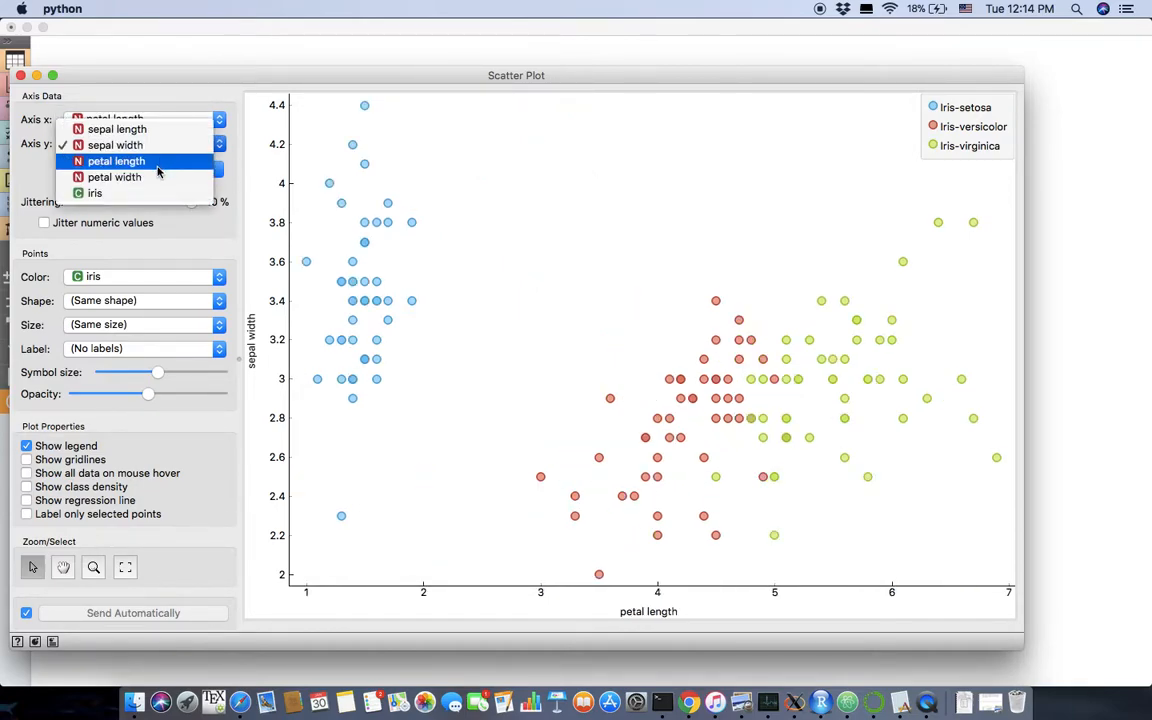
Plot petal length on the x axis against petal width on the y axis.
click(116, 160)
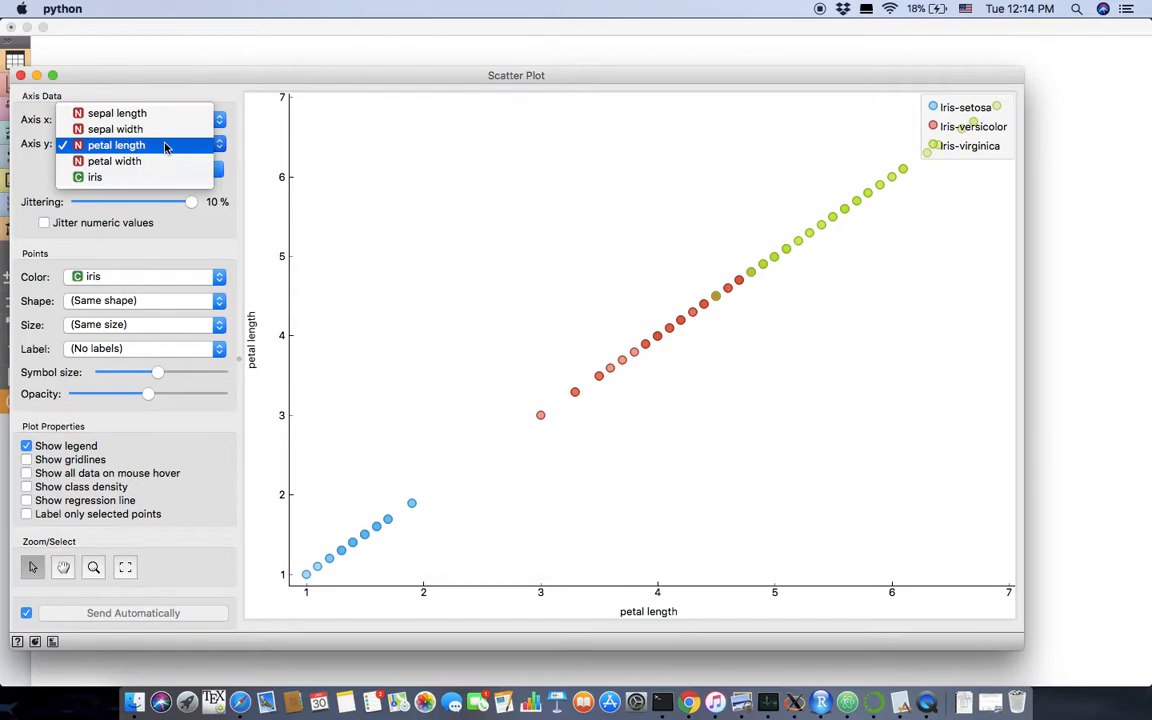
mouse_move(152, 156)
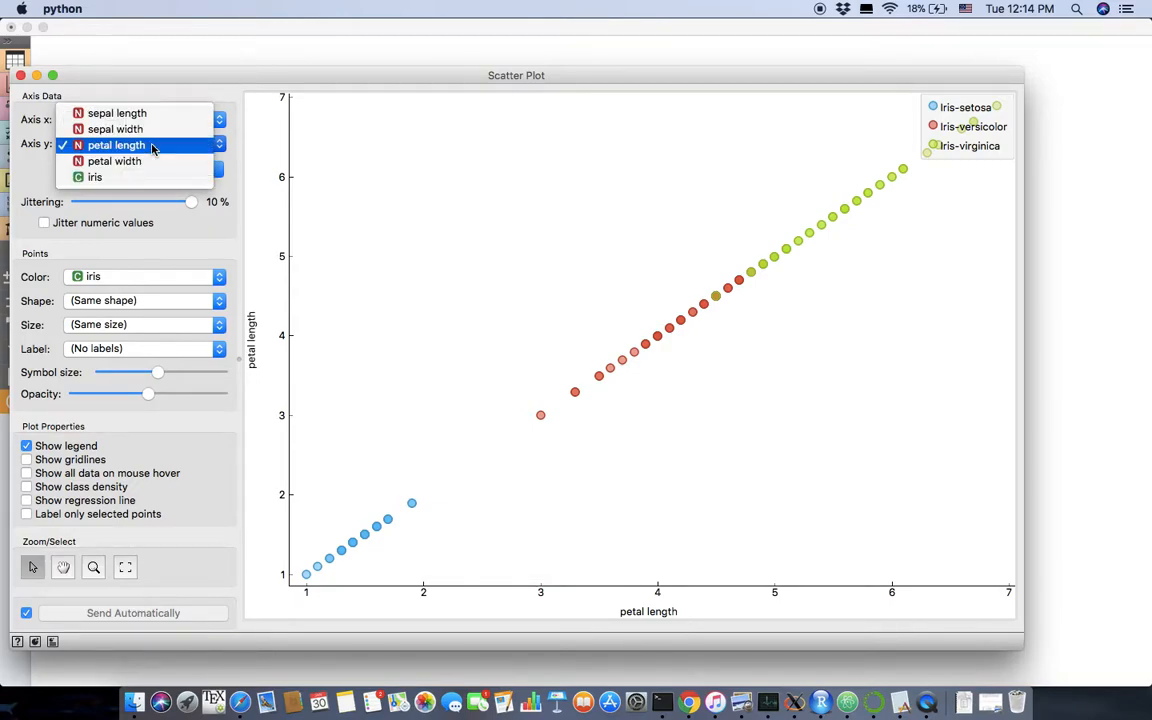
click(114, 160)
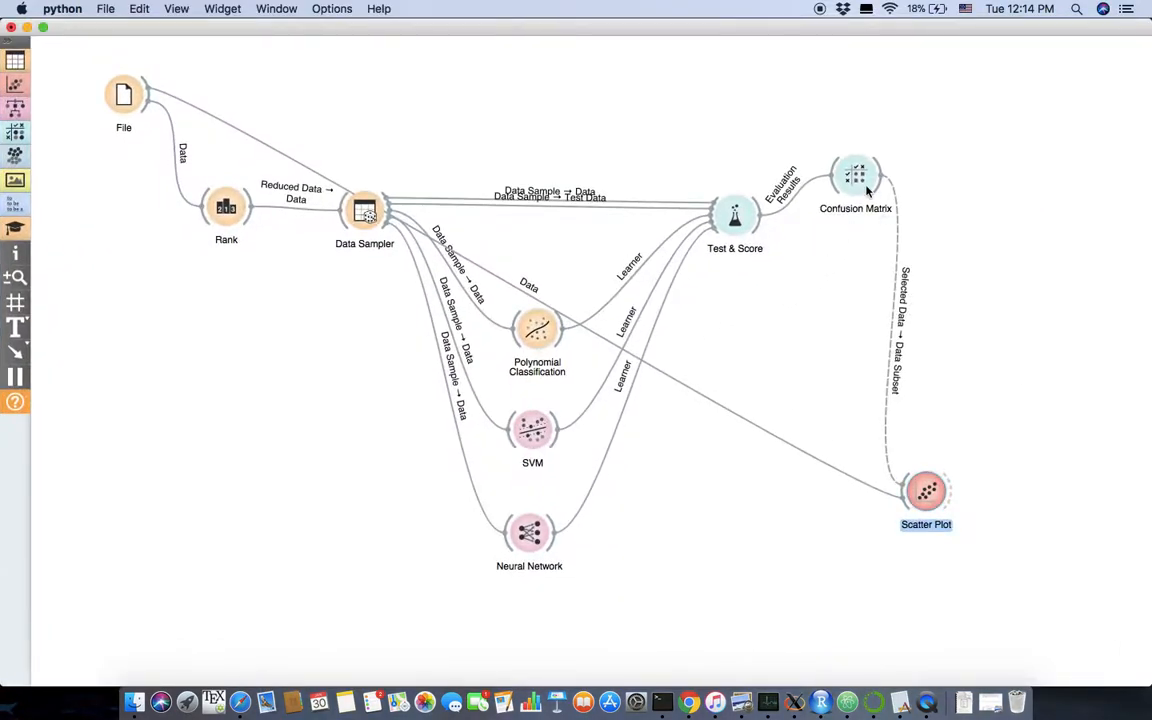
Select the misclassified instances in the Confusion Matrix and view them highlighted in the Scatter Plot.
double_click(856, 176)
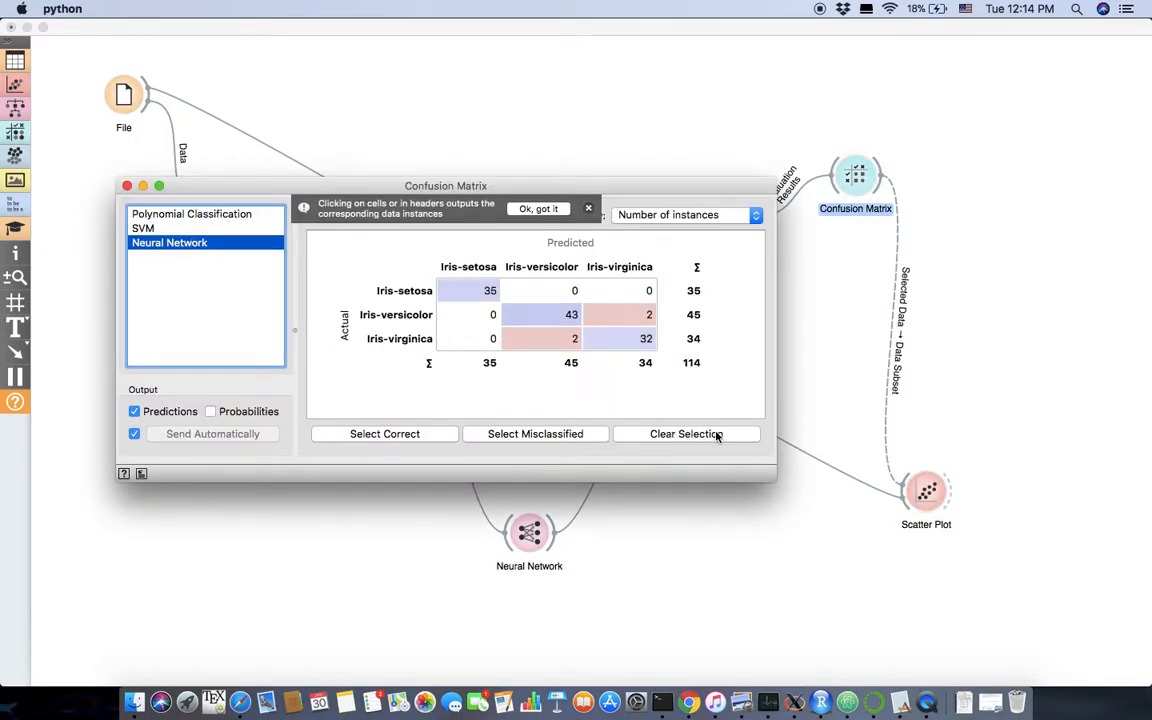
click(686, 432)
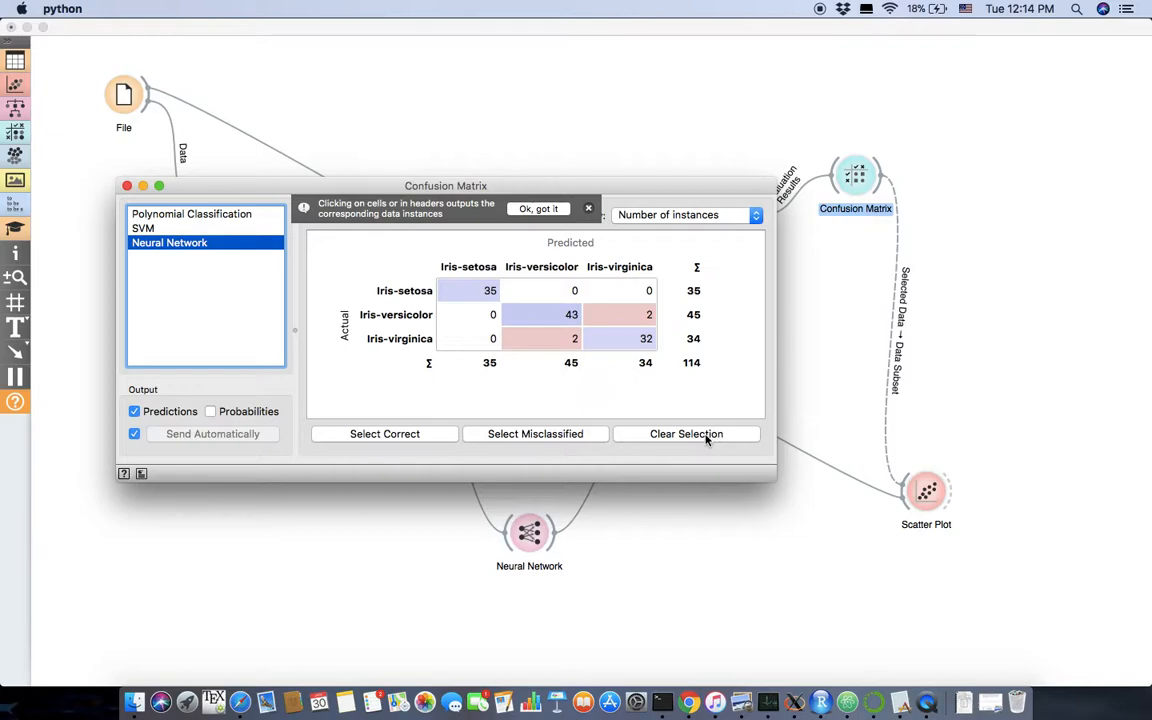
click(536, 432)
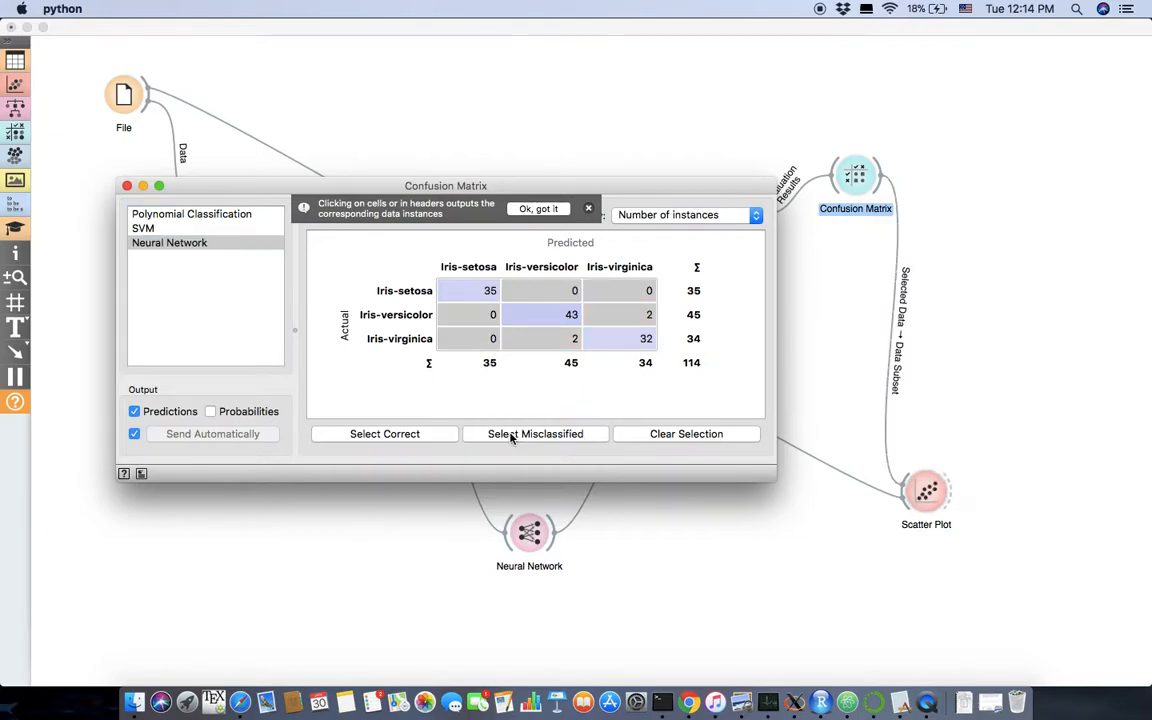
click(128, 186)
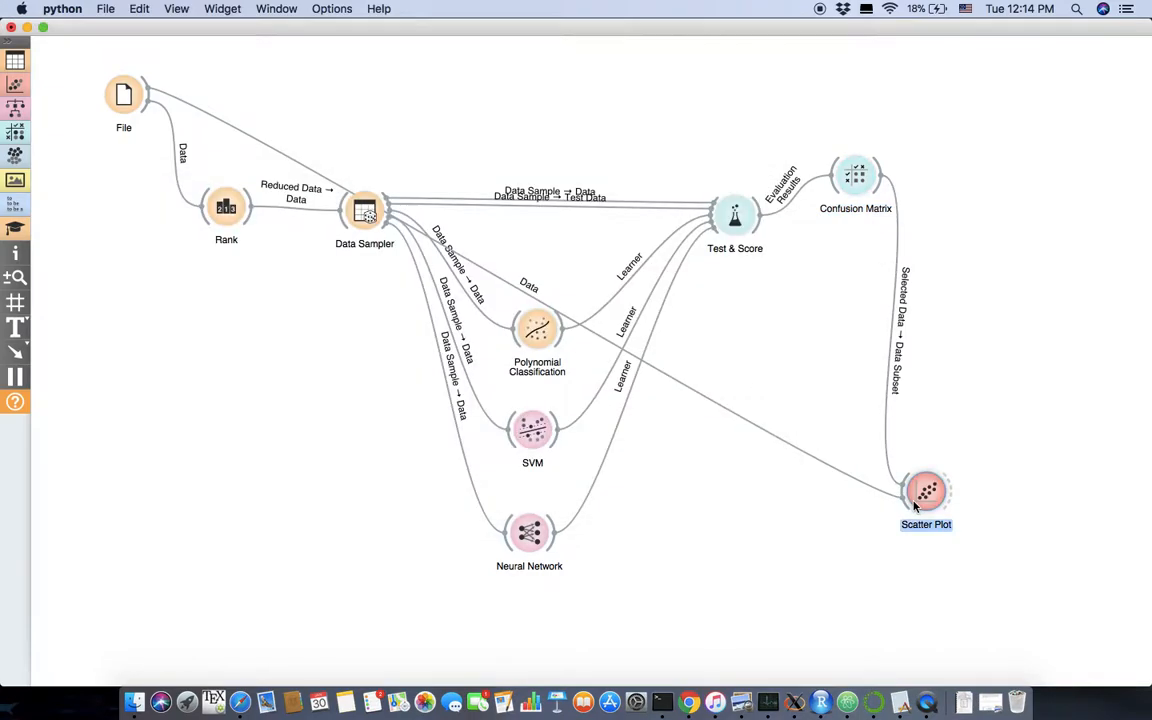
double_click(924, 490)
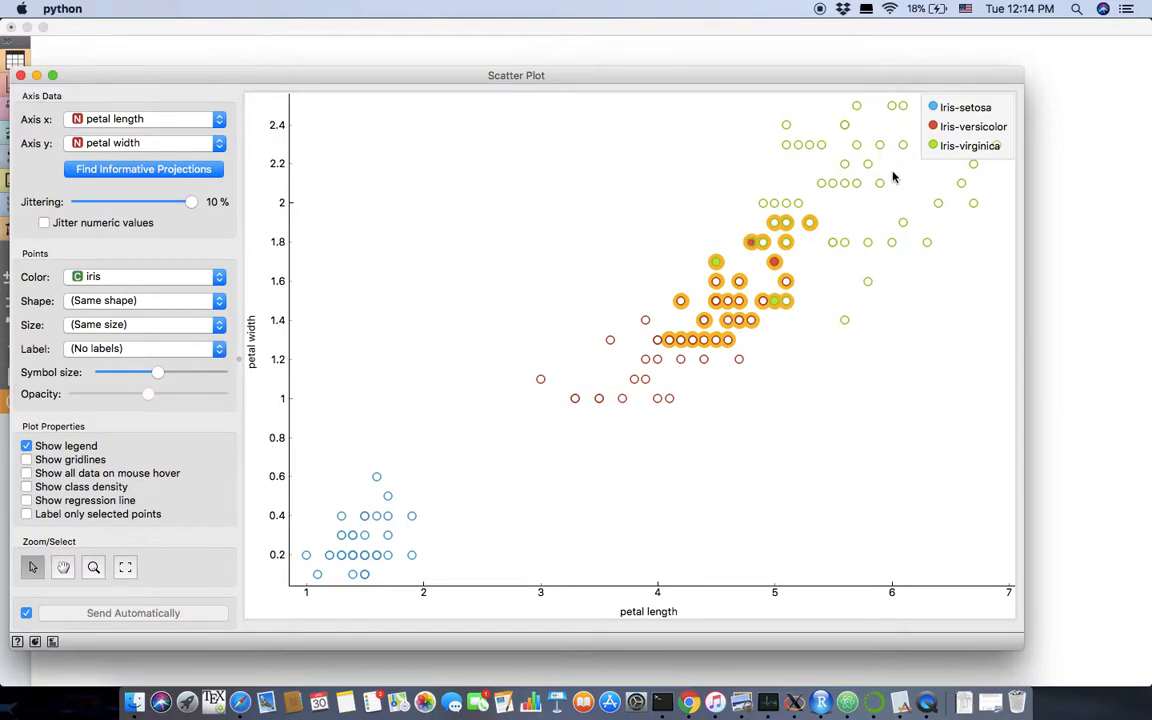
mouse_move(744, 248)
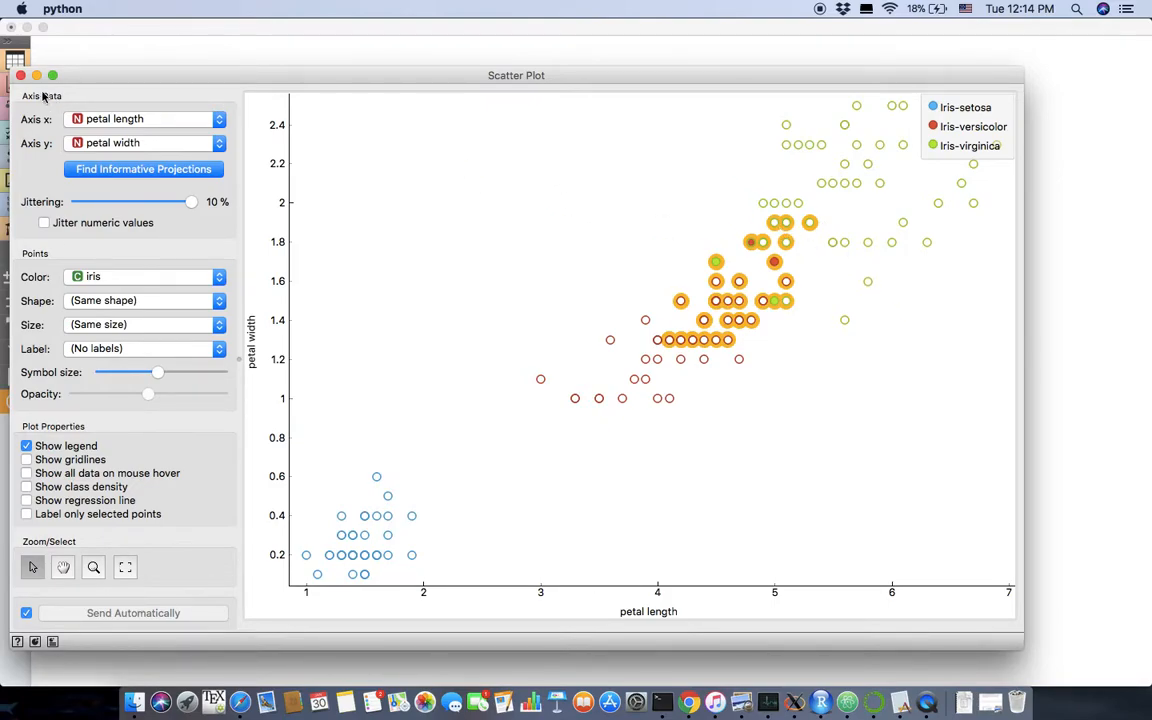
Close the Scatter Plot and the briefly reopened Confusion Matrix, returning to the workflow canvas.
click(20, 76)
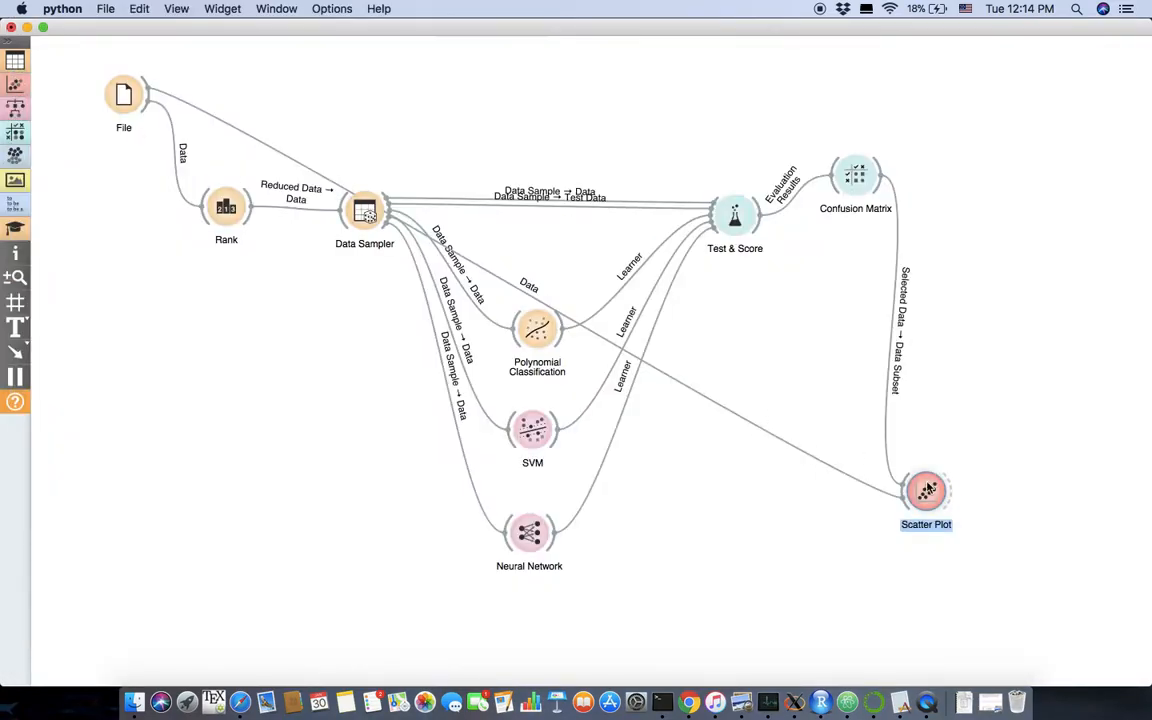
double_click(856, 176)
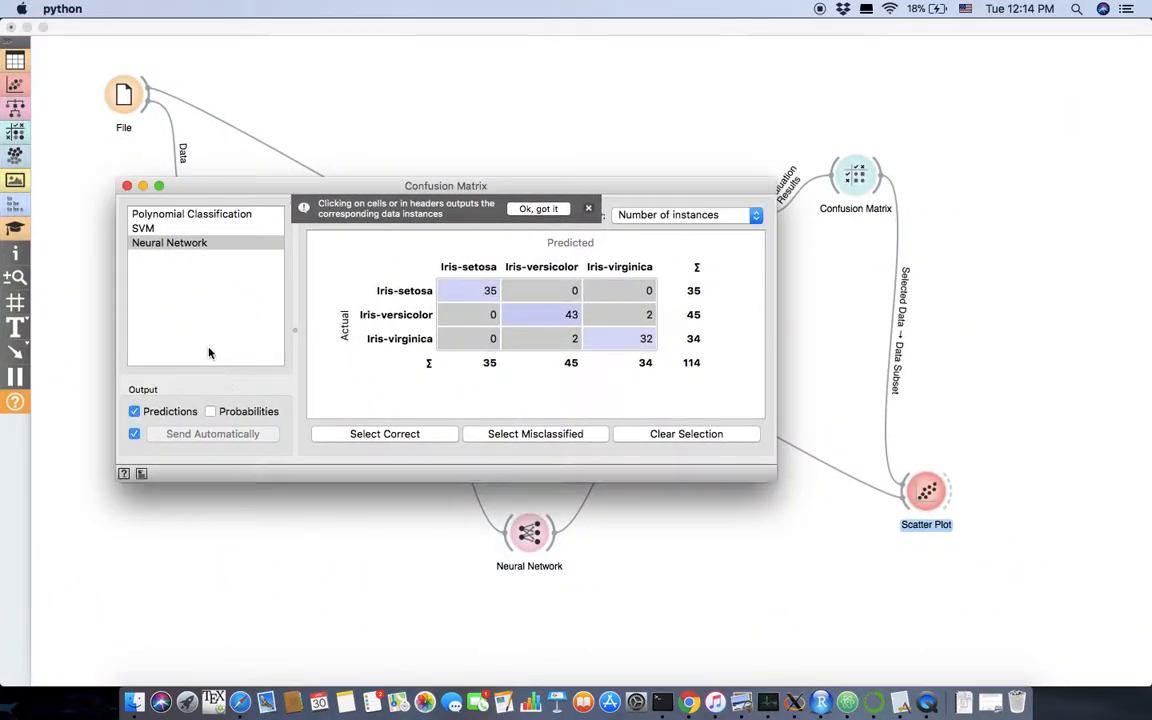
click(126, 186)
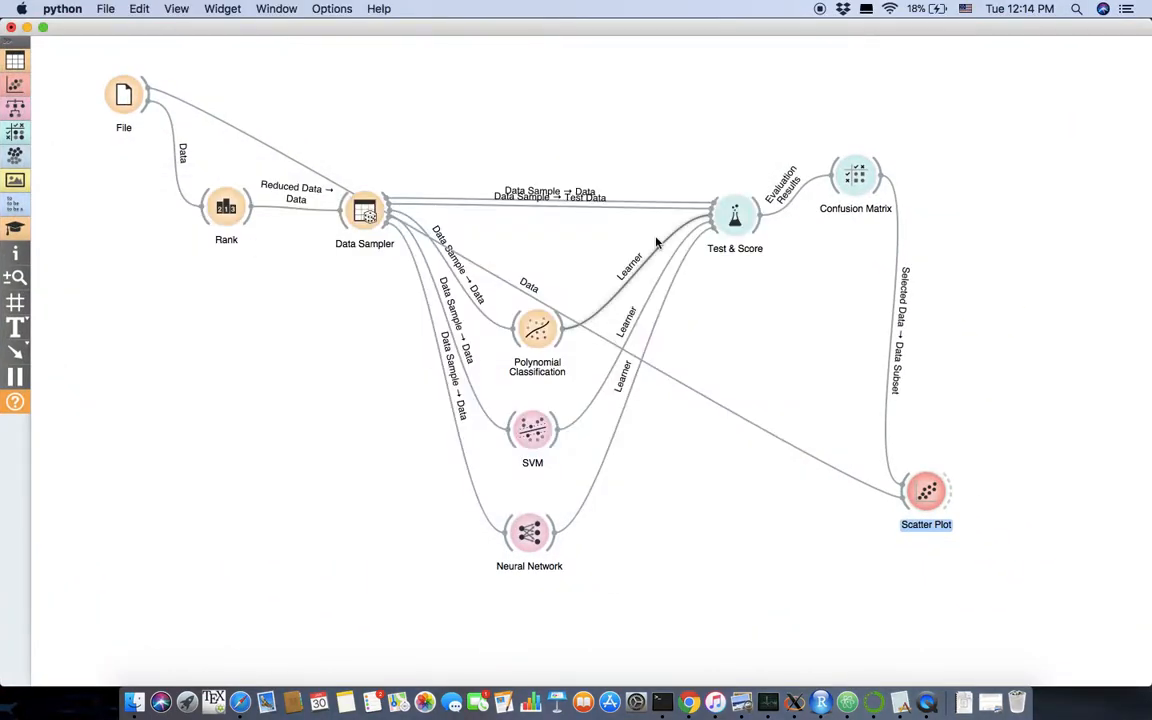
mouse_move(656, 244)
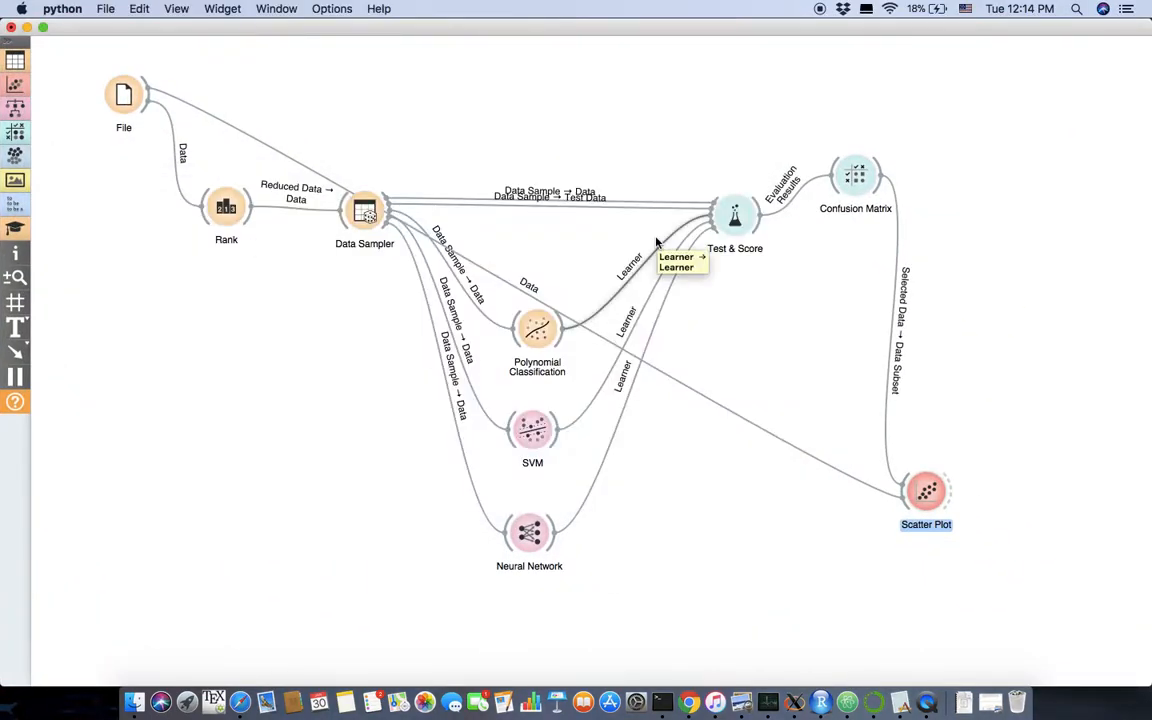